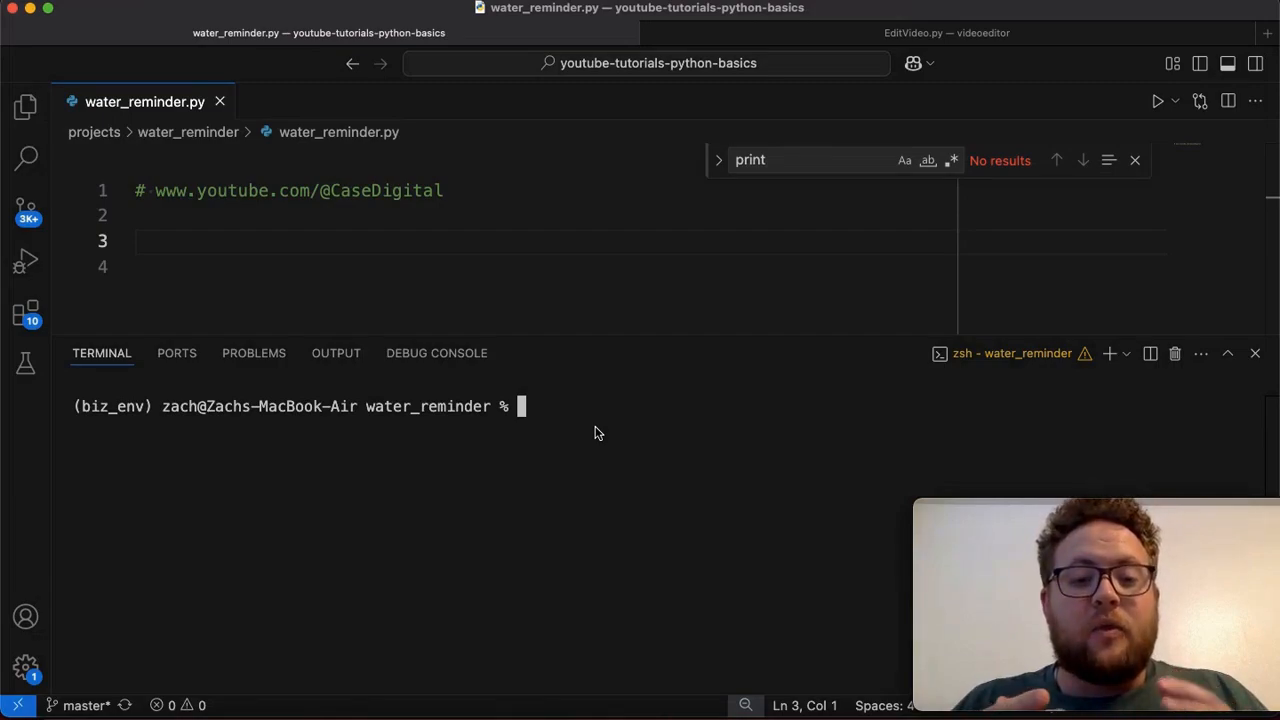
Step: Install the desktop-notifier package with pip in the biz_env terminal
type("pip")
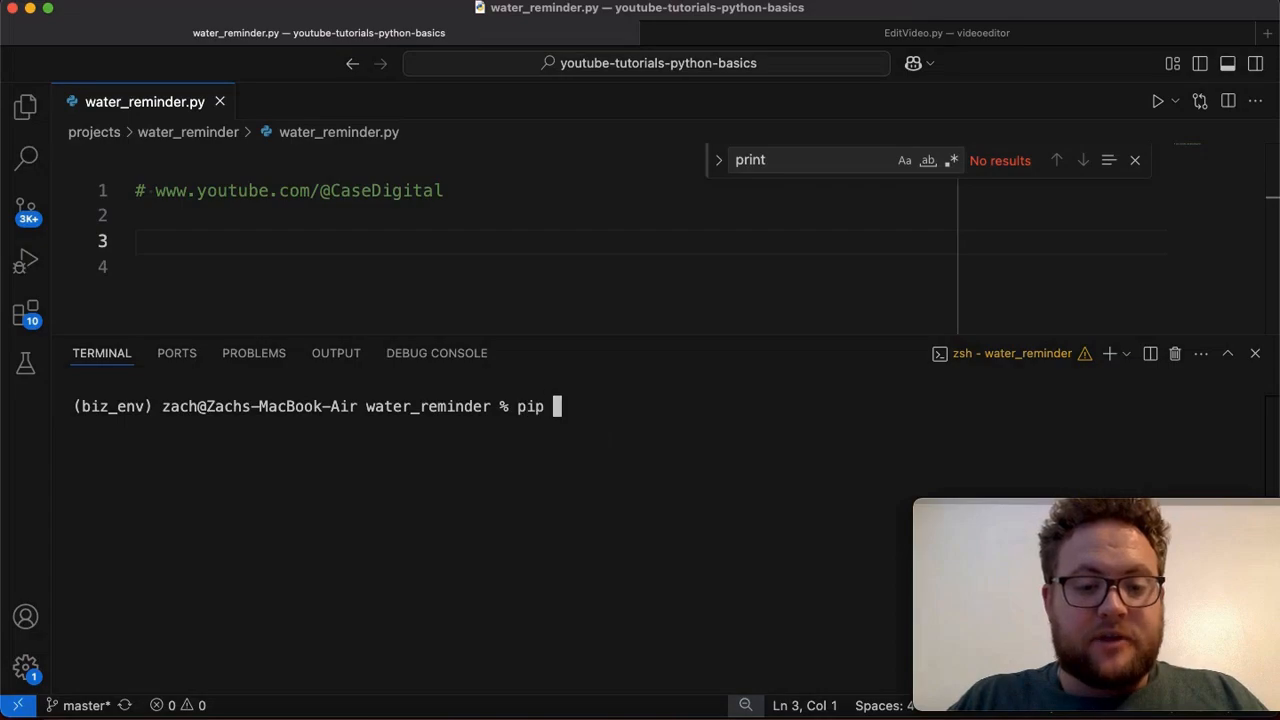
type("install des")
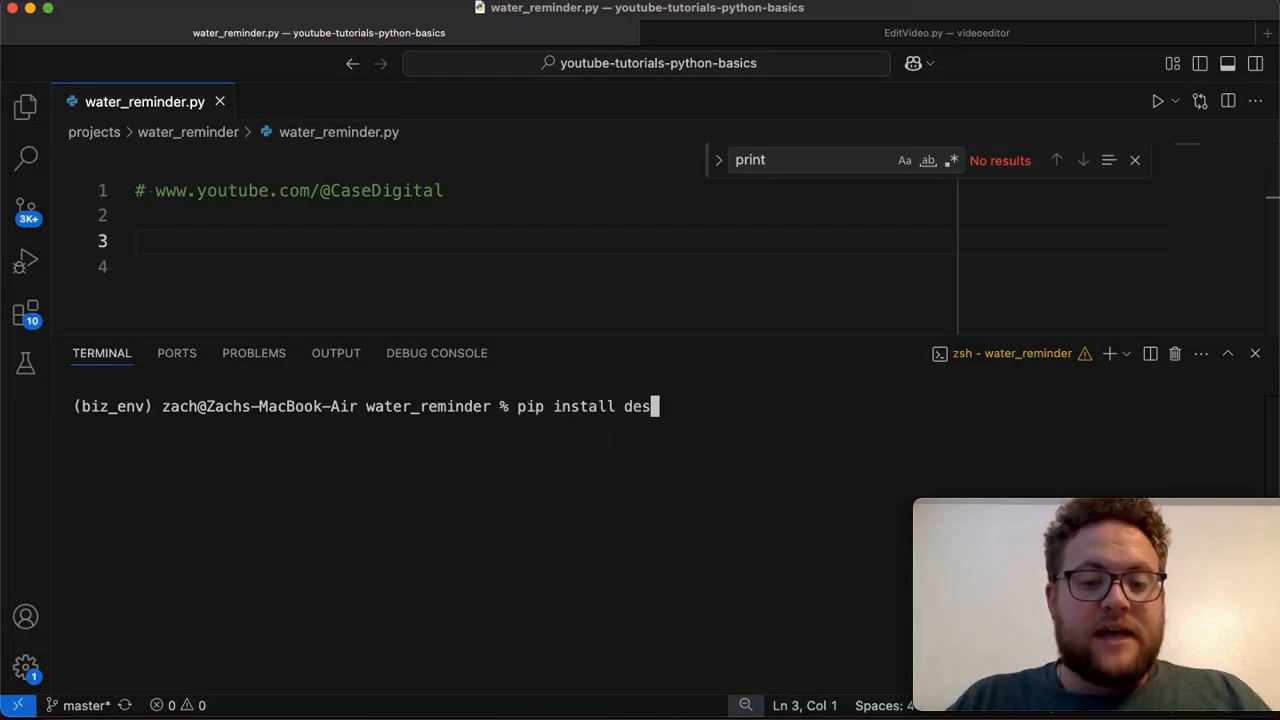
type("ktop-")
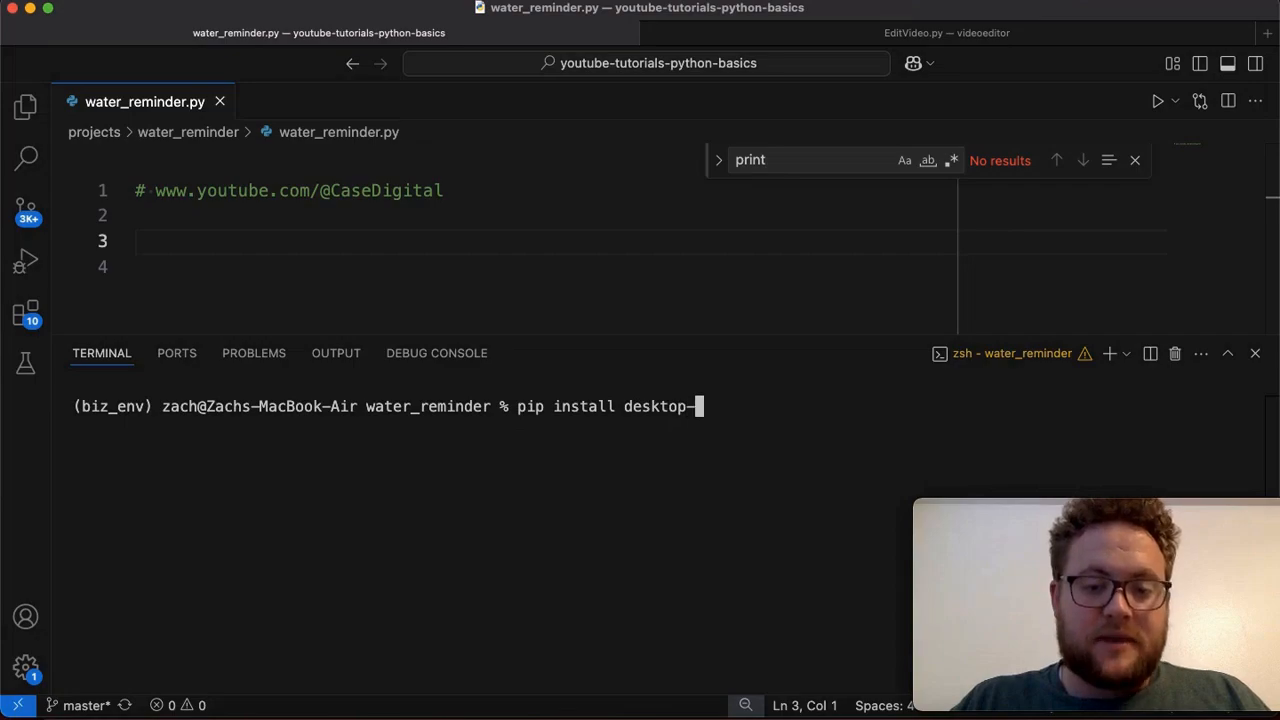
type("notifier")
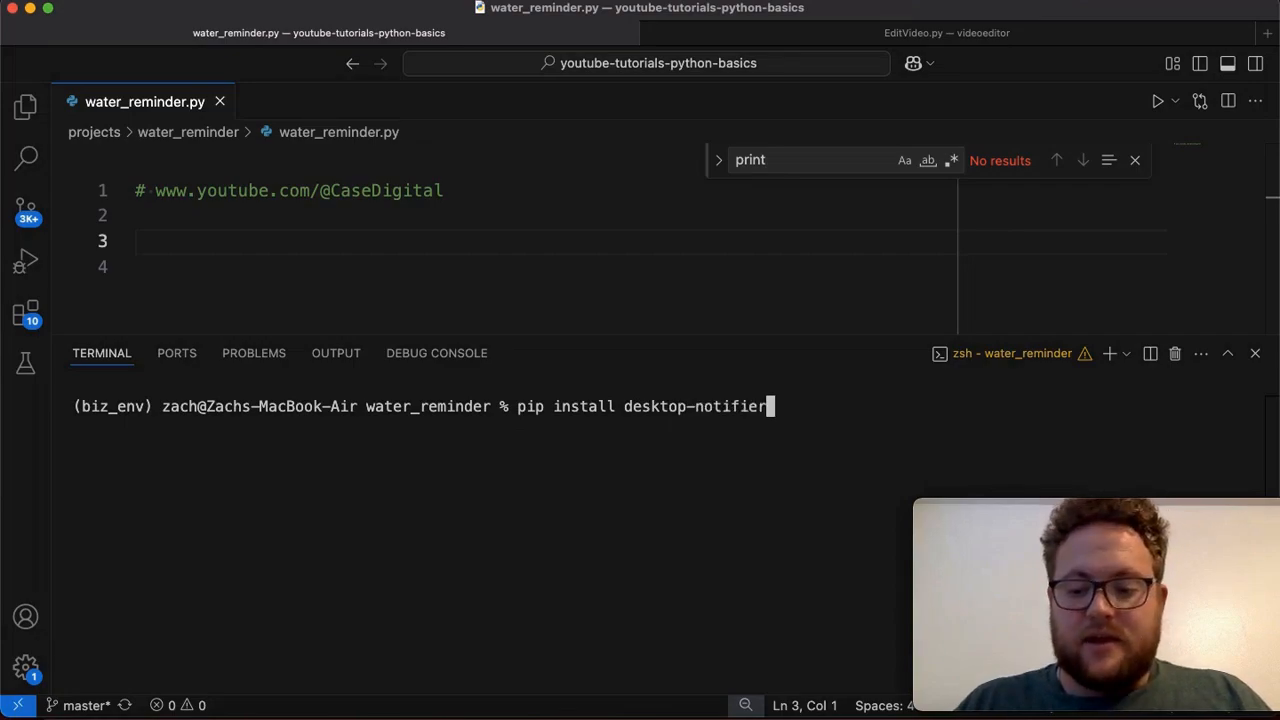
key("Return")
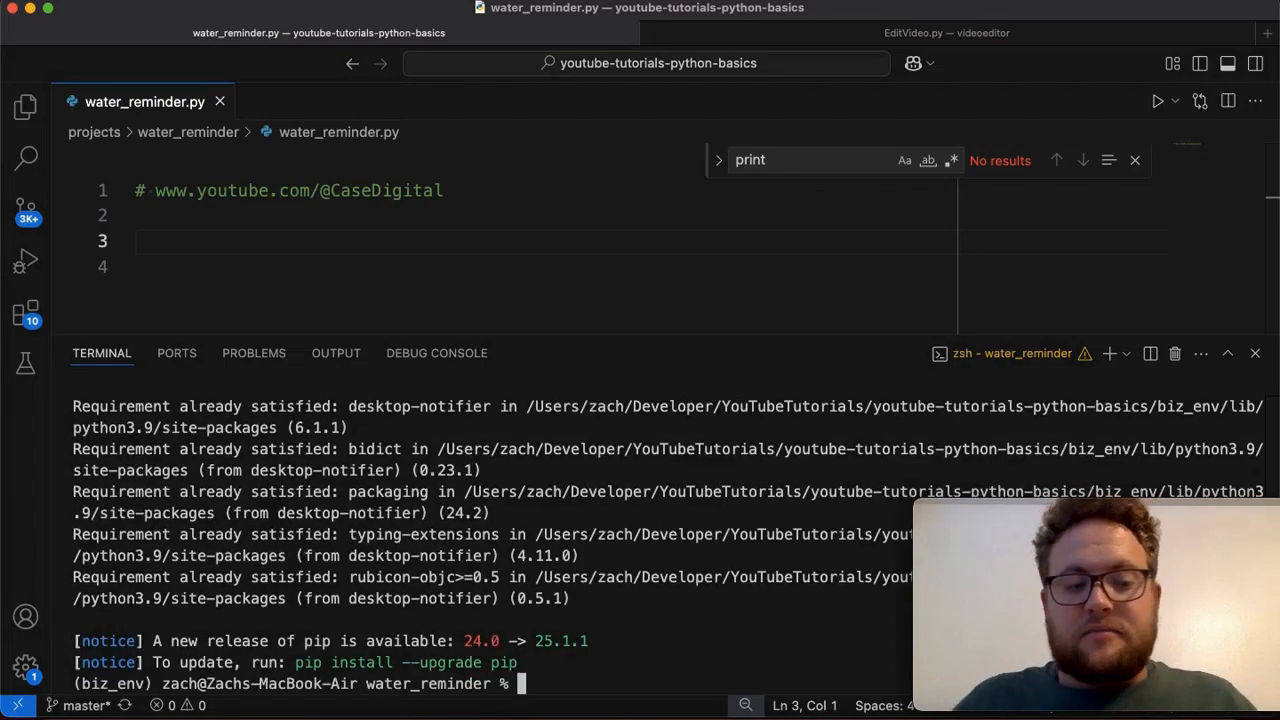
mouse_move(595, 463)
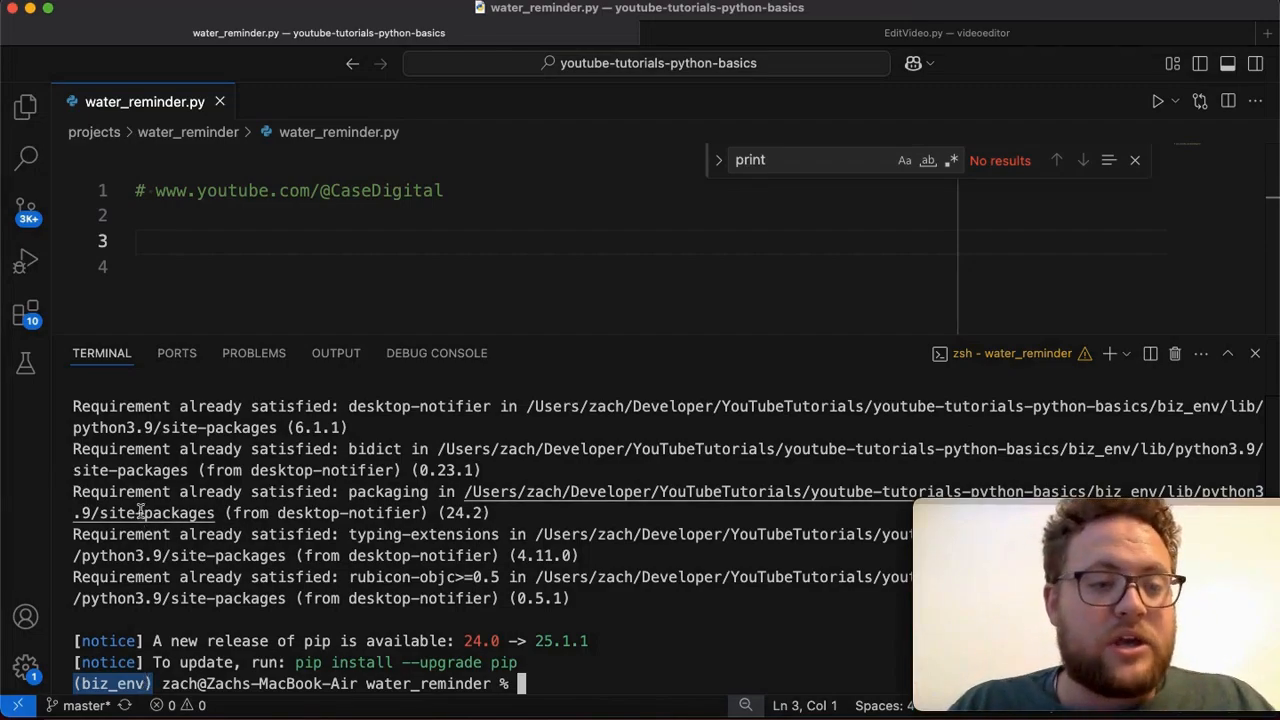
Step: Add import asyncio and from desktop_notifier import Notification, DEFAULT_SOUND at the top of water_reminder.py
left_click(227, 240)
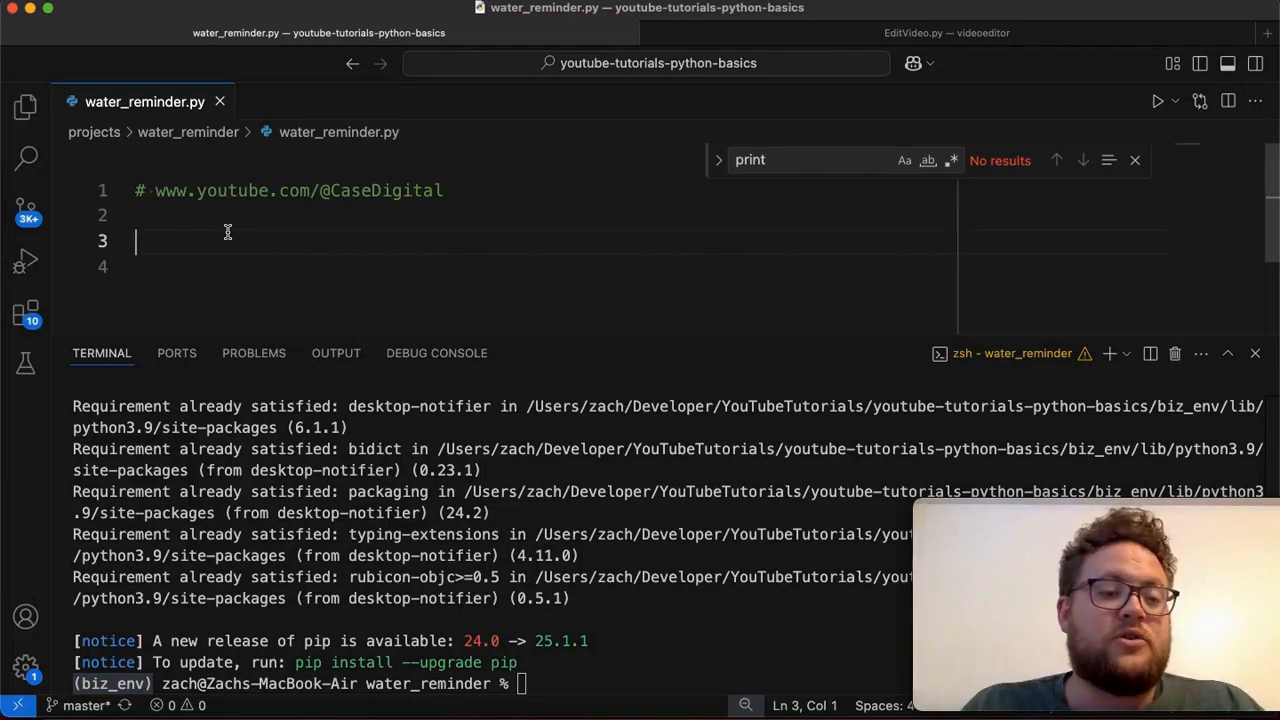
type("import")
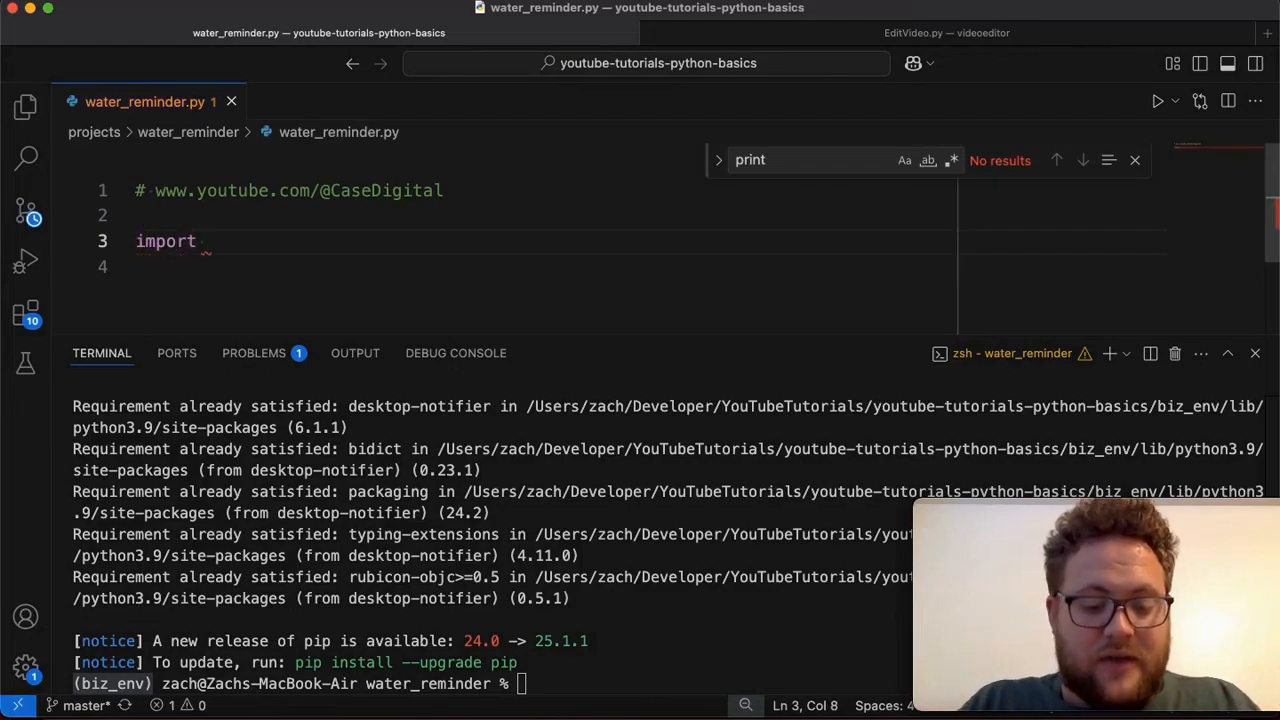
type("asyncio")
left_click(540, 266)
type("f")
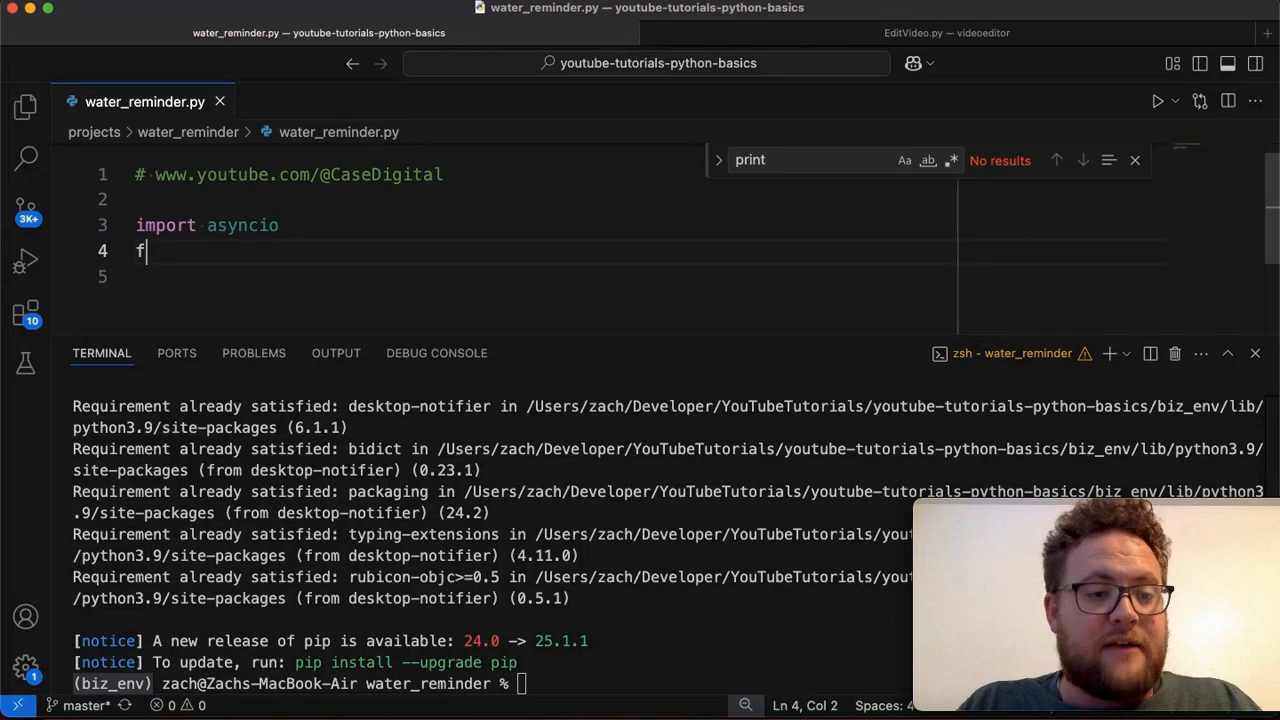
type("rom desktop_notifier")
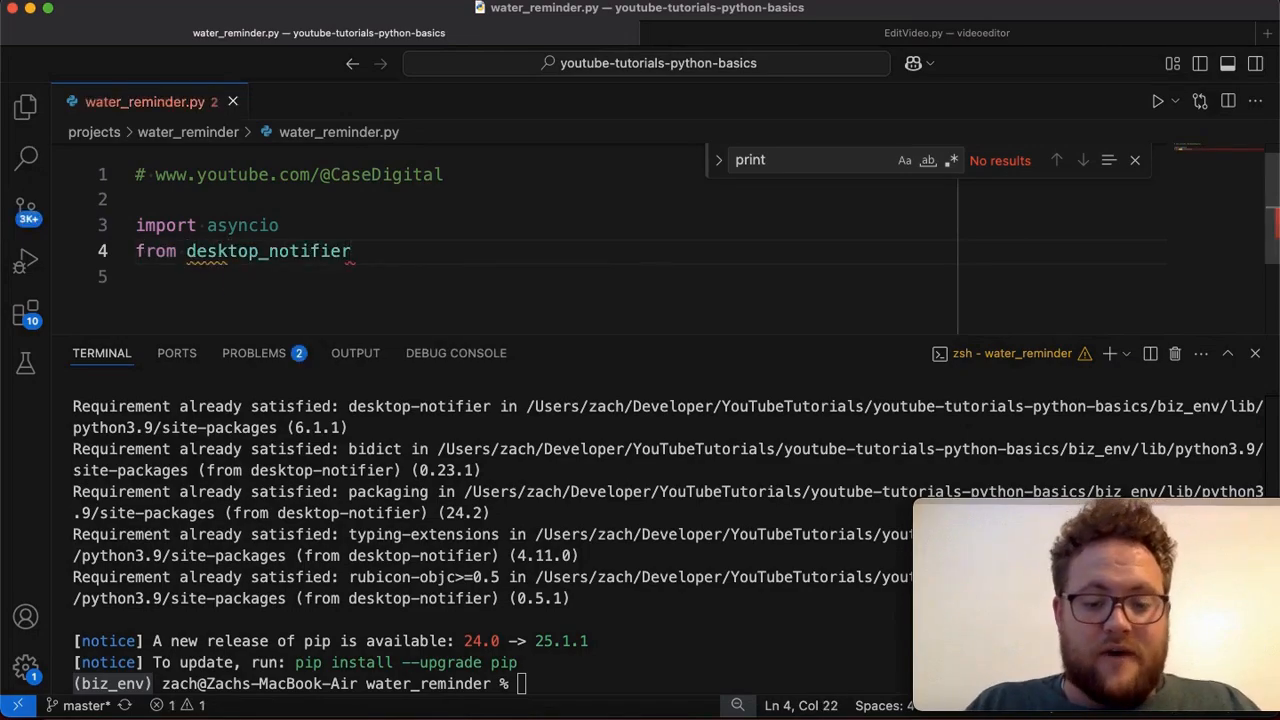
type("import")
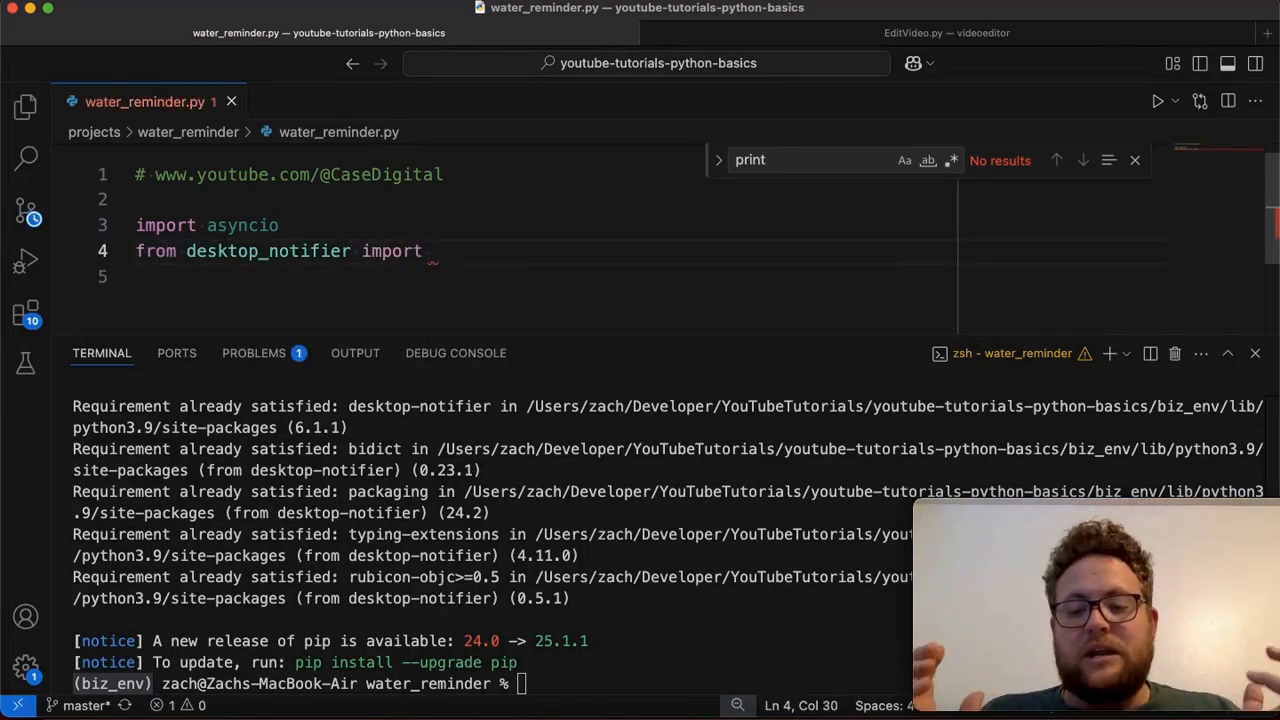
type("Notification")
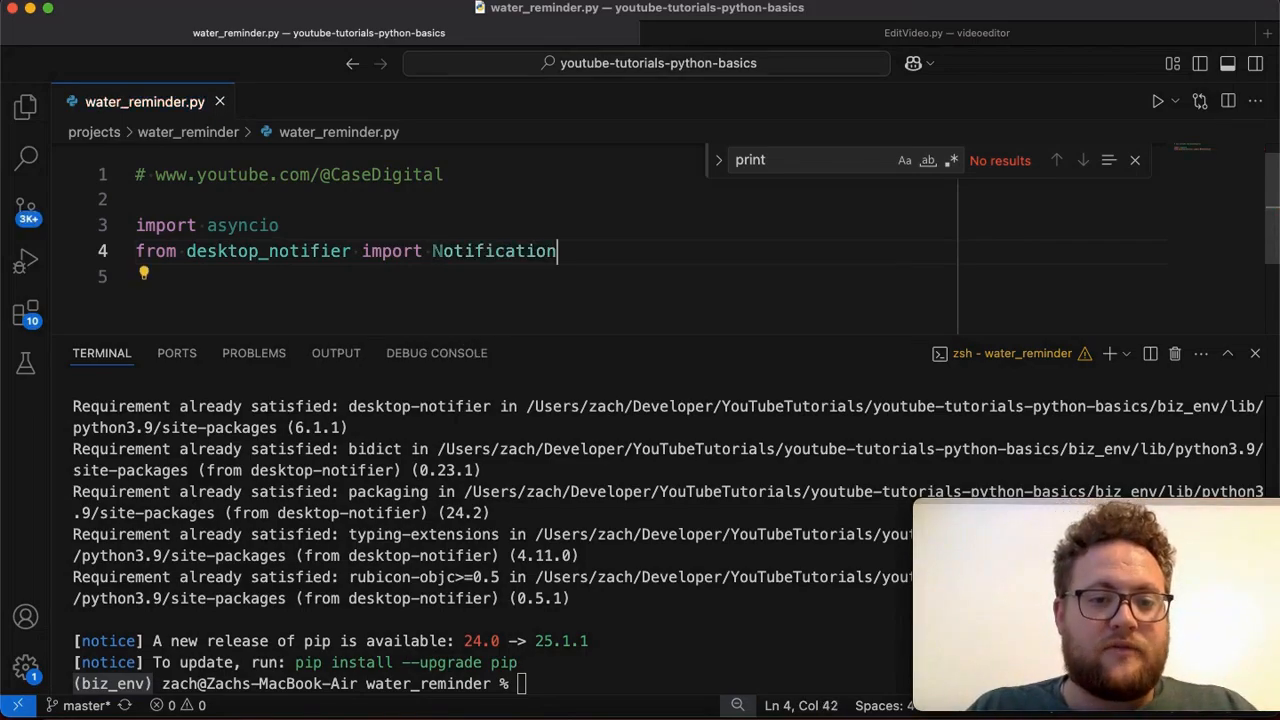
type(",")
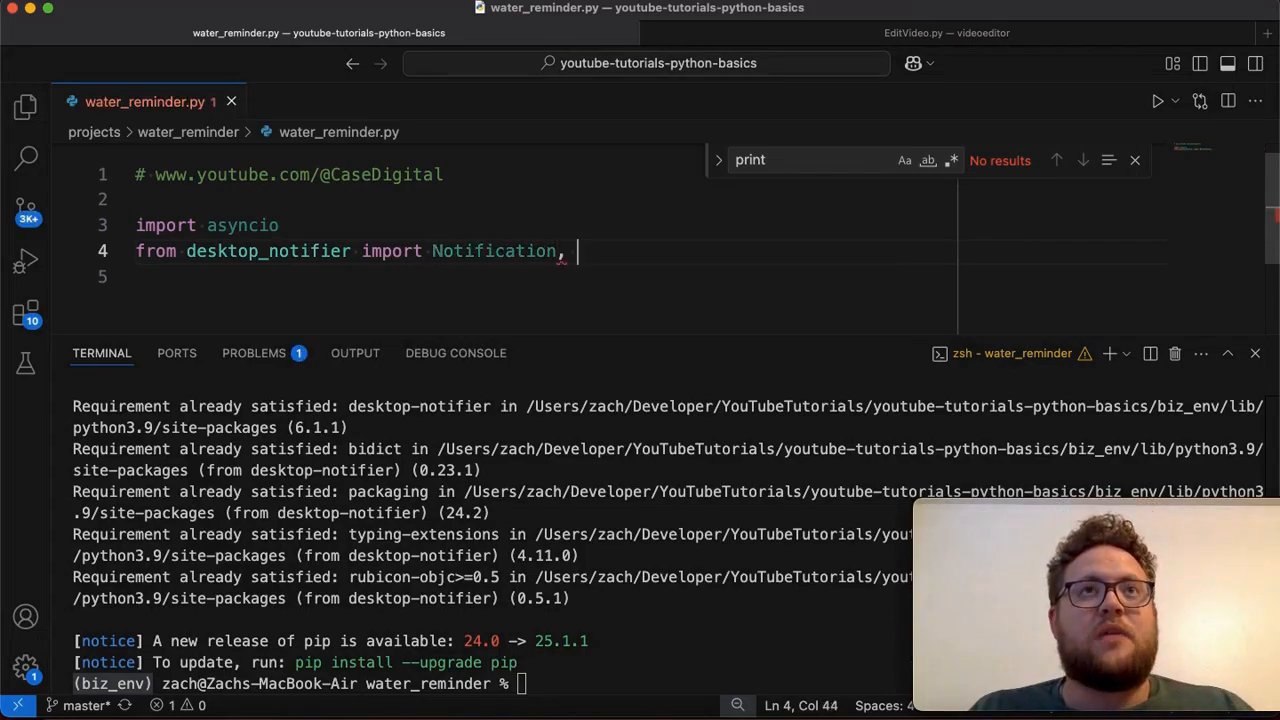
type("Dea")
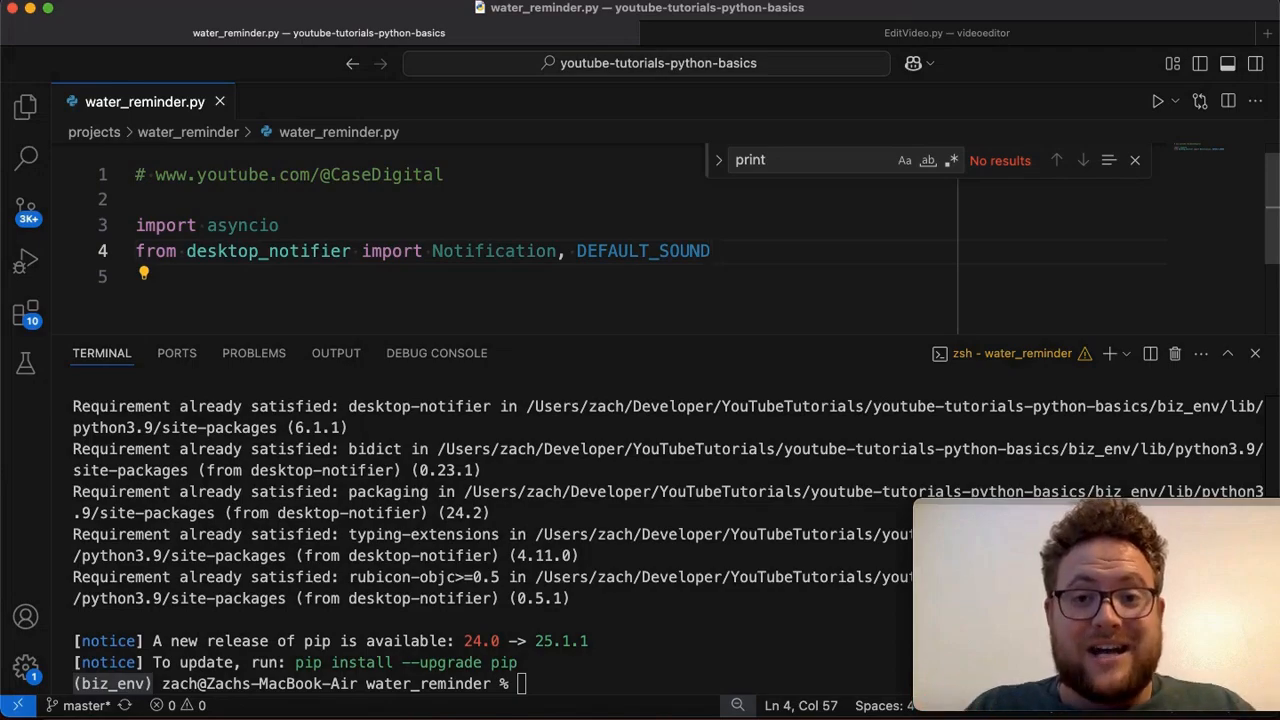
Step: Replace the Notification import with DesktopNotifier and Sound alongside DEFAULT_SOUND
double_click(643, 251)
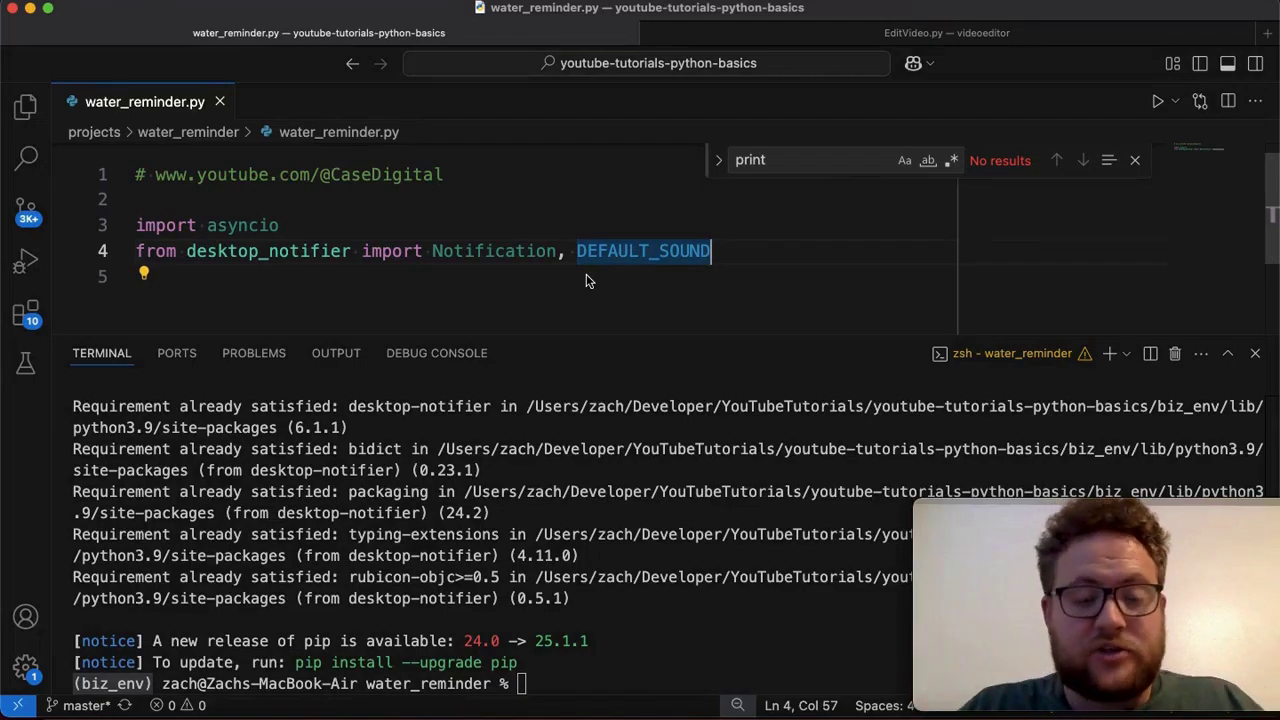
double_click(493, 251)
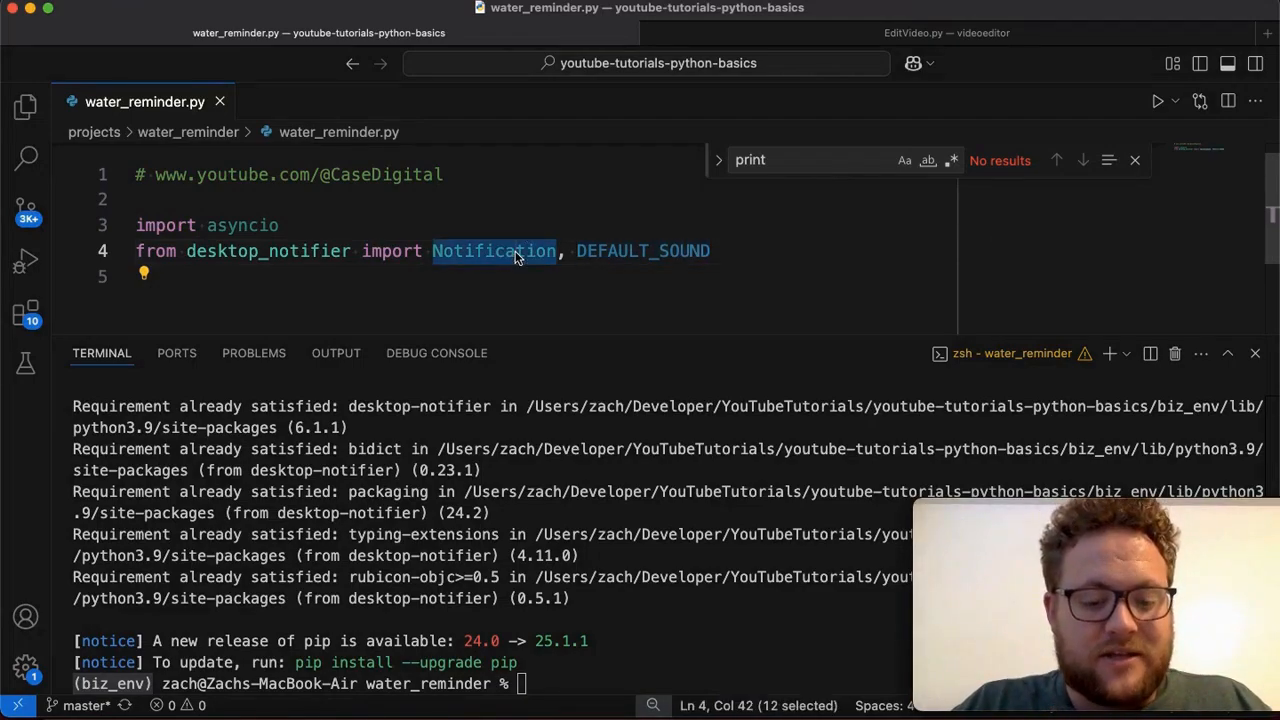
type("Desktop")
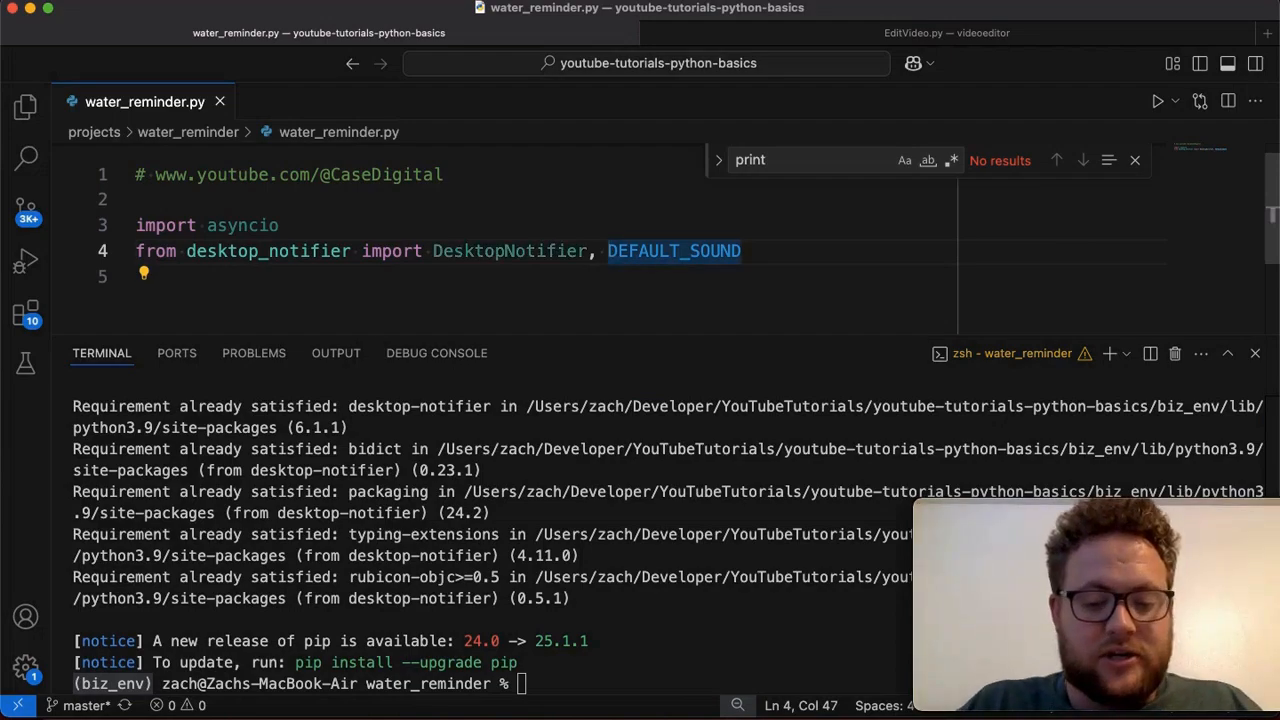
type("Sound,")
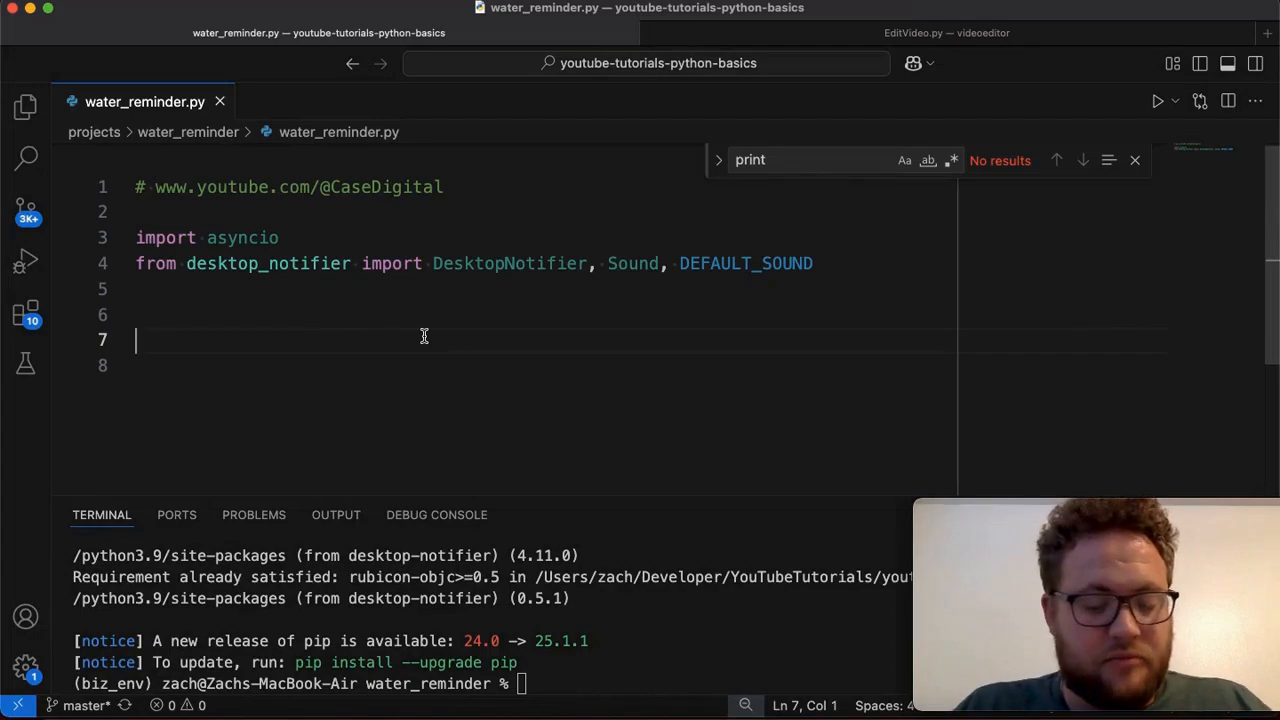
Step: Add an if __name__ == "__main__" block that creates notifer = DesktopNotifier()
type("if")
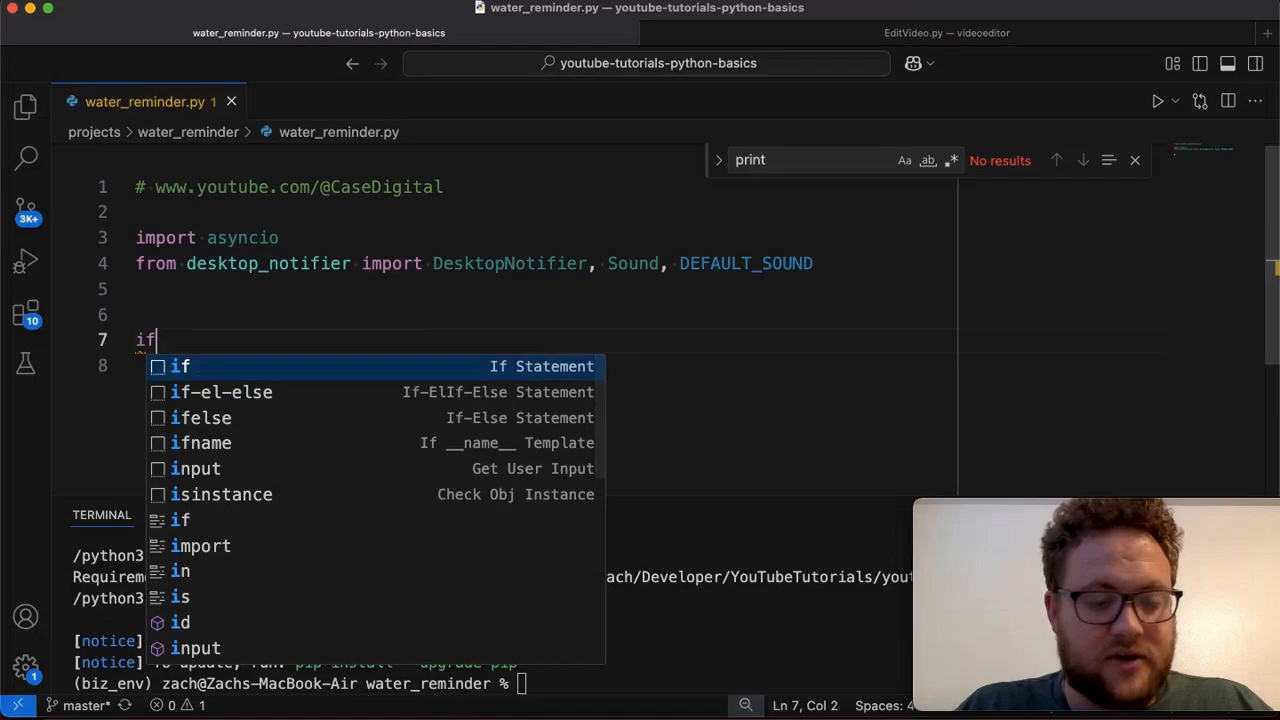
type("na")
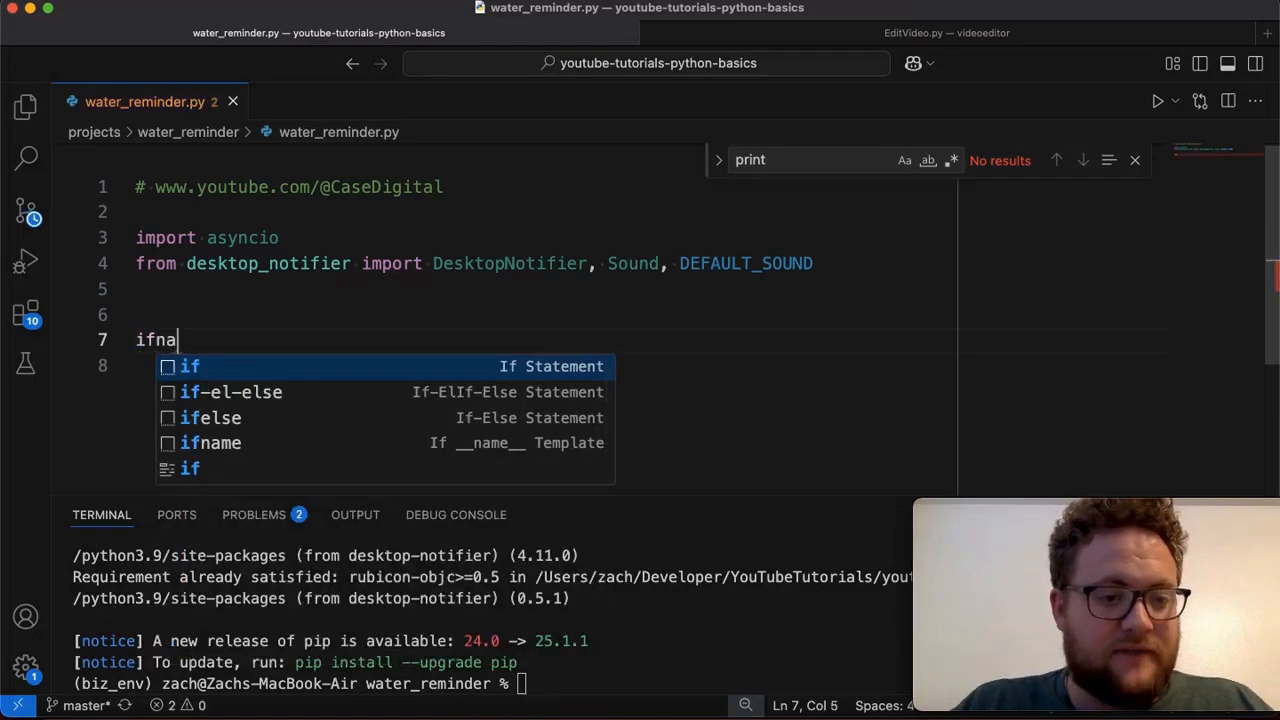
type("m")
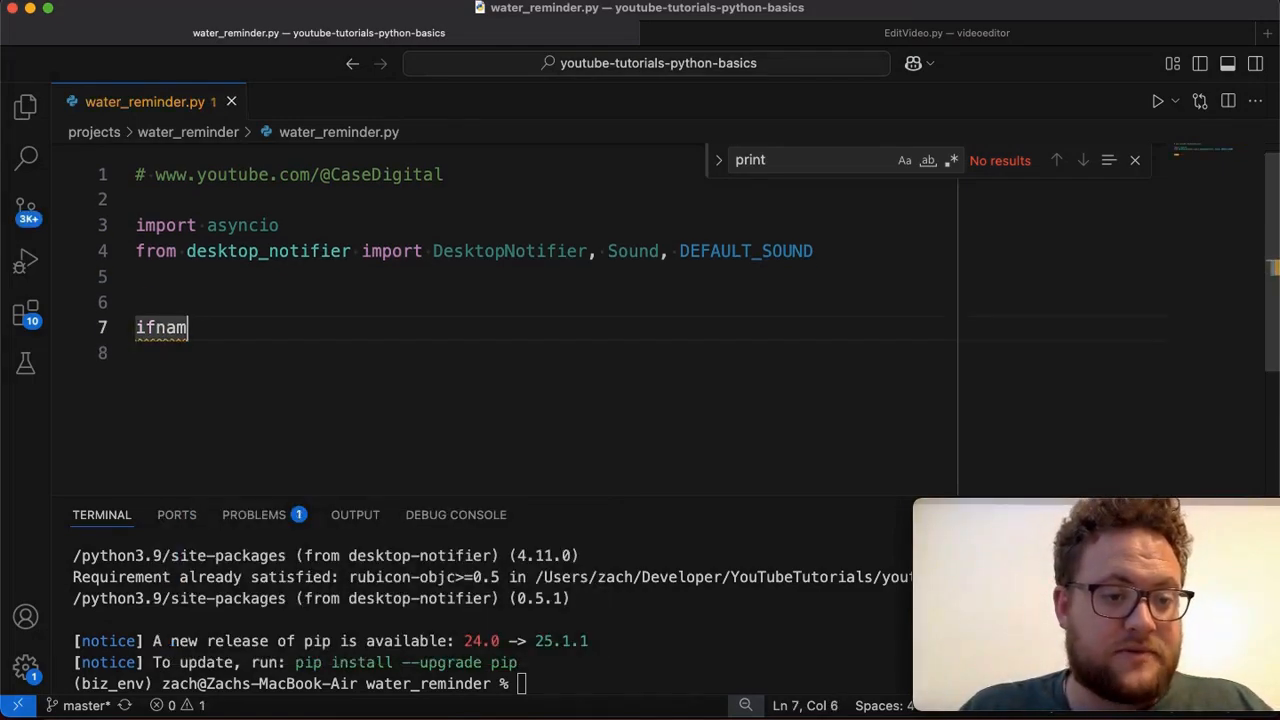
key("Tab")
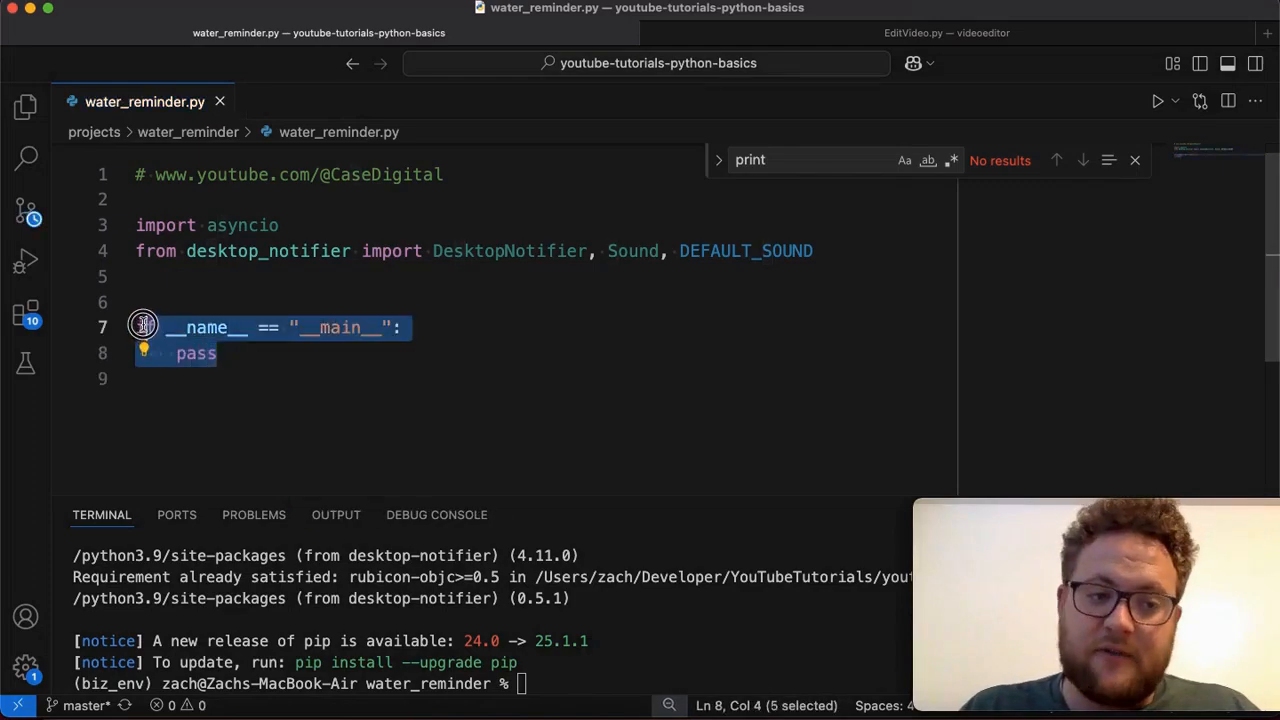
type("p")
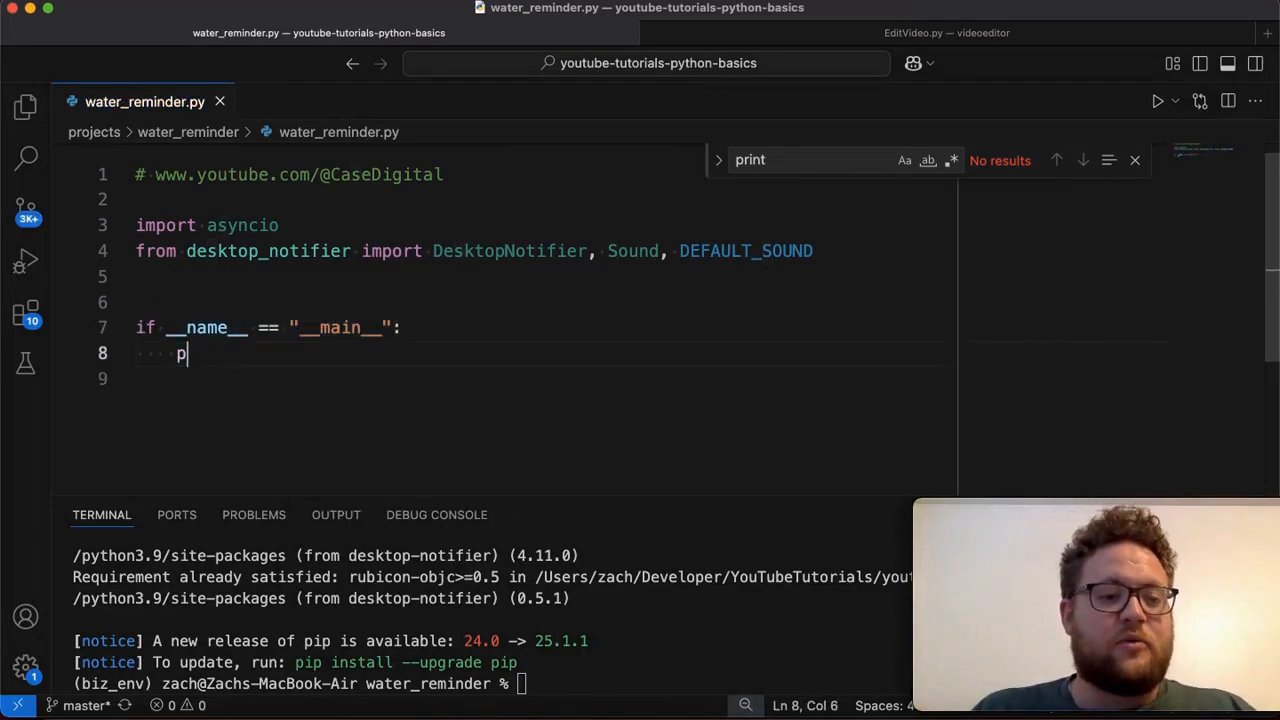
type("ot")
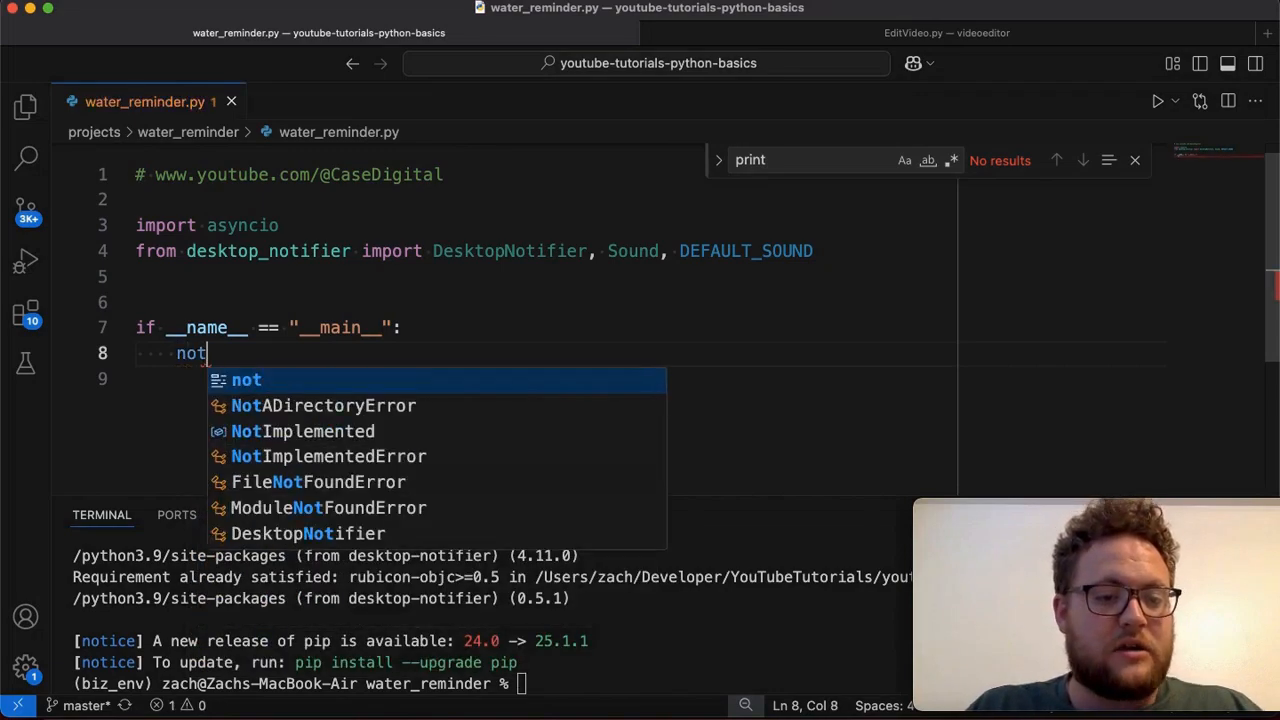
type("ifer = De")
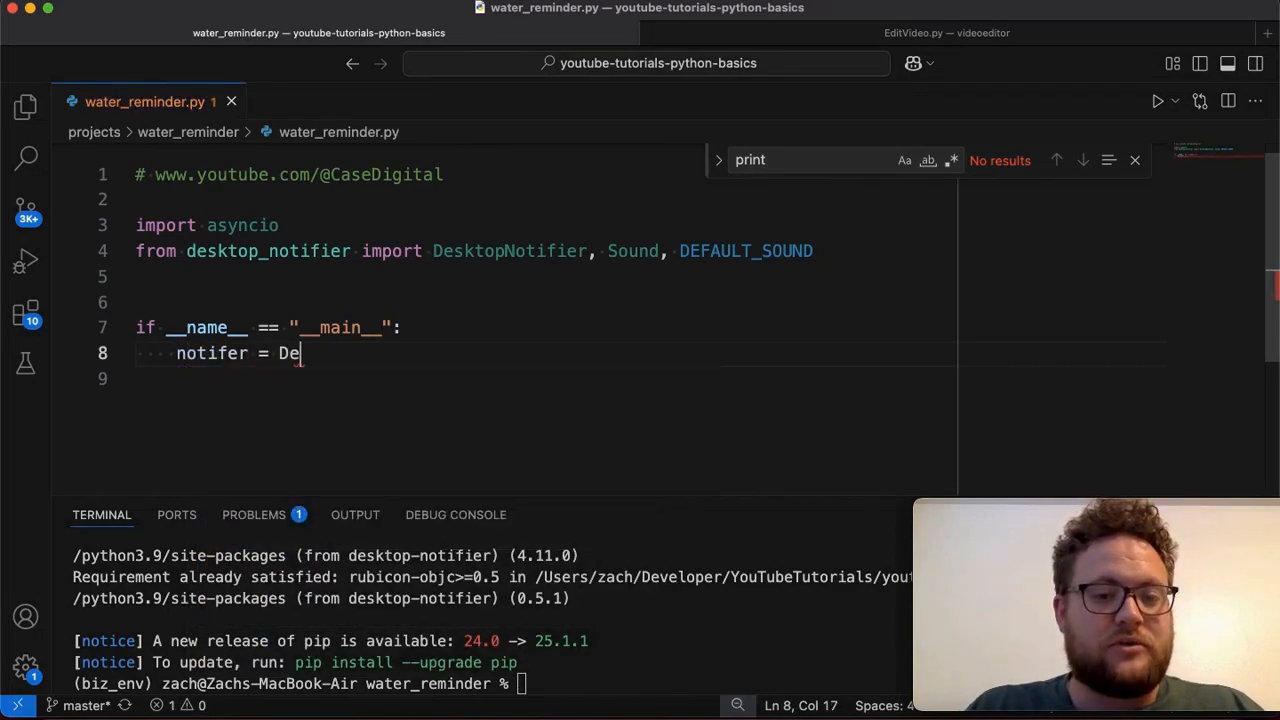
type("sktopNotifier()")
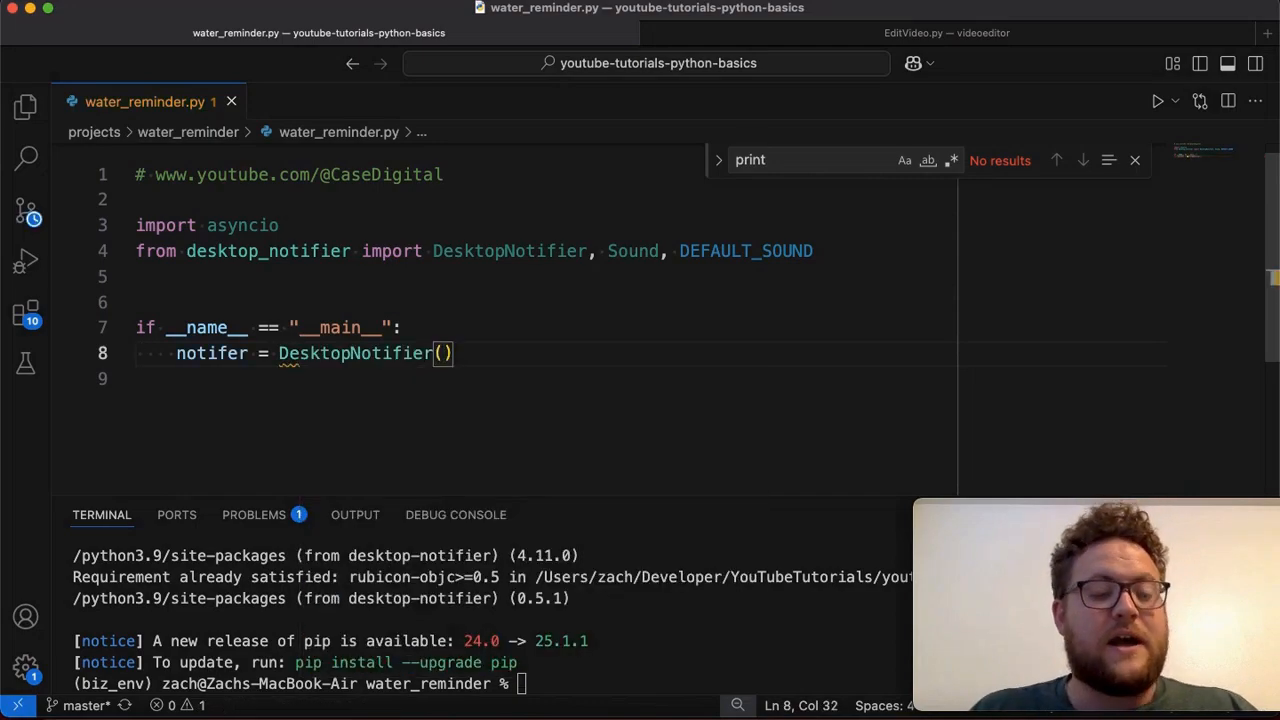
key("Return")
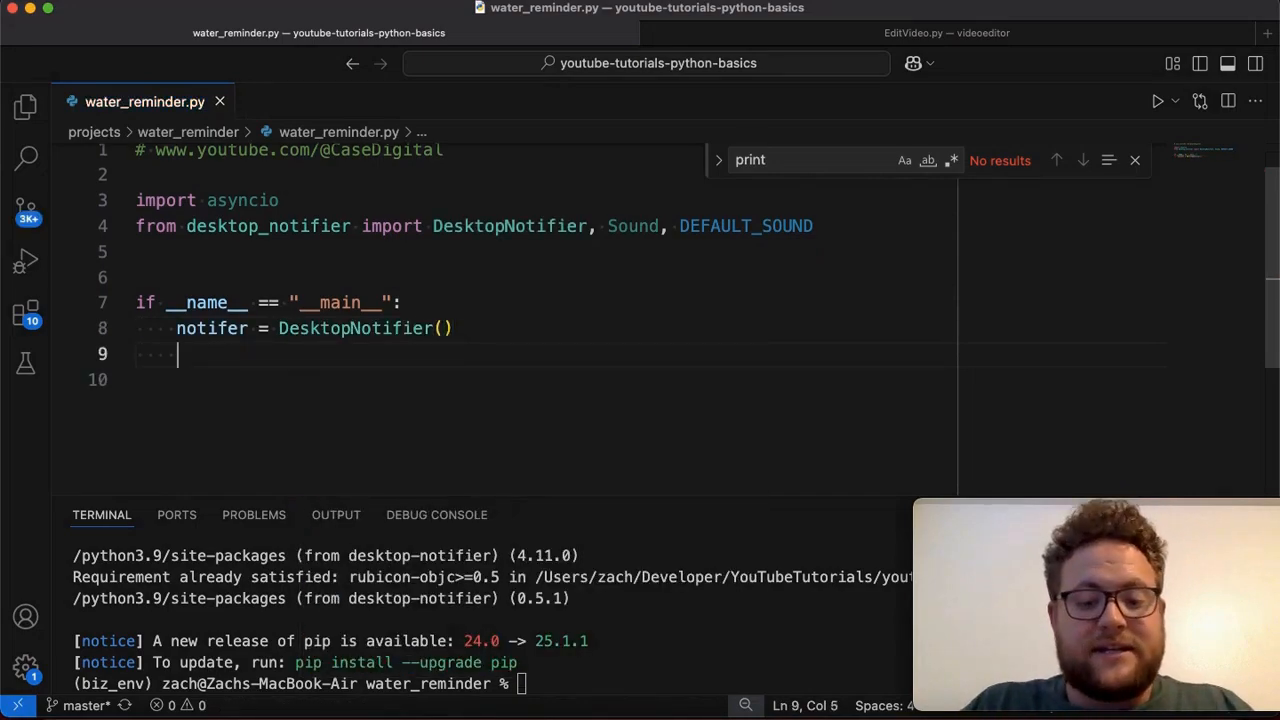
Step: Call asyncio.run(main(notifer)) inside the main block
type("ay")
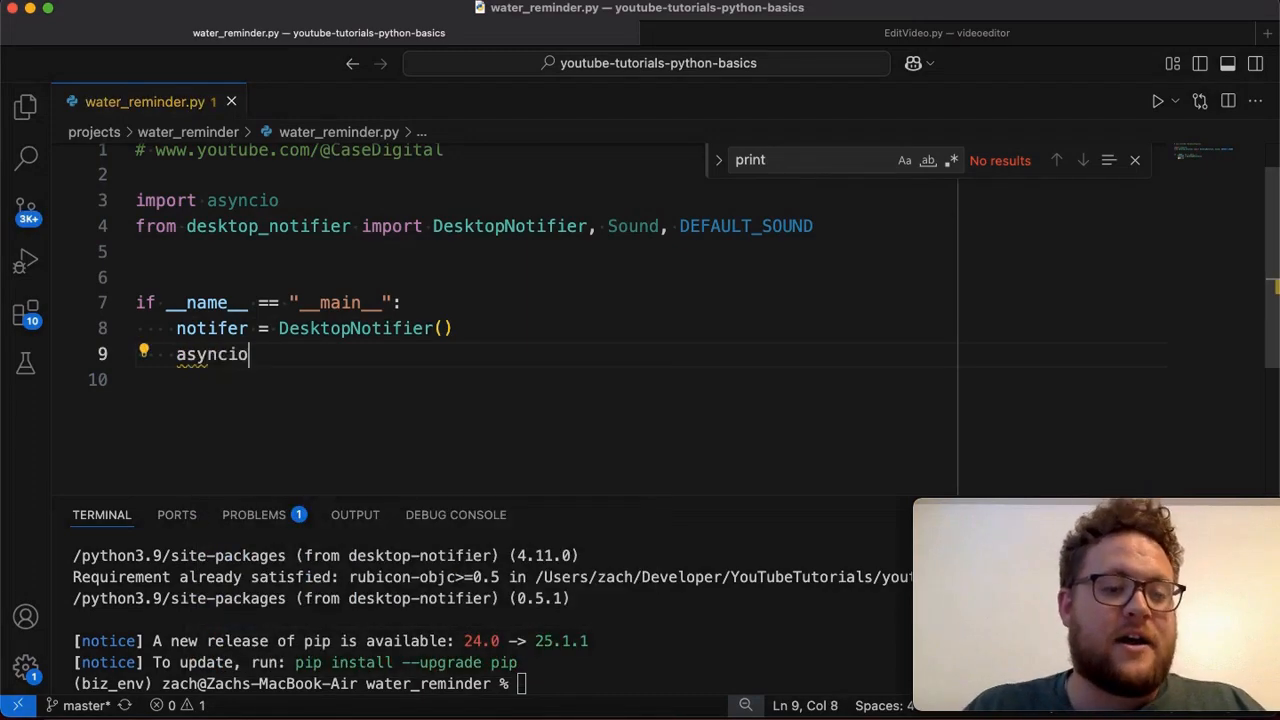
type(".run(")
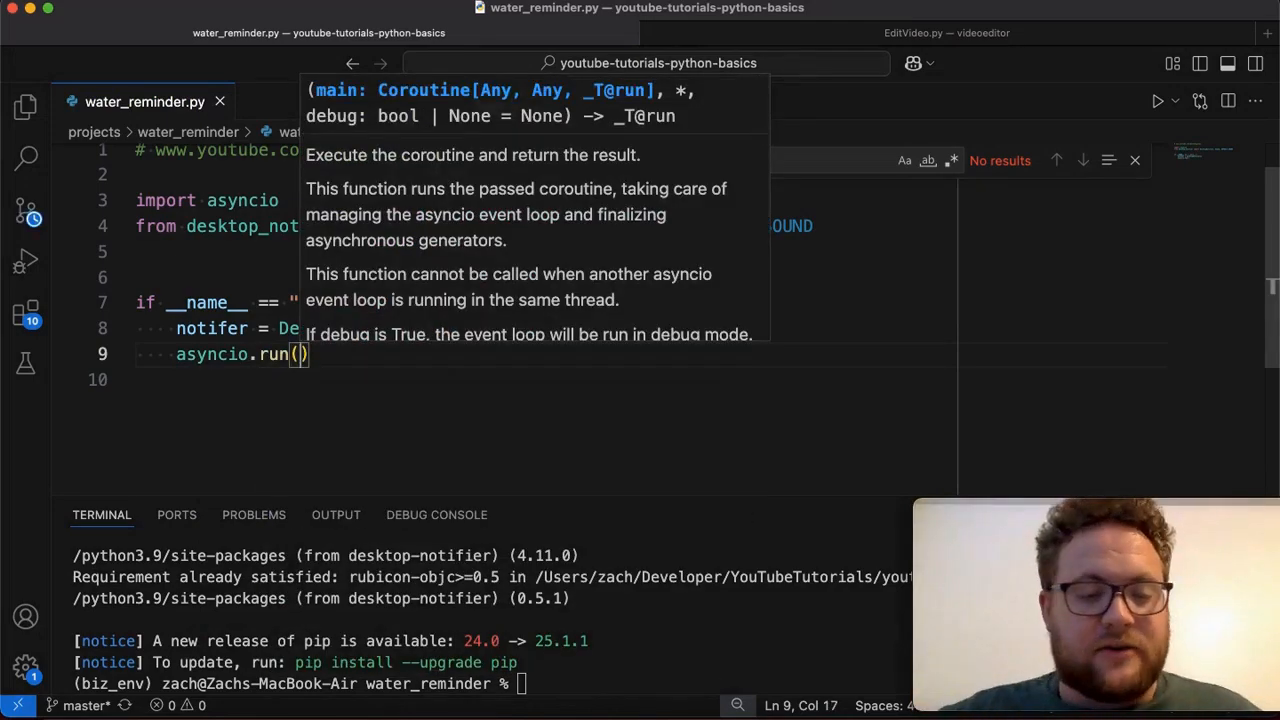
type("main")
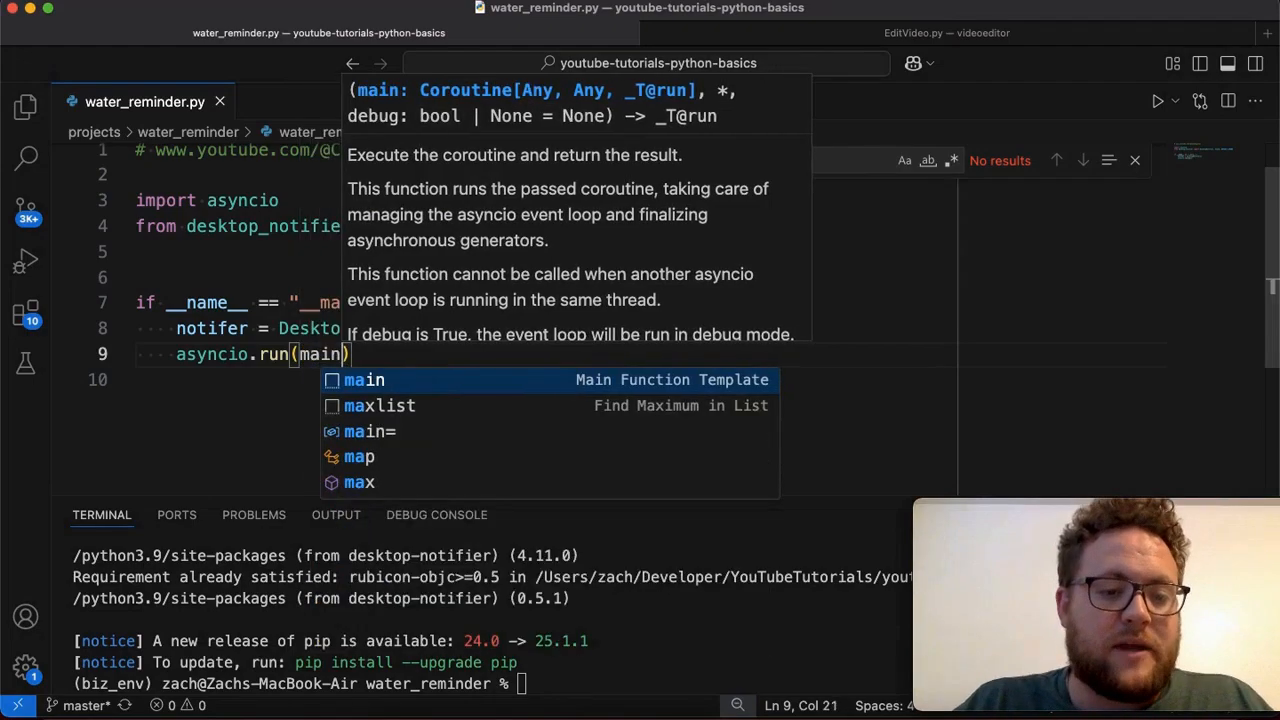
type("n")
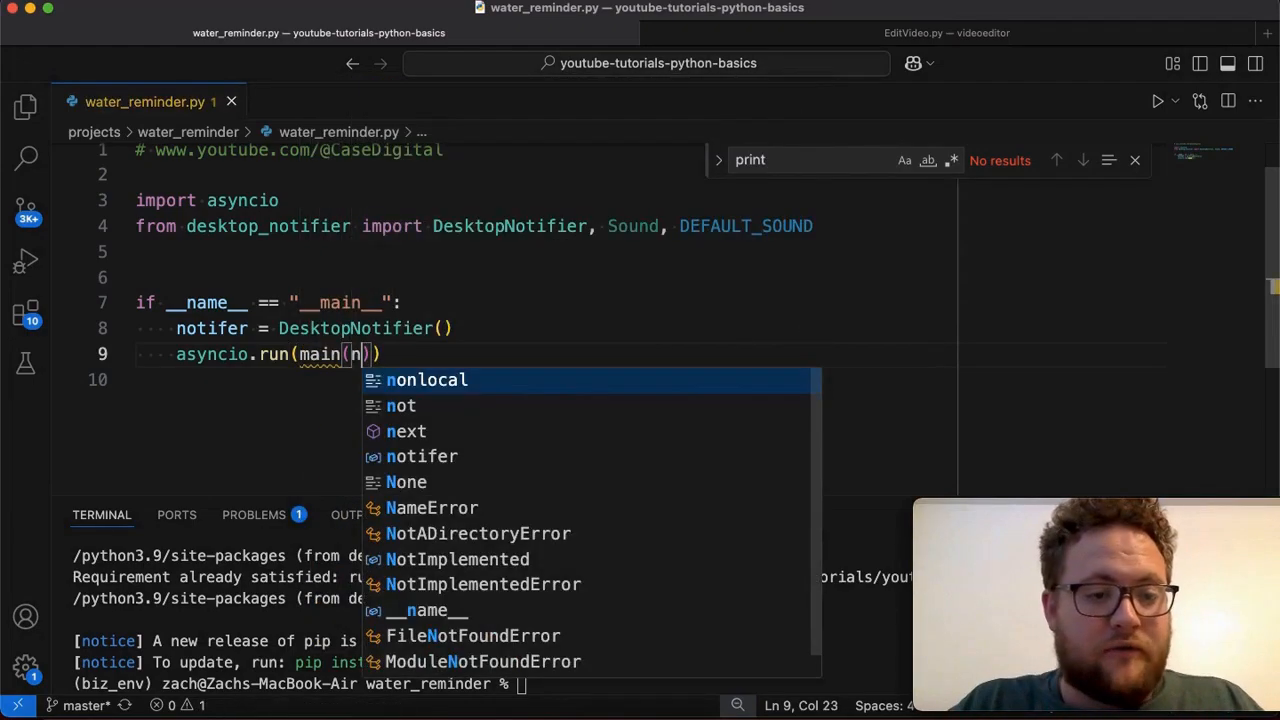
type("o")
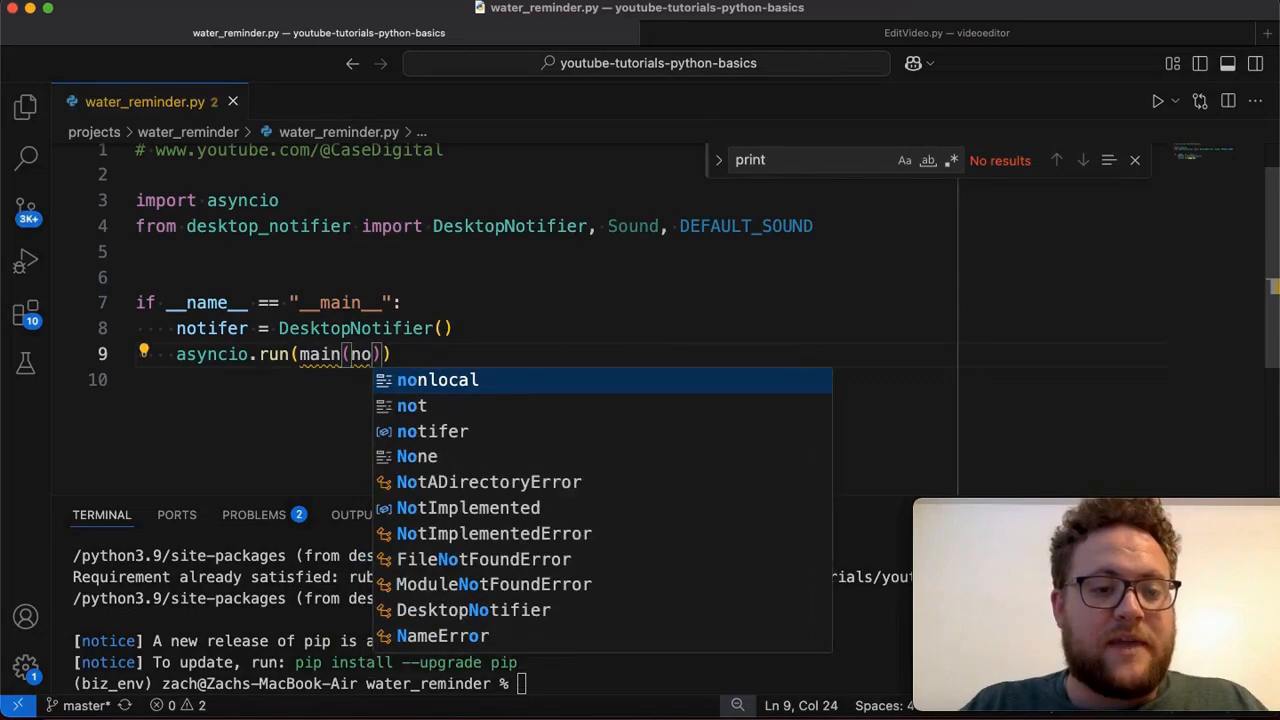
left_click(432, 431)
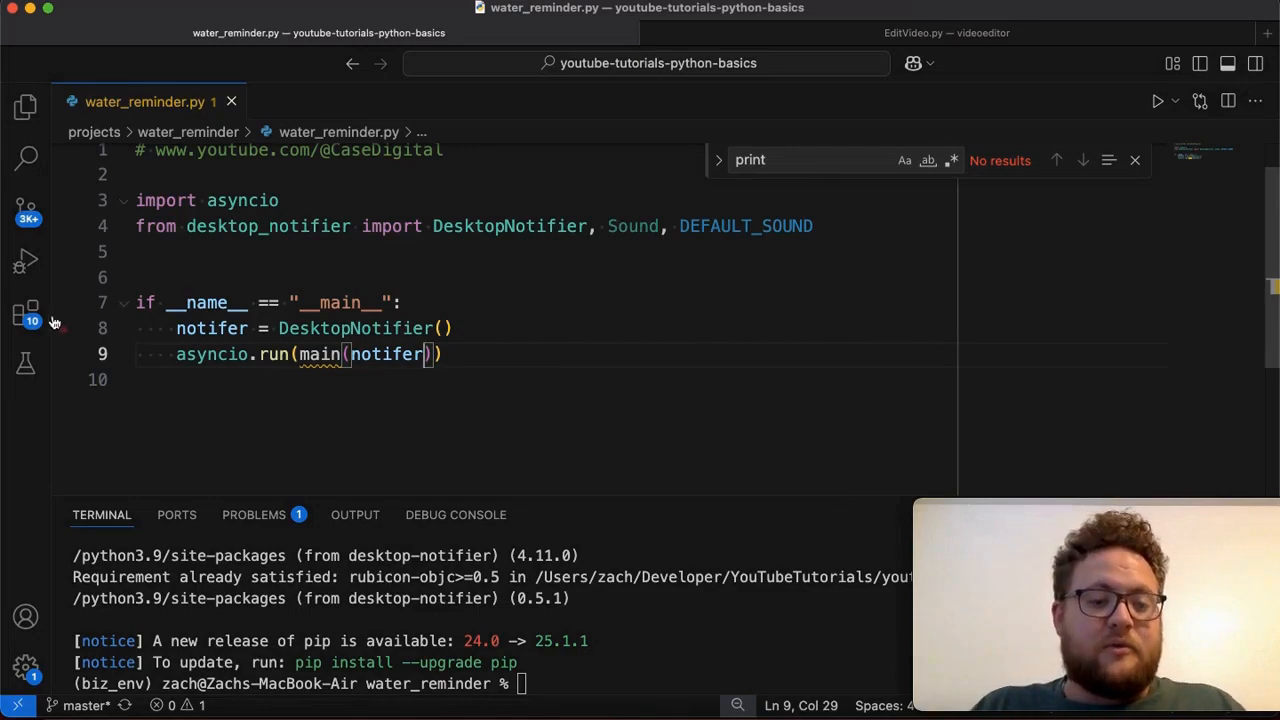
mouse_move(390, 354)
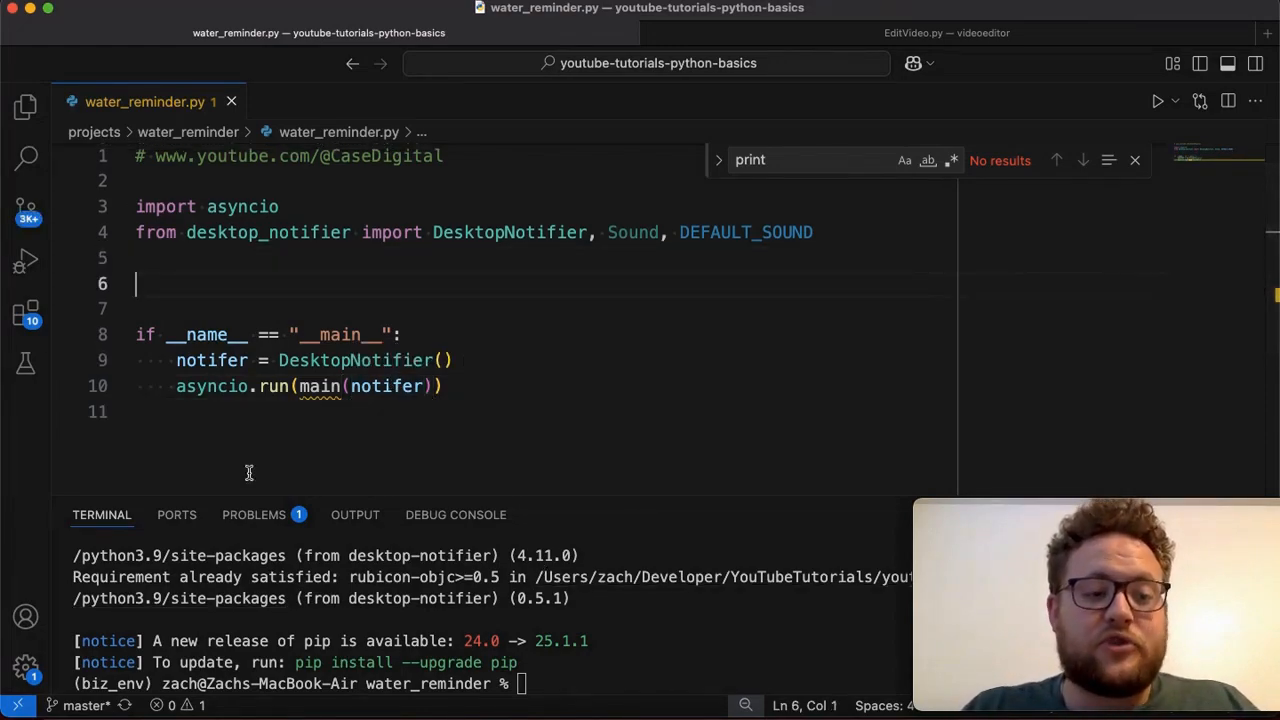
mouse_move(212, 386)
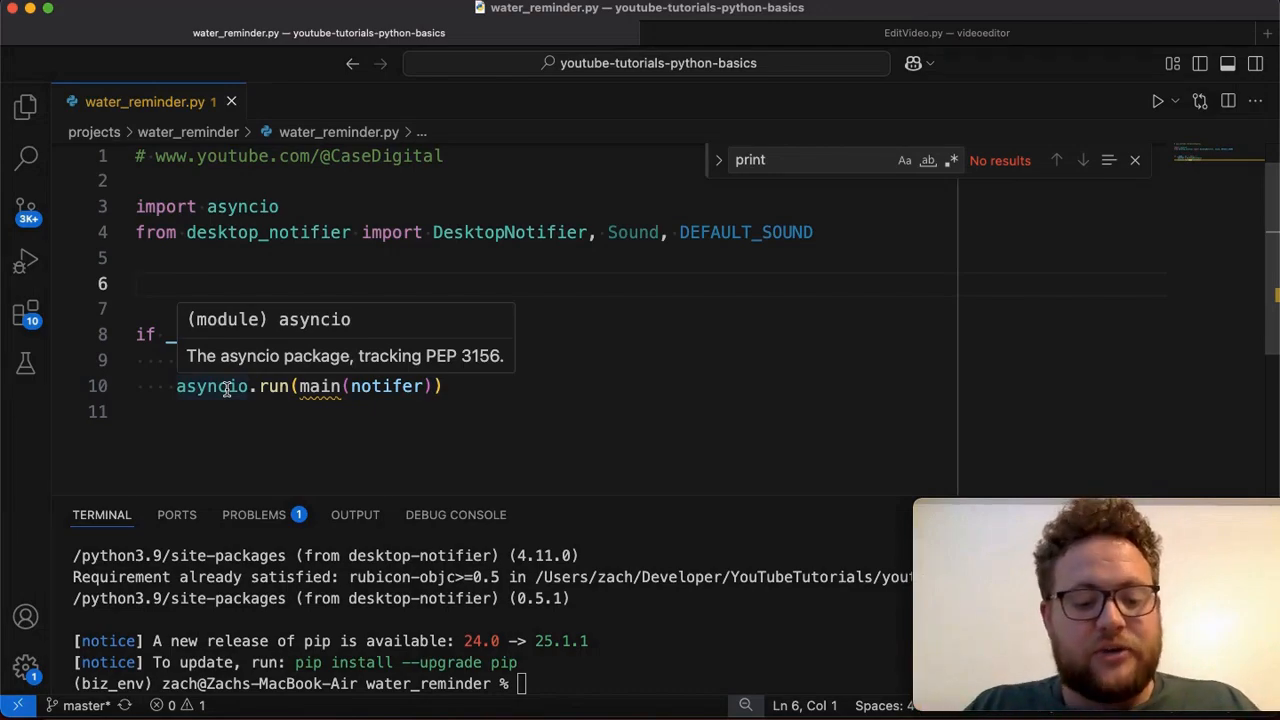
Step: Define async def main(notifier): above the main block and begin its body with an await on notifer
type("async def")
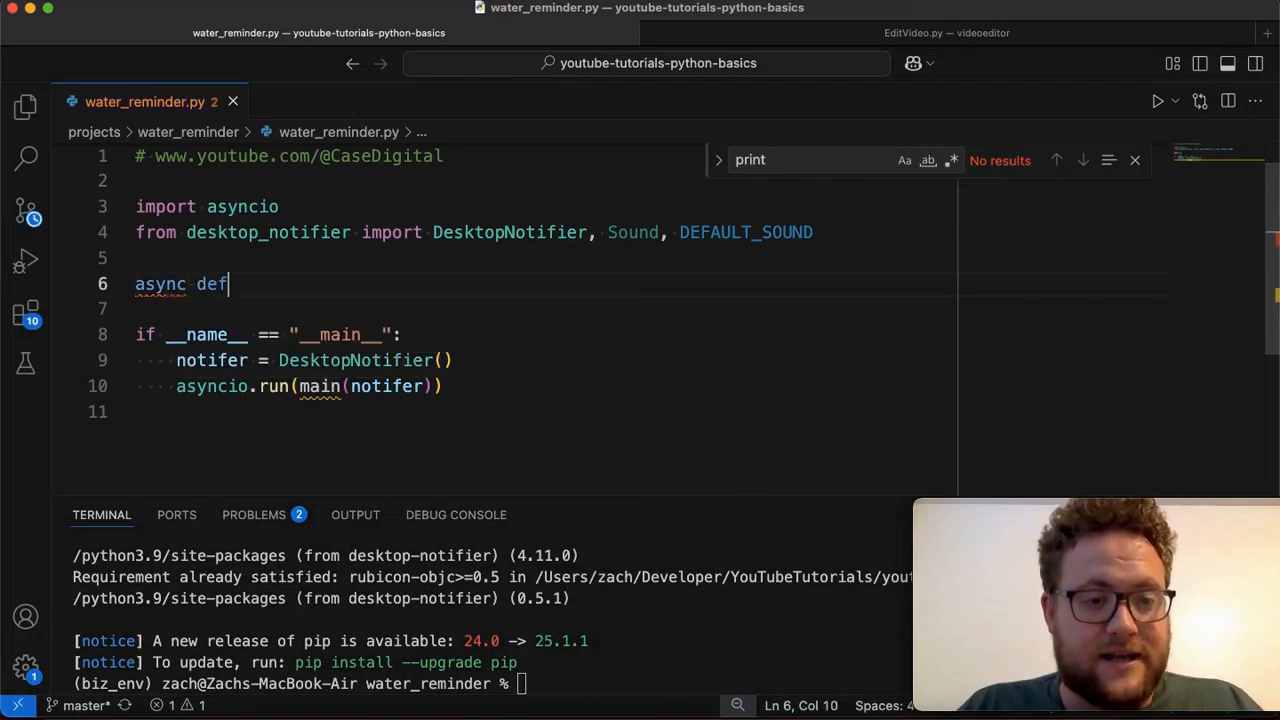
type("main():")
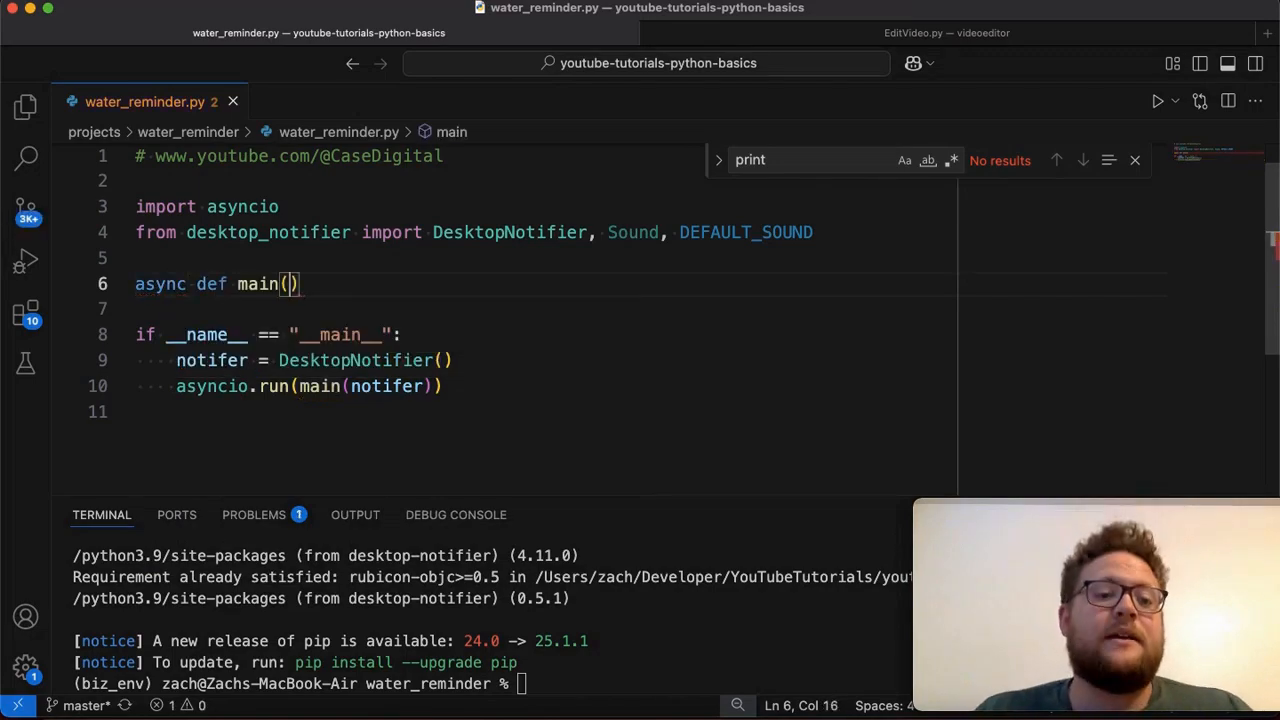
type("notifi")
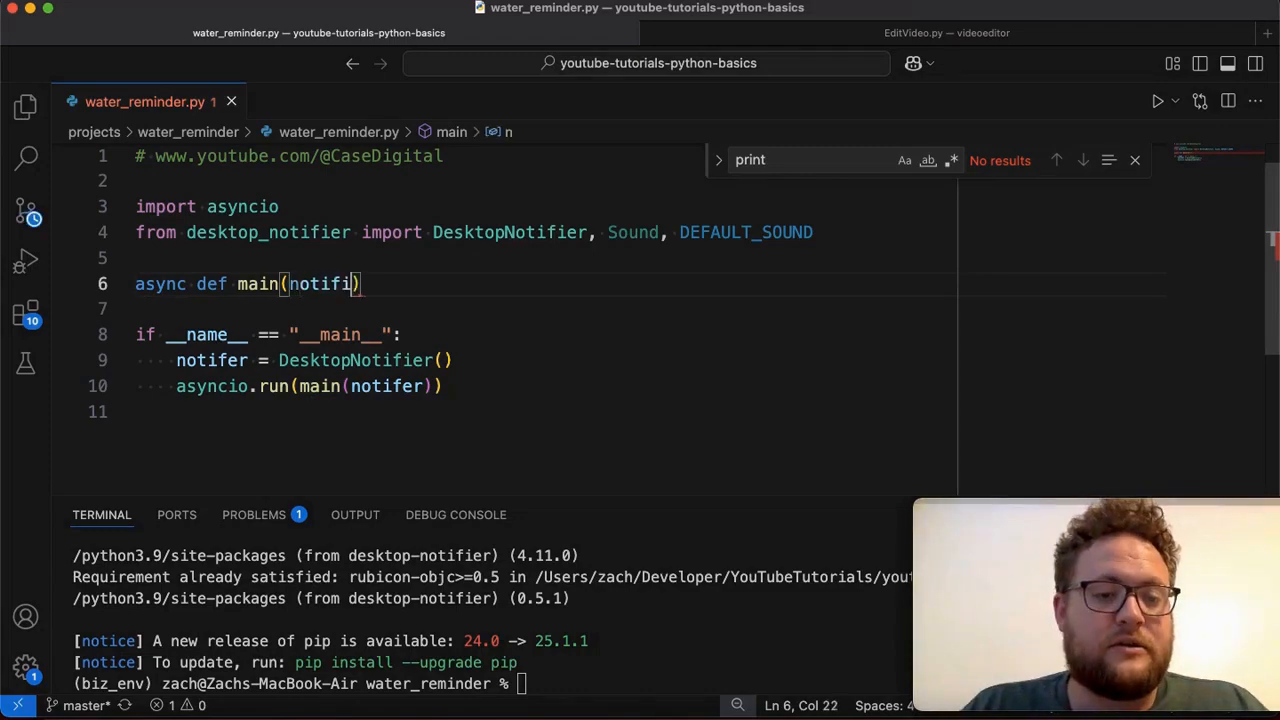
type("r):")
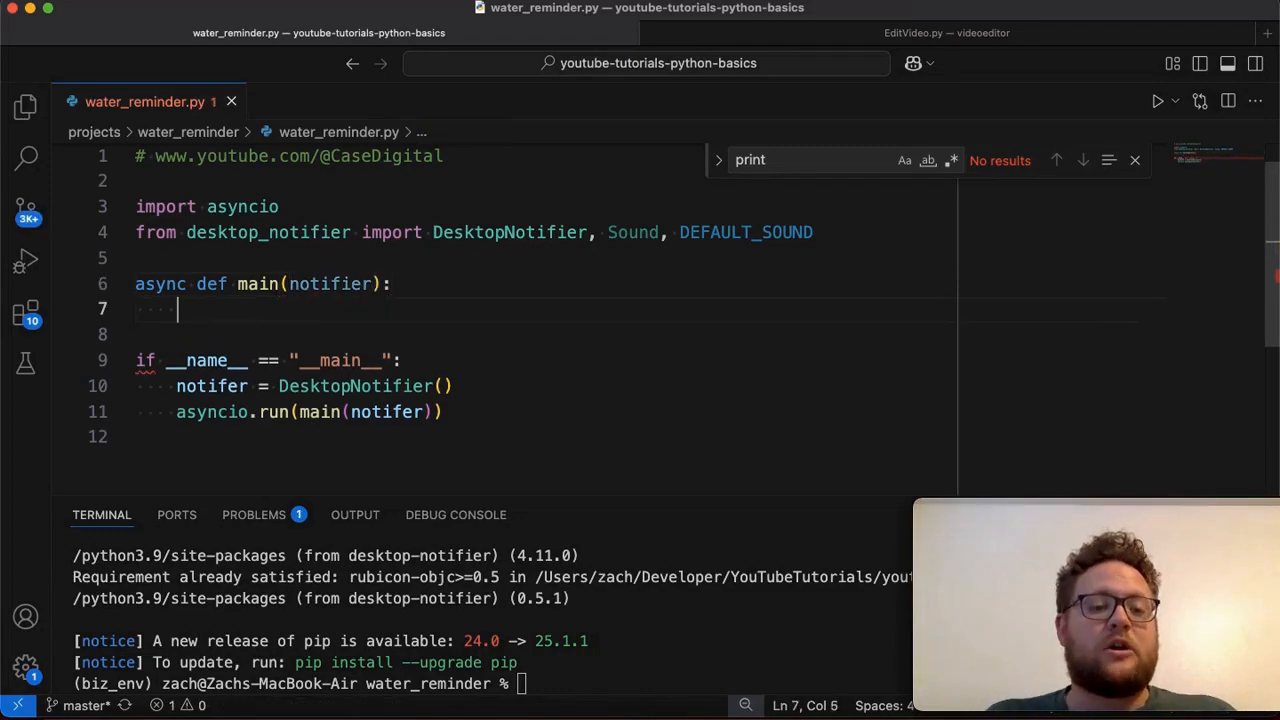
type("a")
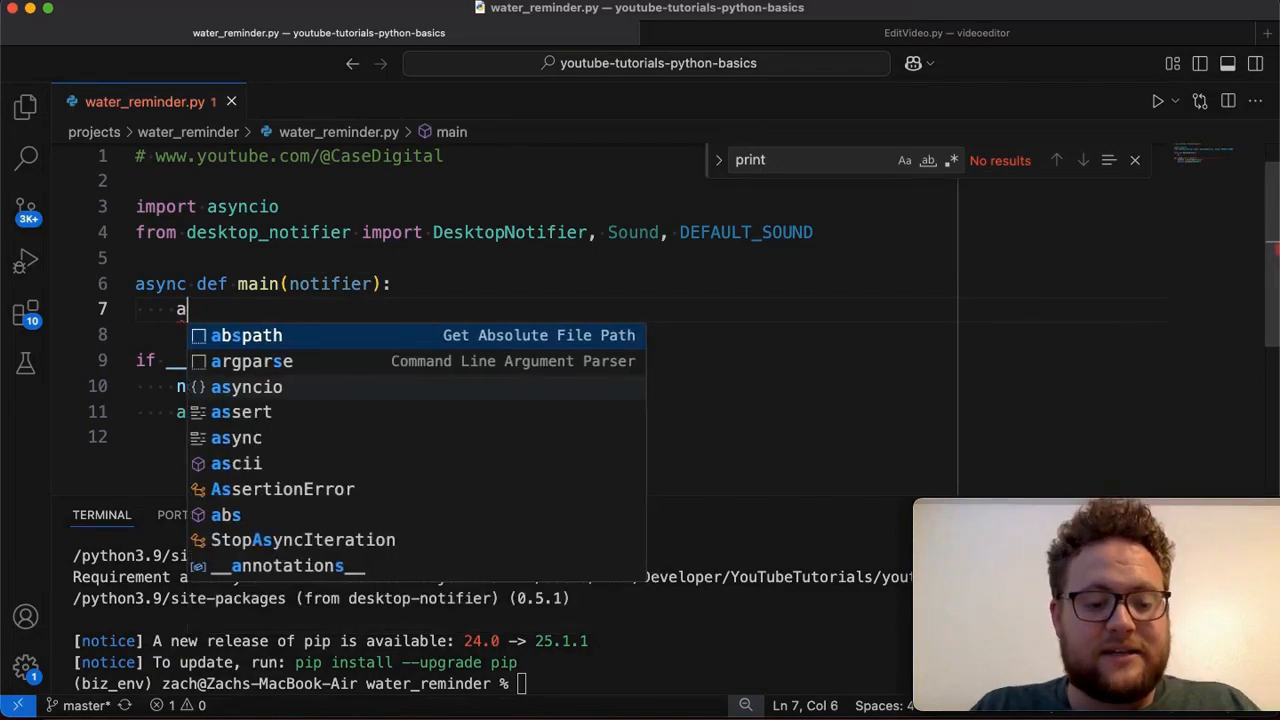
type("wait")
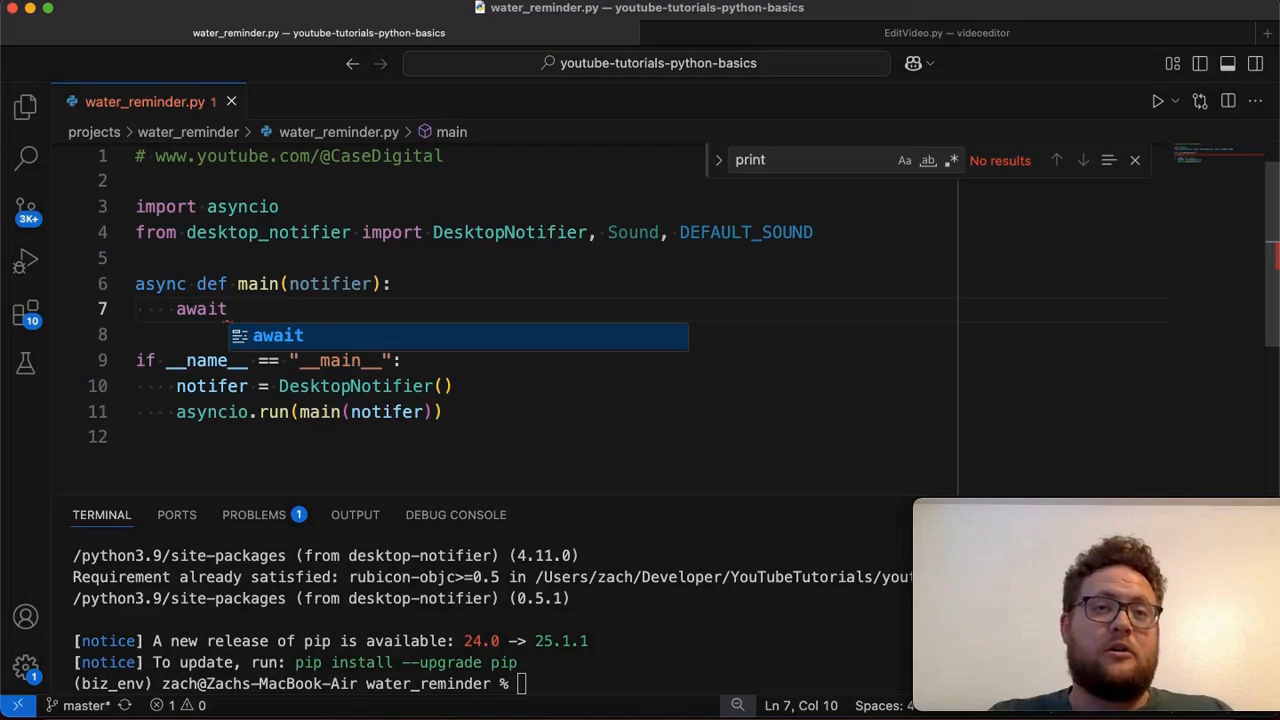
type("notifer.se")
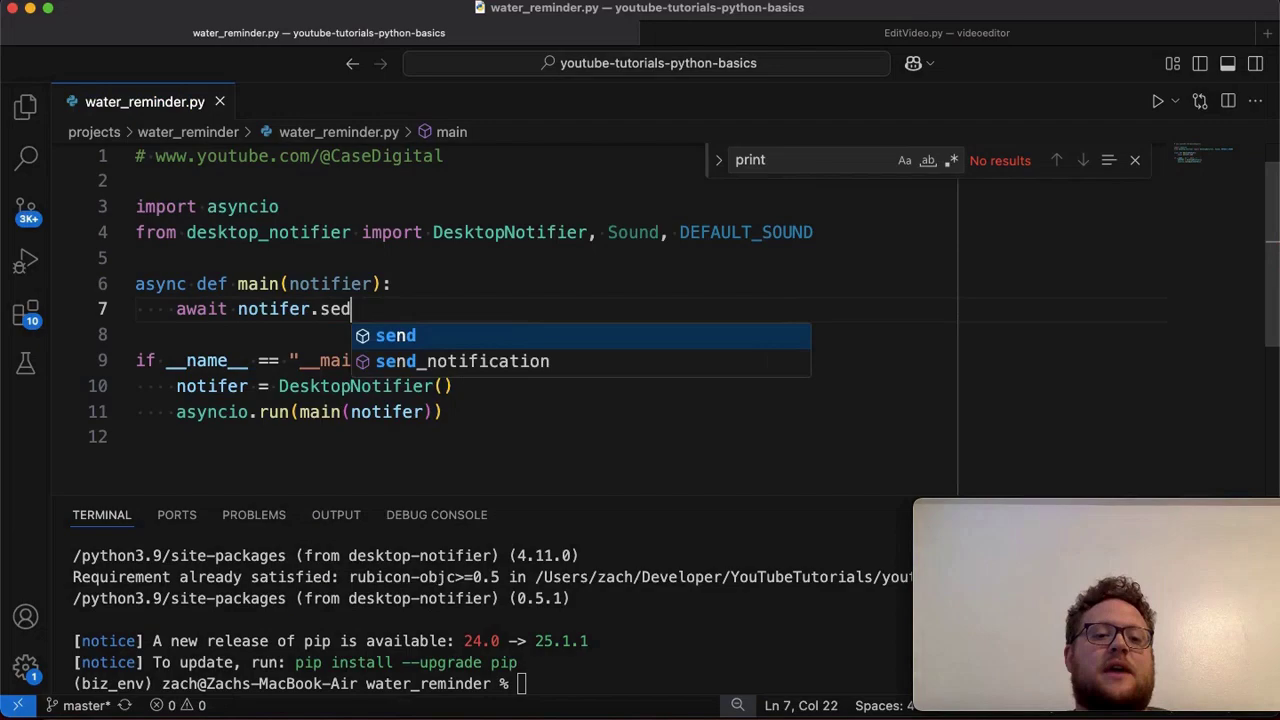
Step: Await notifer.send with title="WATER BREAK!" and begin the message= argument
type("d(")
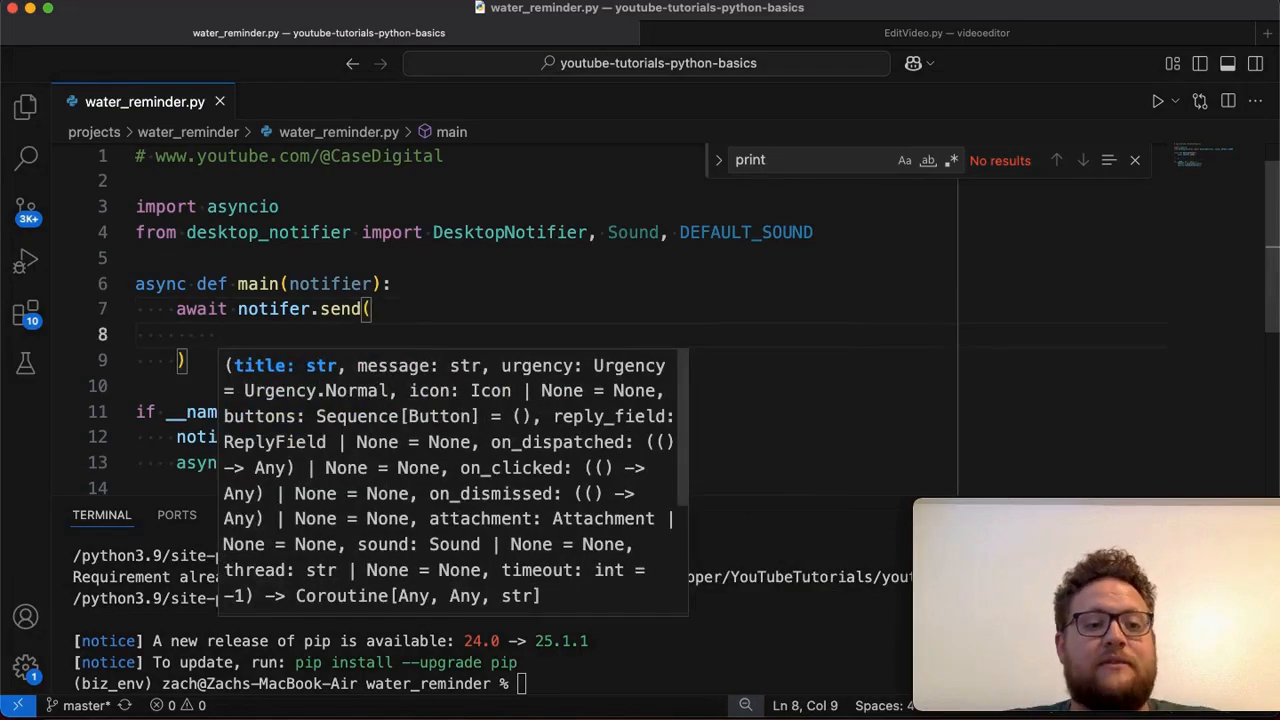
type("title")
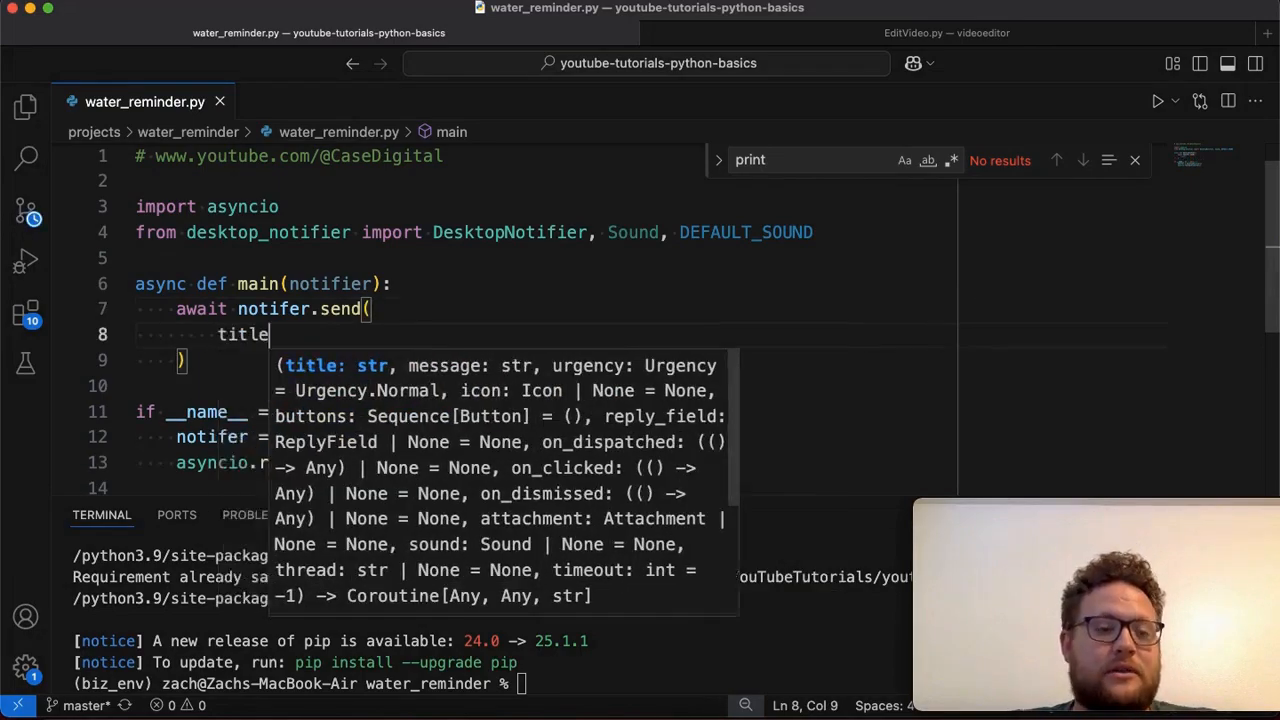
type("=\"\"")
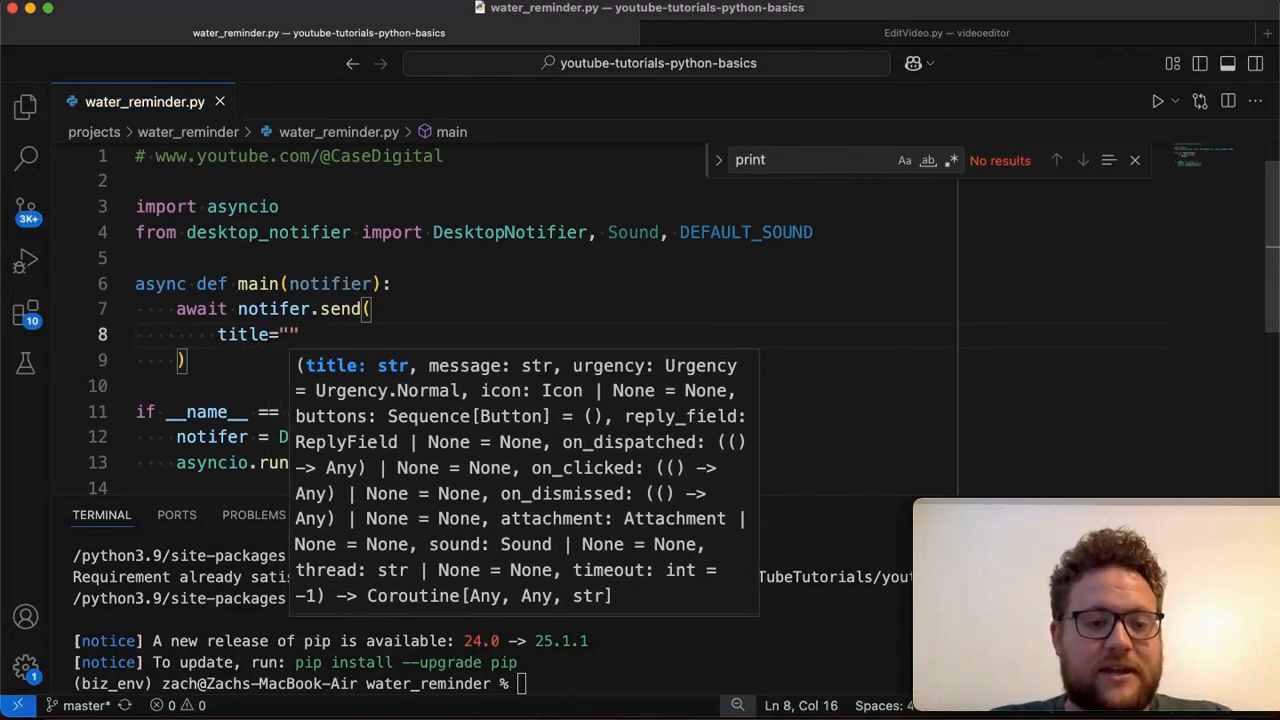
type("WATER BREAK")
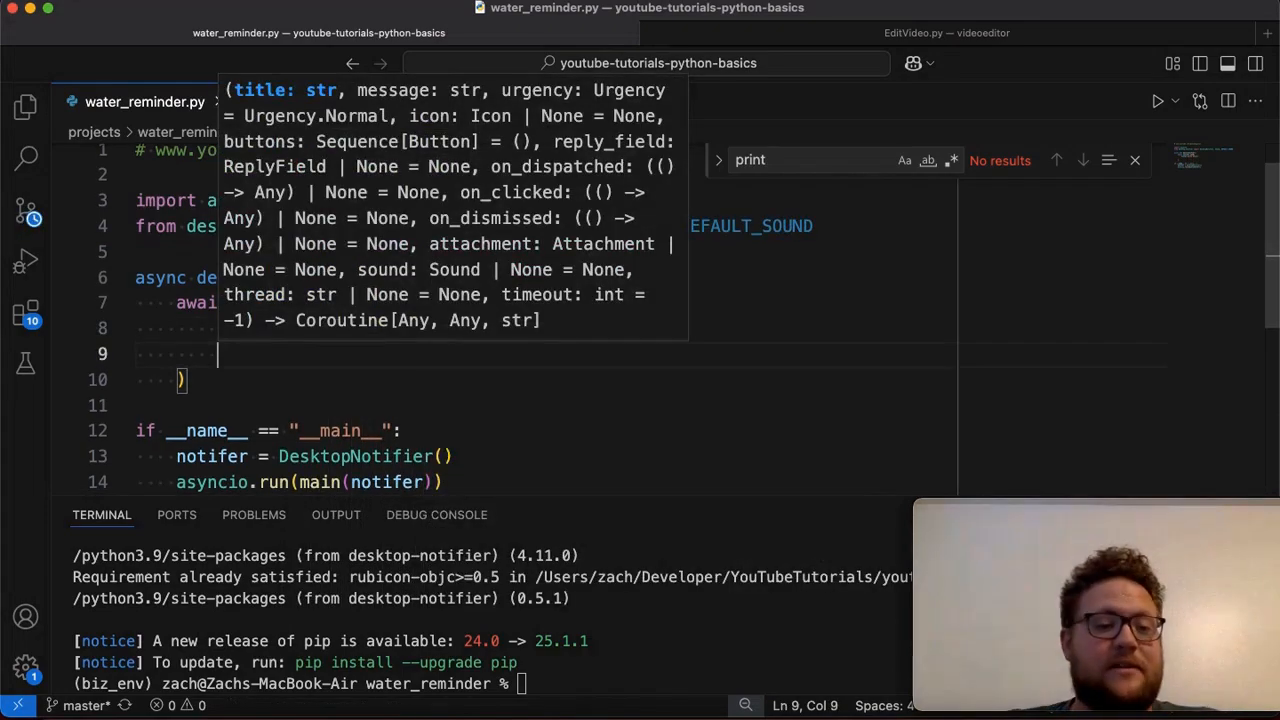
type("message=")
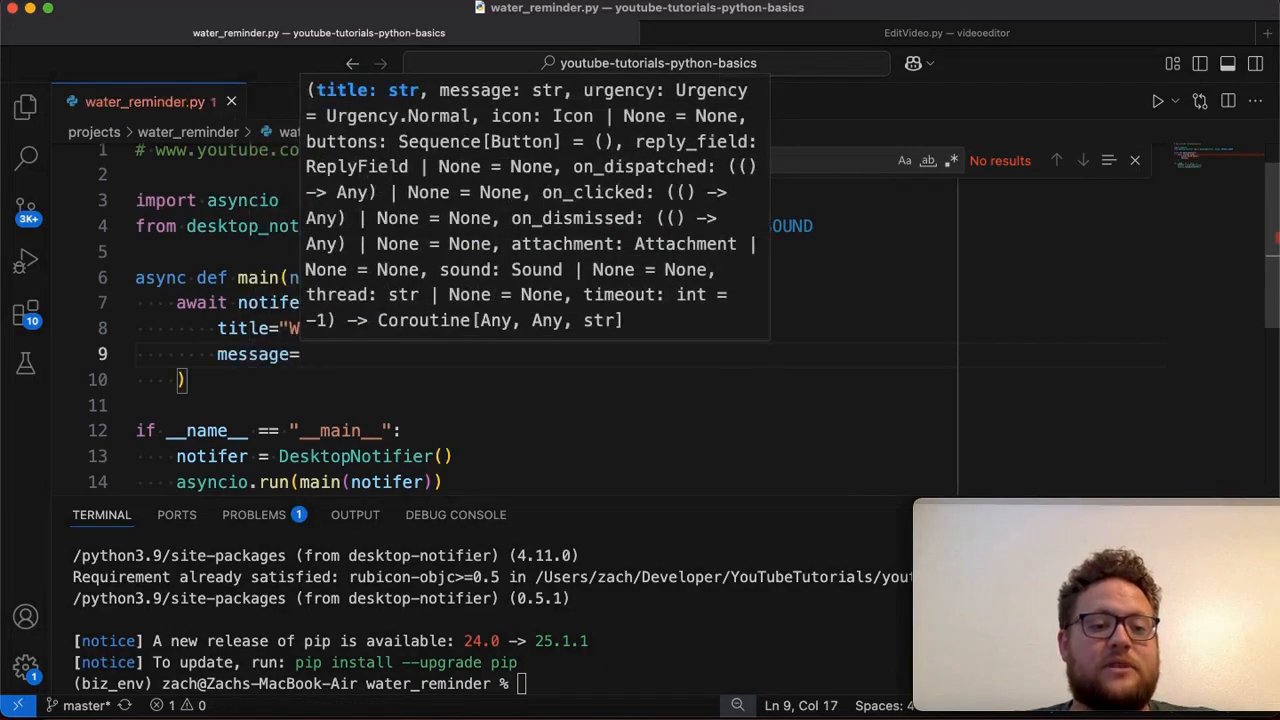
mouse_move(518, 182)
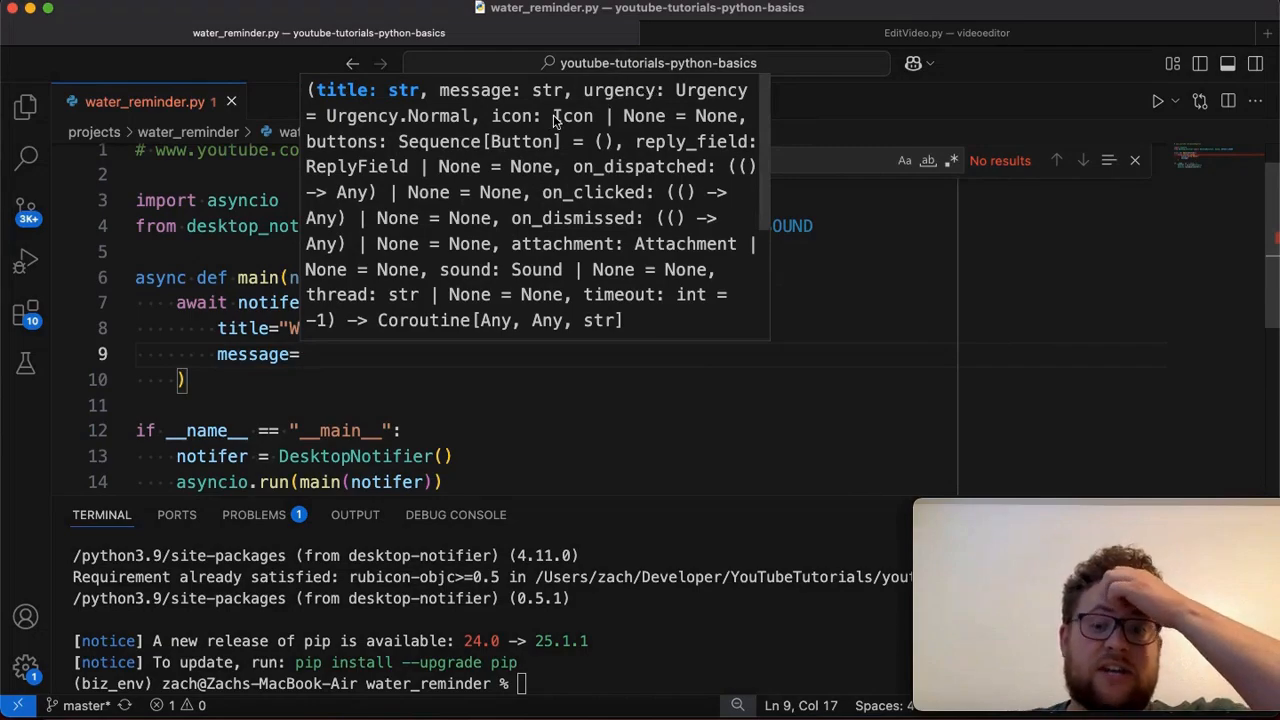
mouse_move(445, 162)
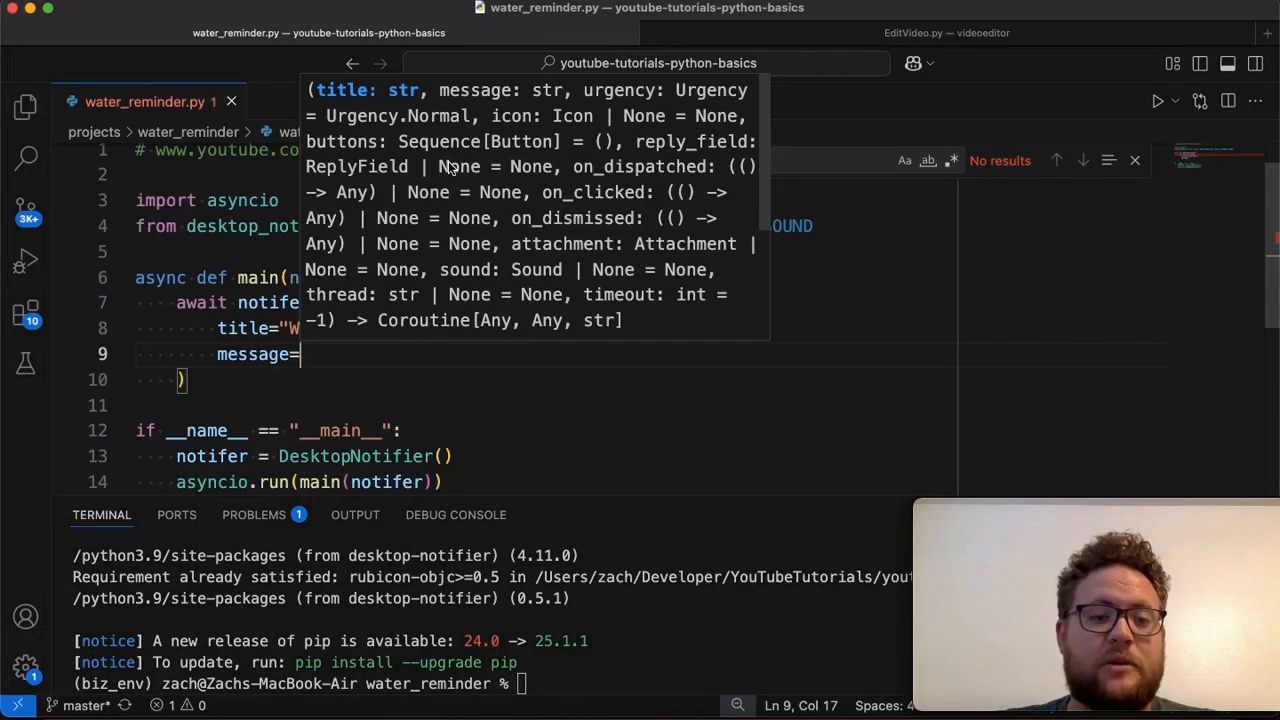
mouse_move(460, 97)
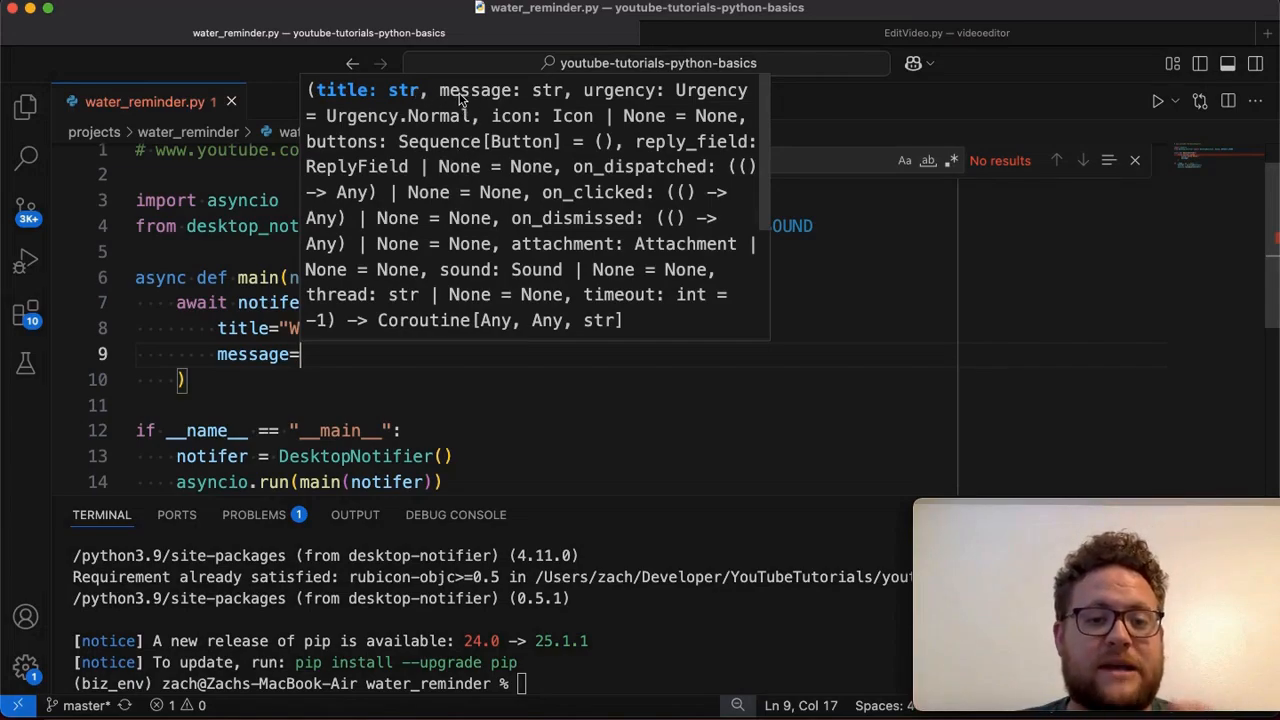
mouse_move(555, 303)
type("\"Go Get some Water!\"")
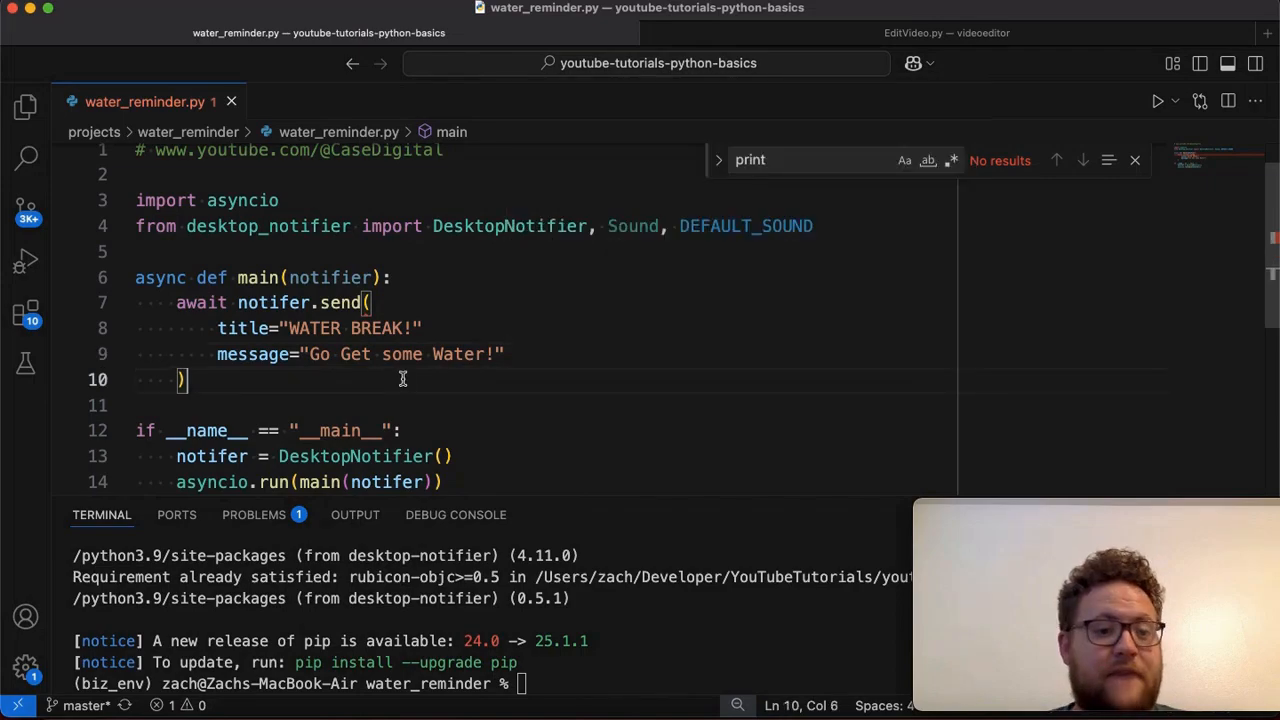
mouse_move(383, 376)
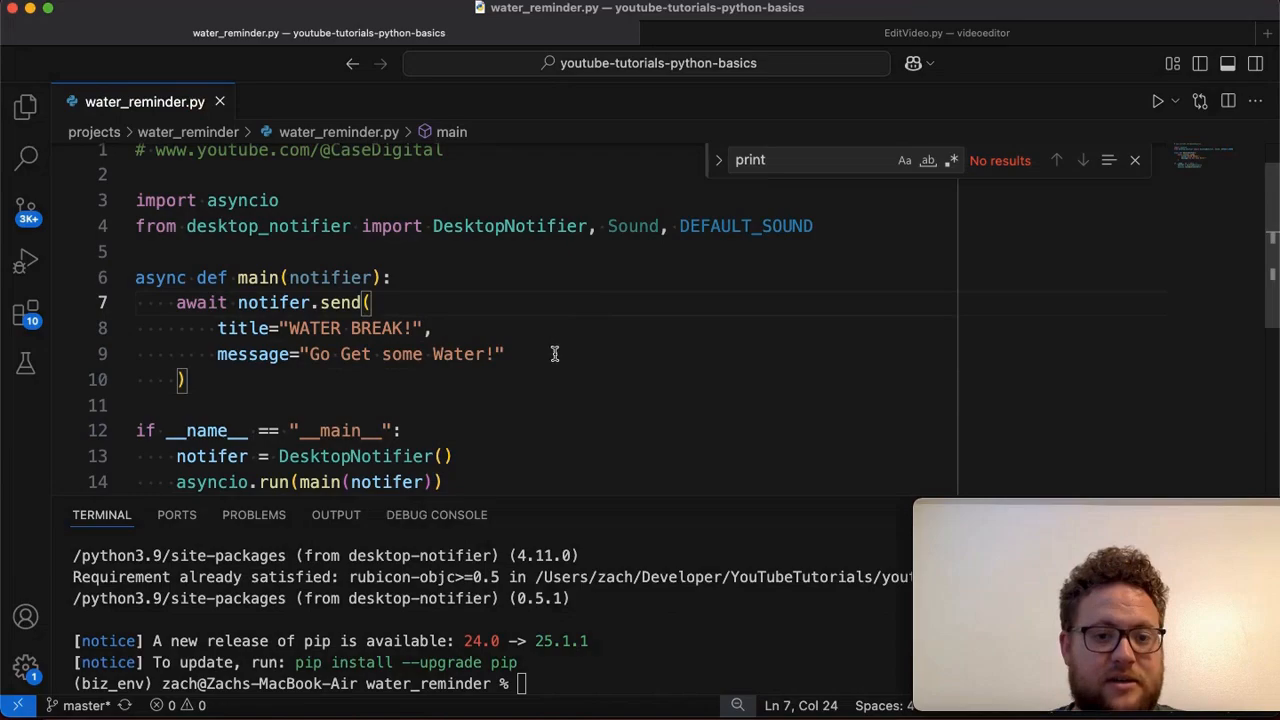
Step: Finish the send arguments with a trailing comma and run python water_reminder.py in the terminal
type(",")
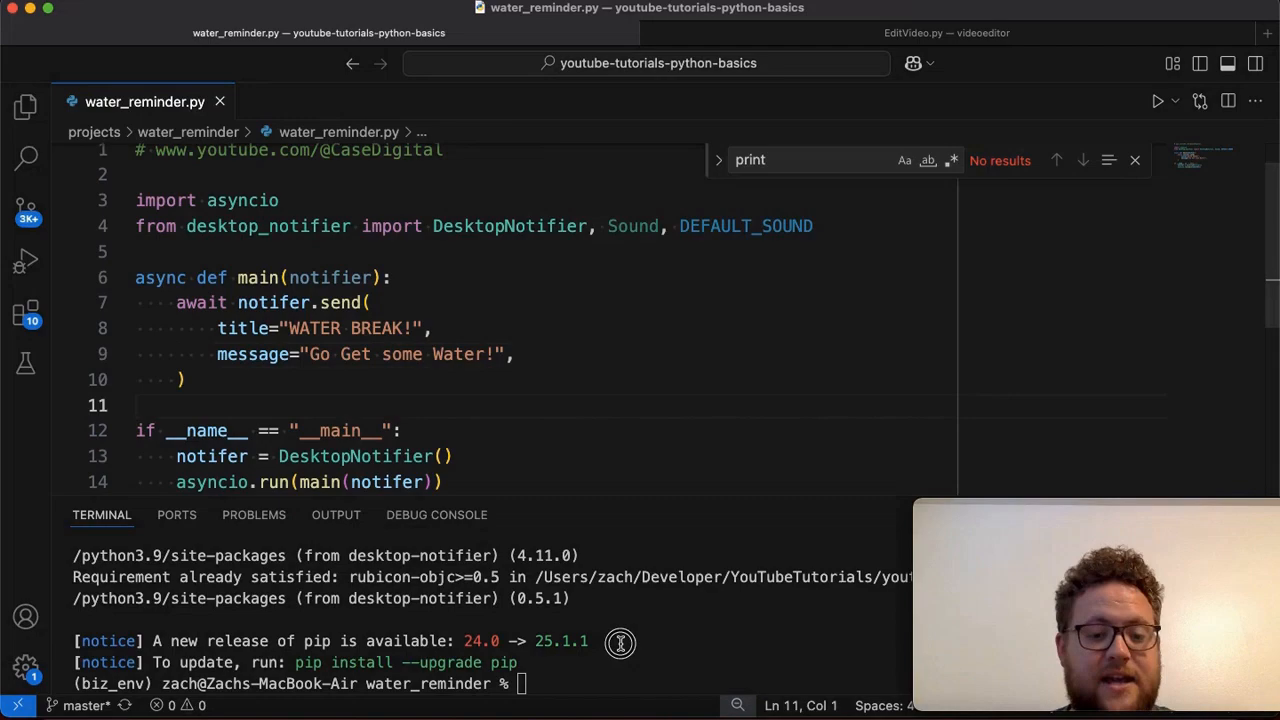
type("python")
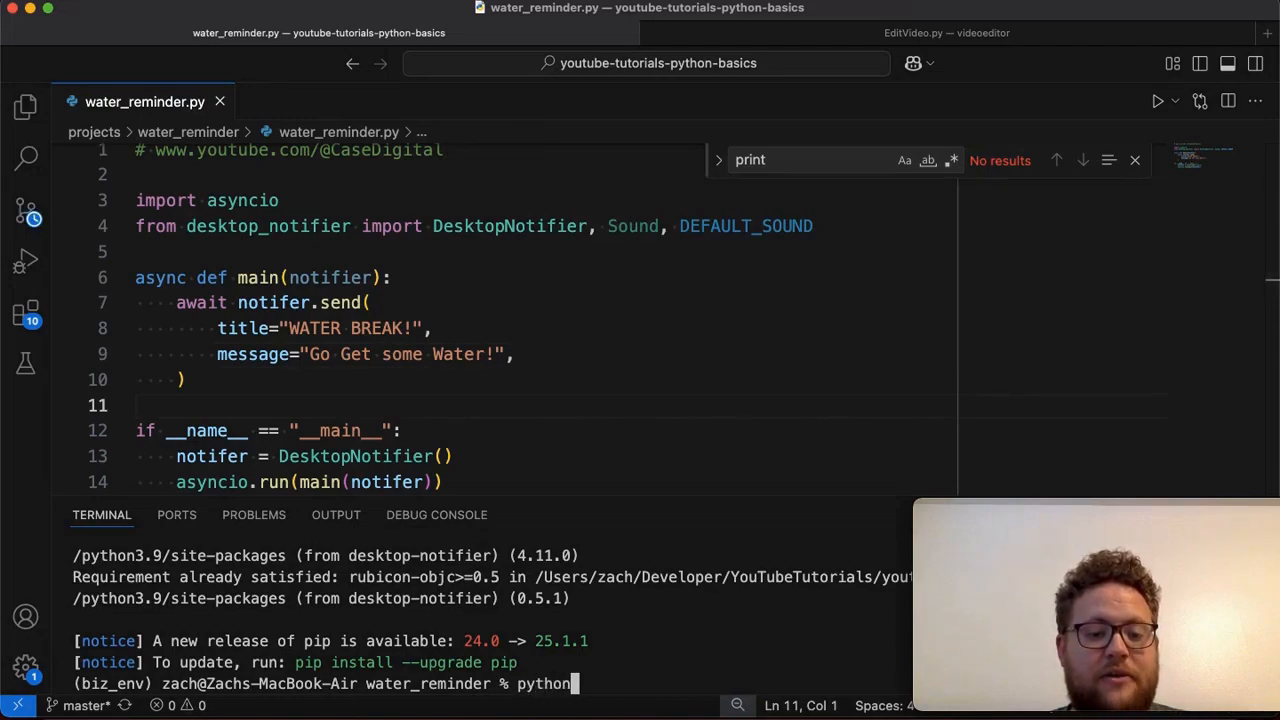
type("water_reminder.py")
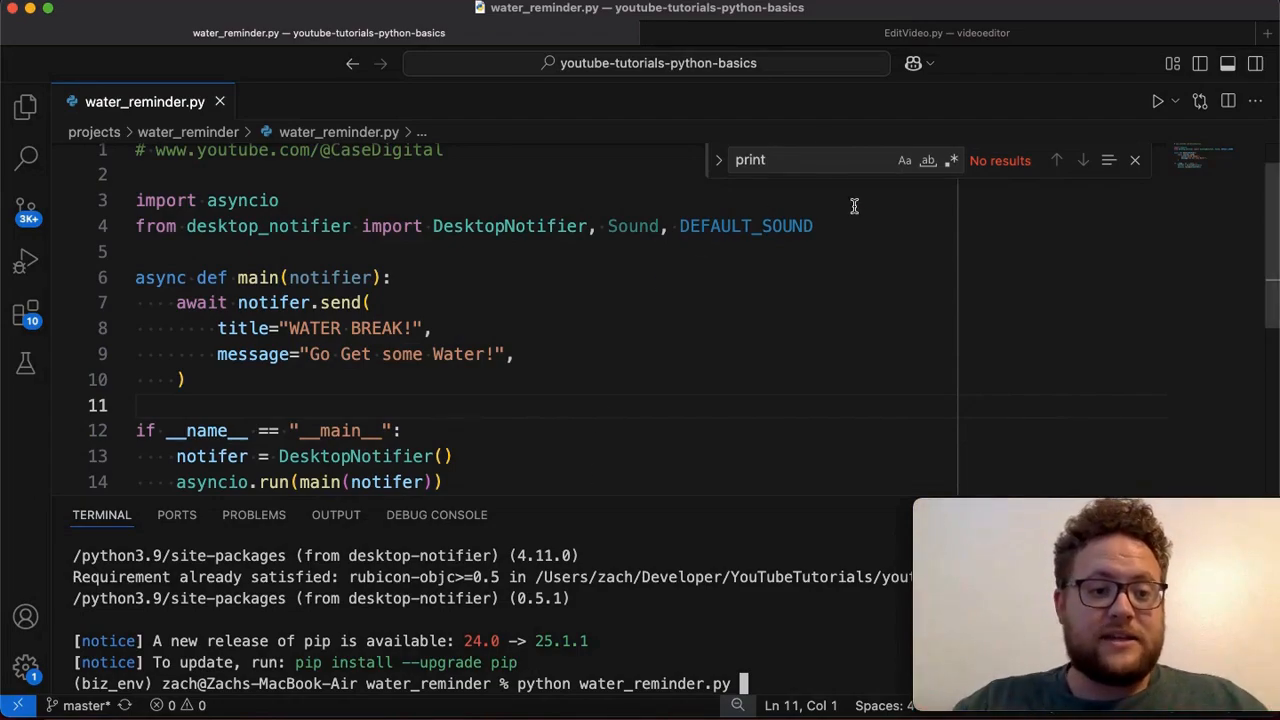
mouse_move(335, 199)
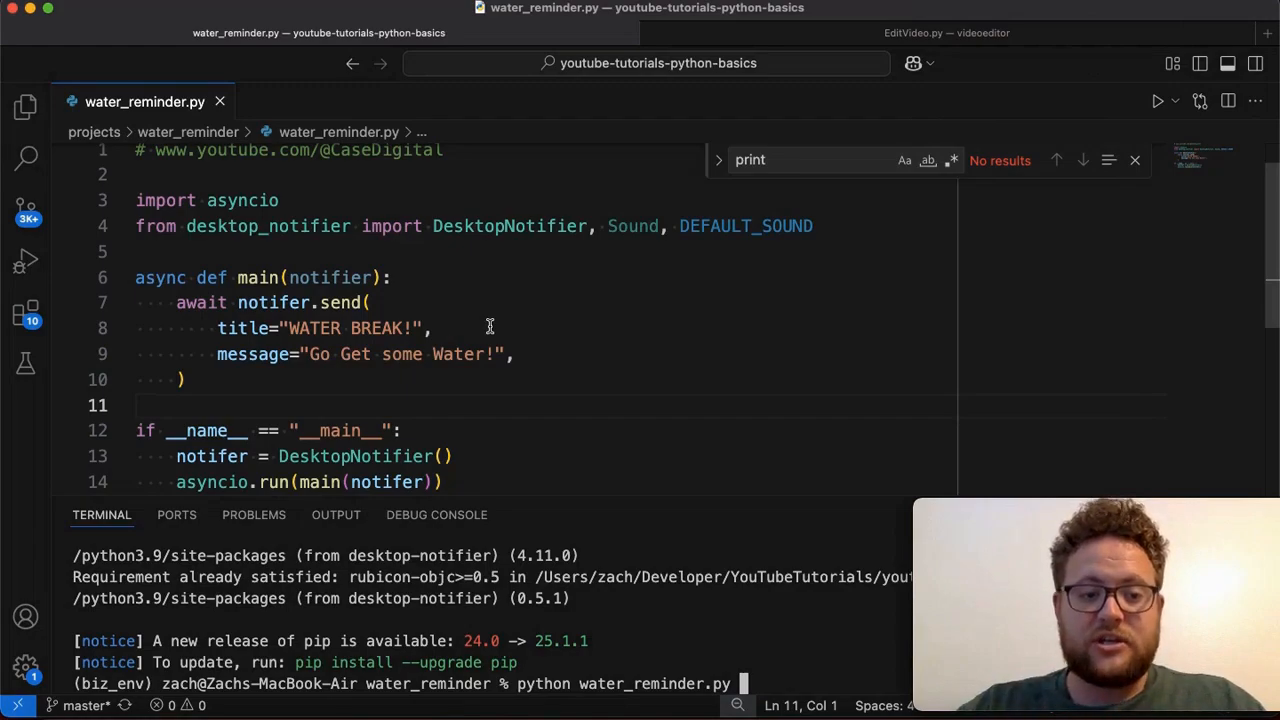
mouse_move(600, 590)
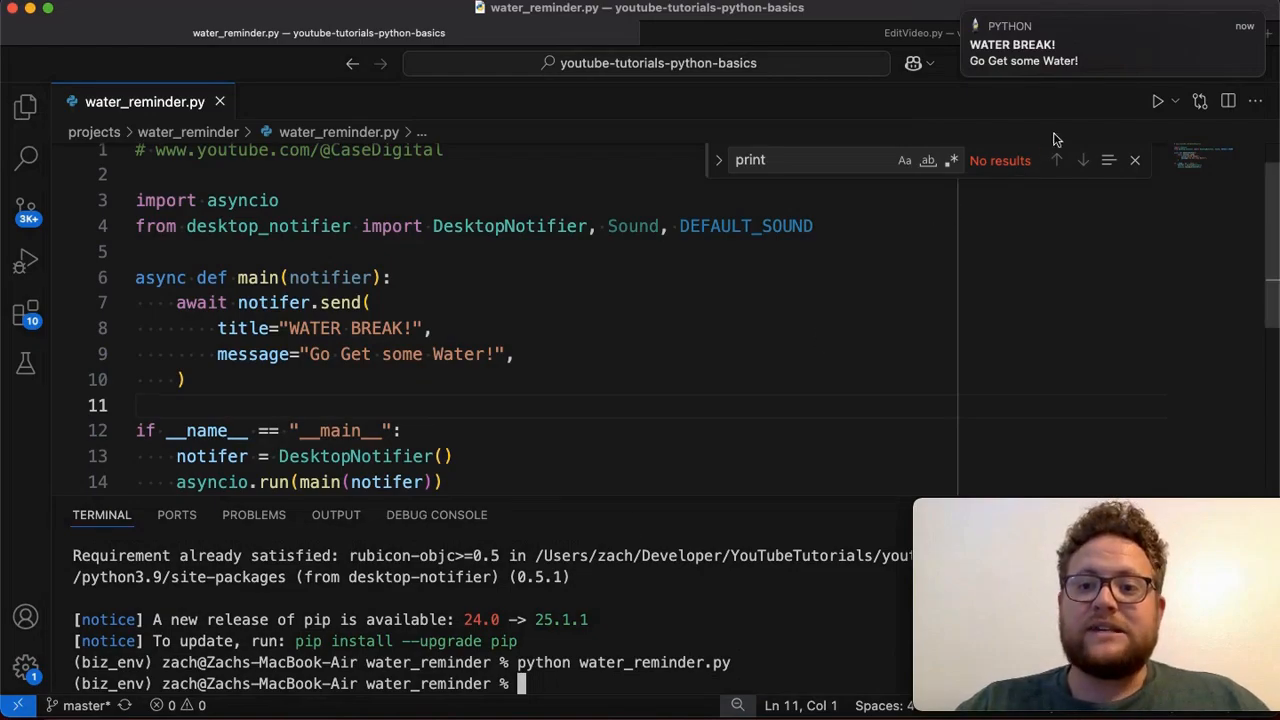
mouse_move(1030, 72)
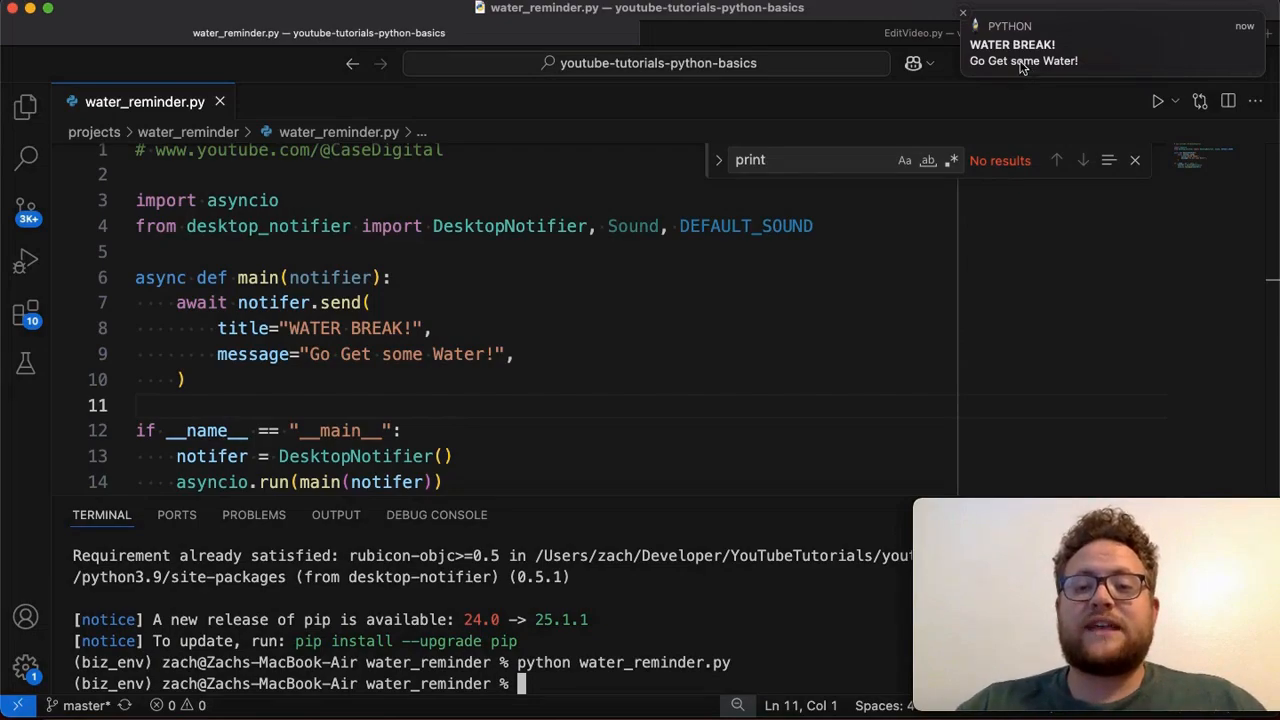
mouse_move(629, 443)
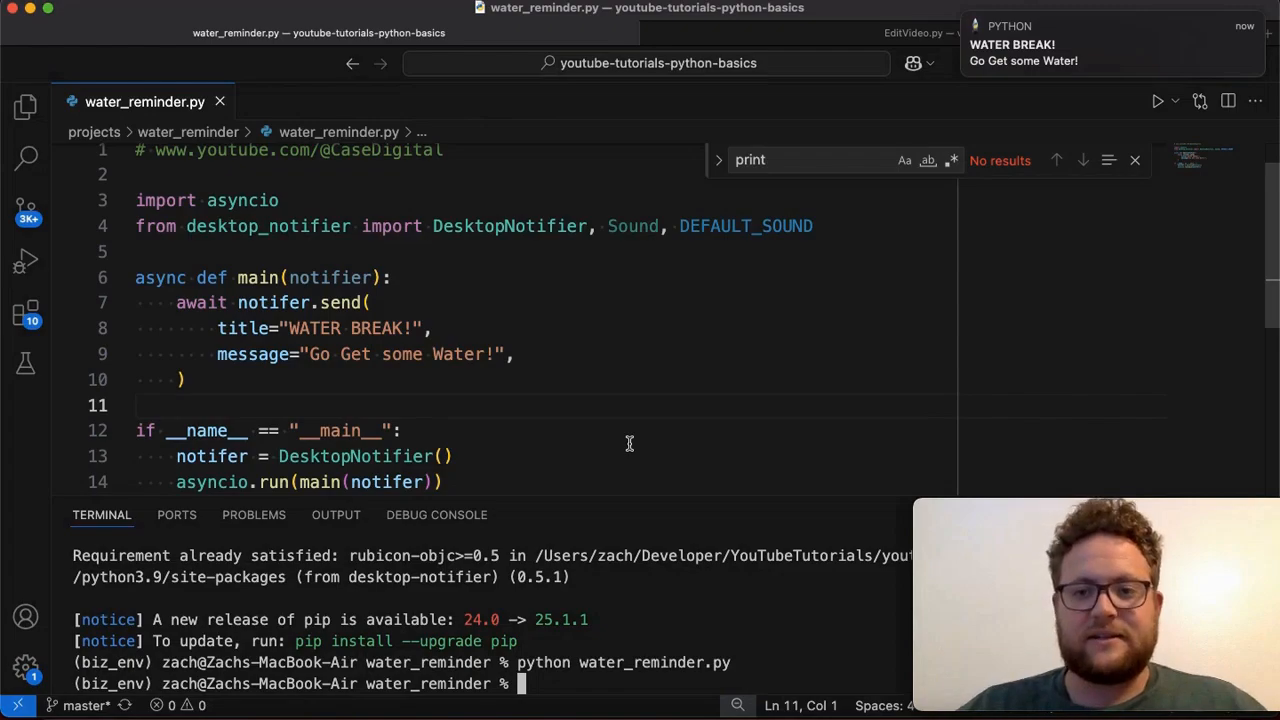
mouse_move(837, 375)
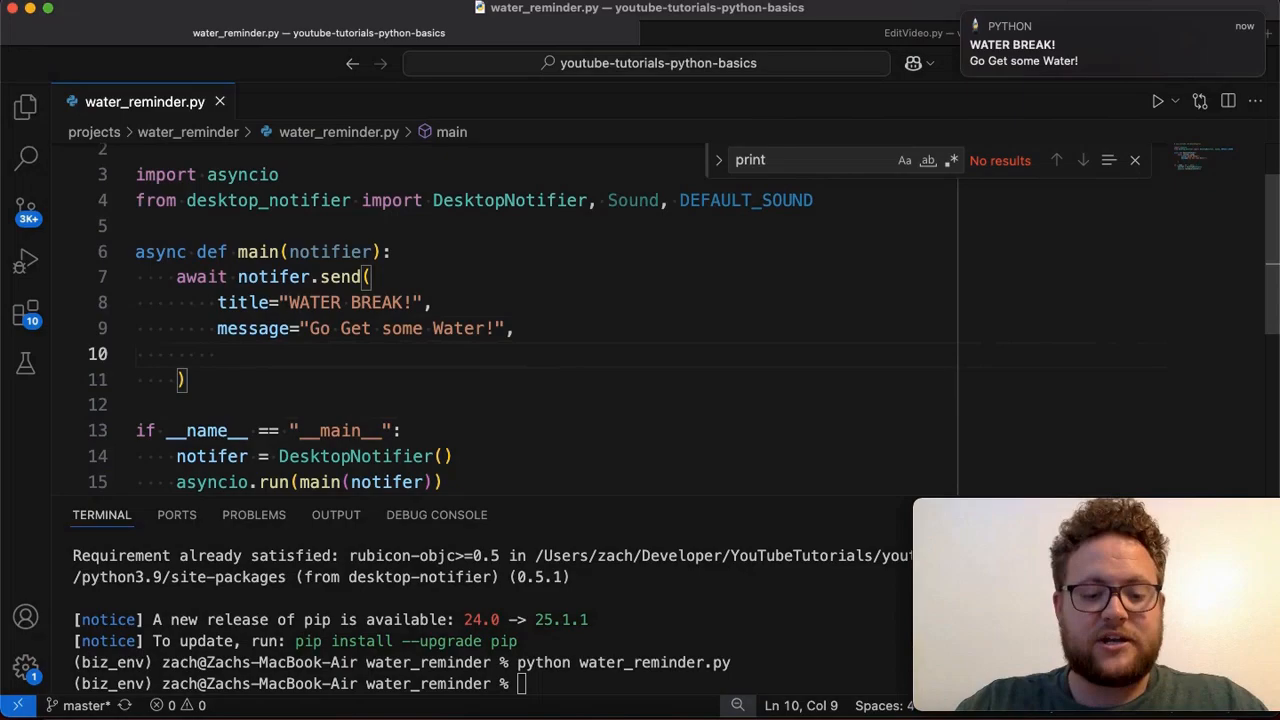
Step: Try a timeout=13 argument in the send call
type("timeout=")
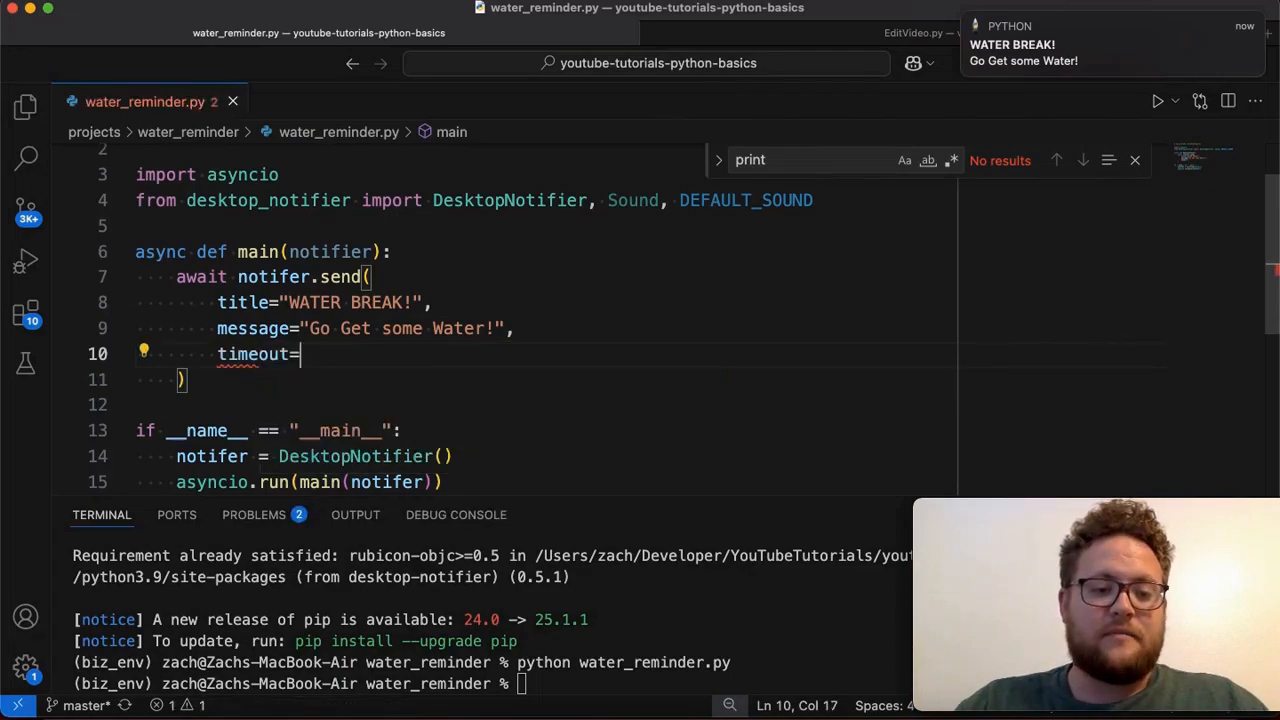
type("1")
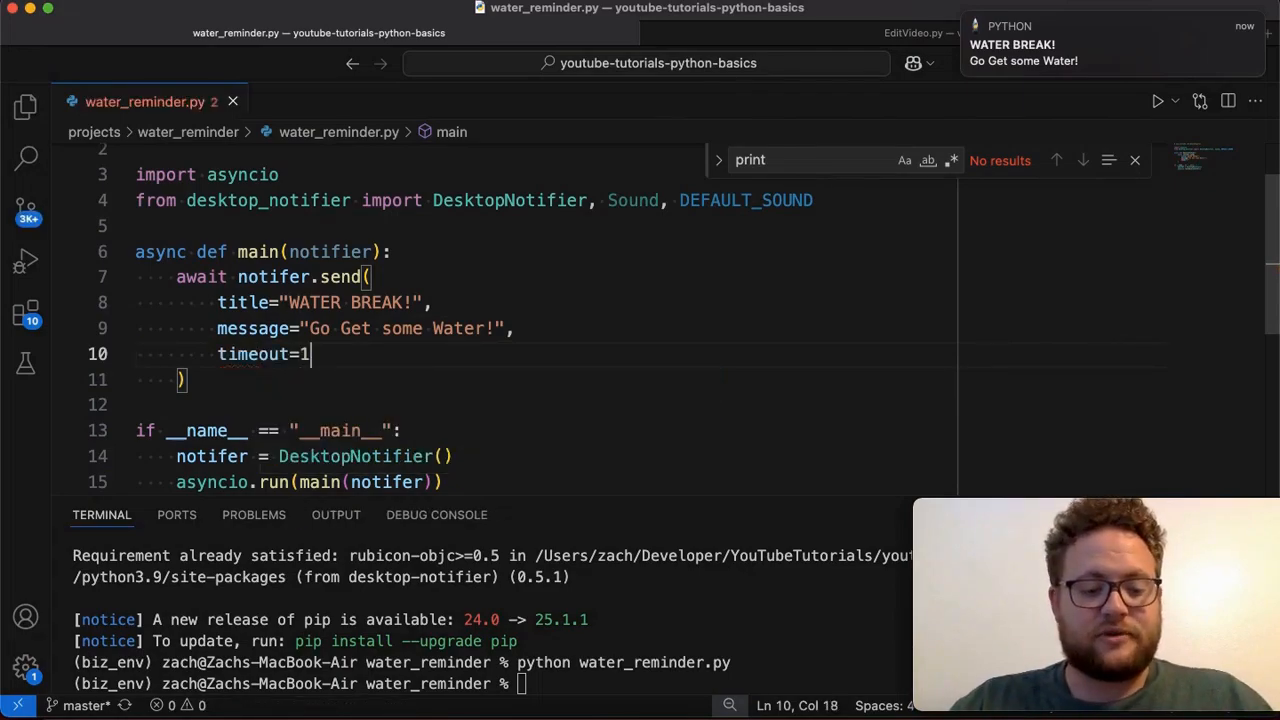
type("3")
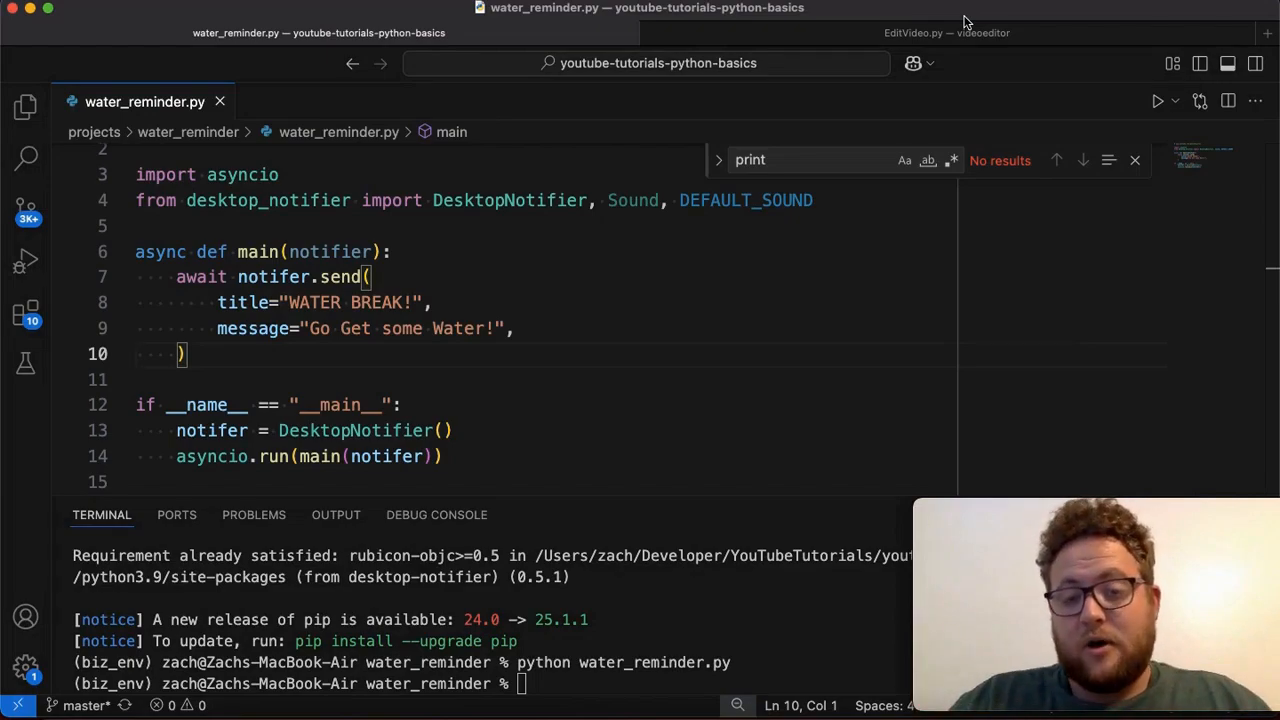
mouse_move(994, 64)
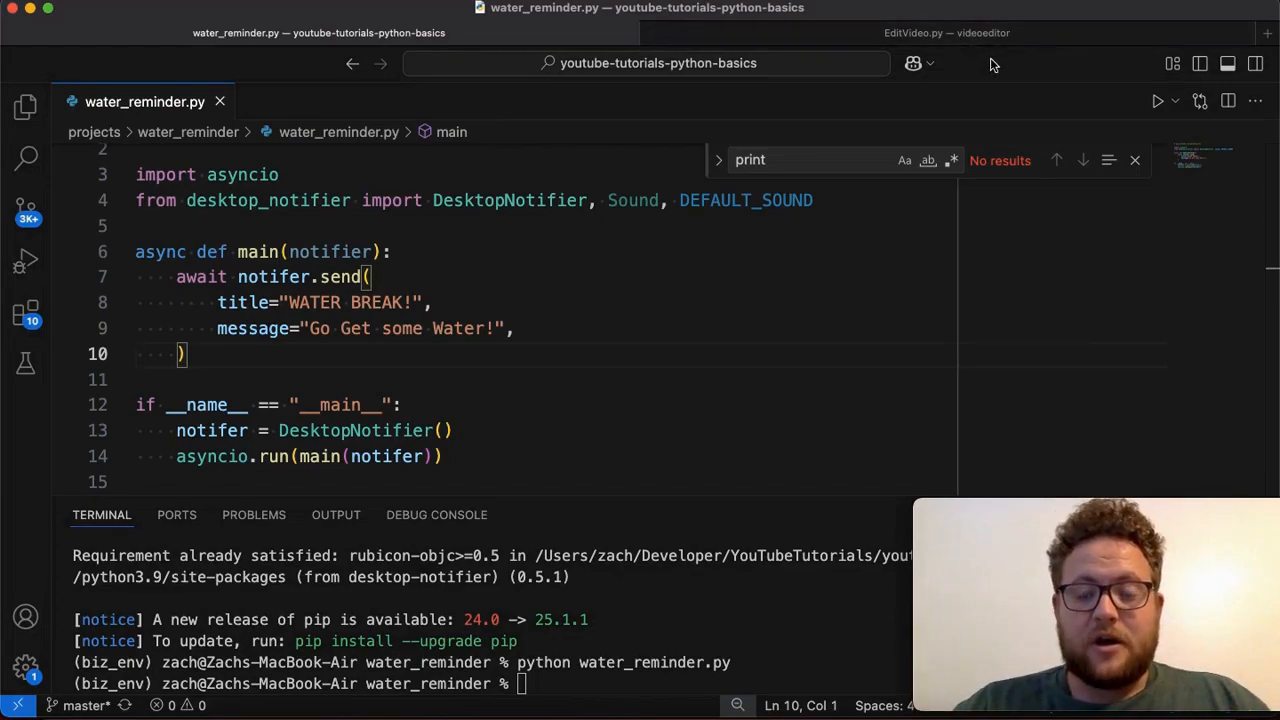
mouse_move(1010, 60)
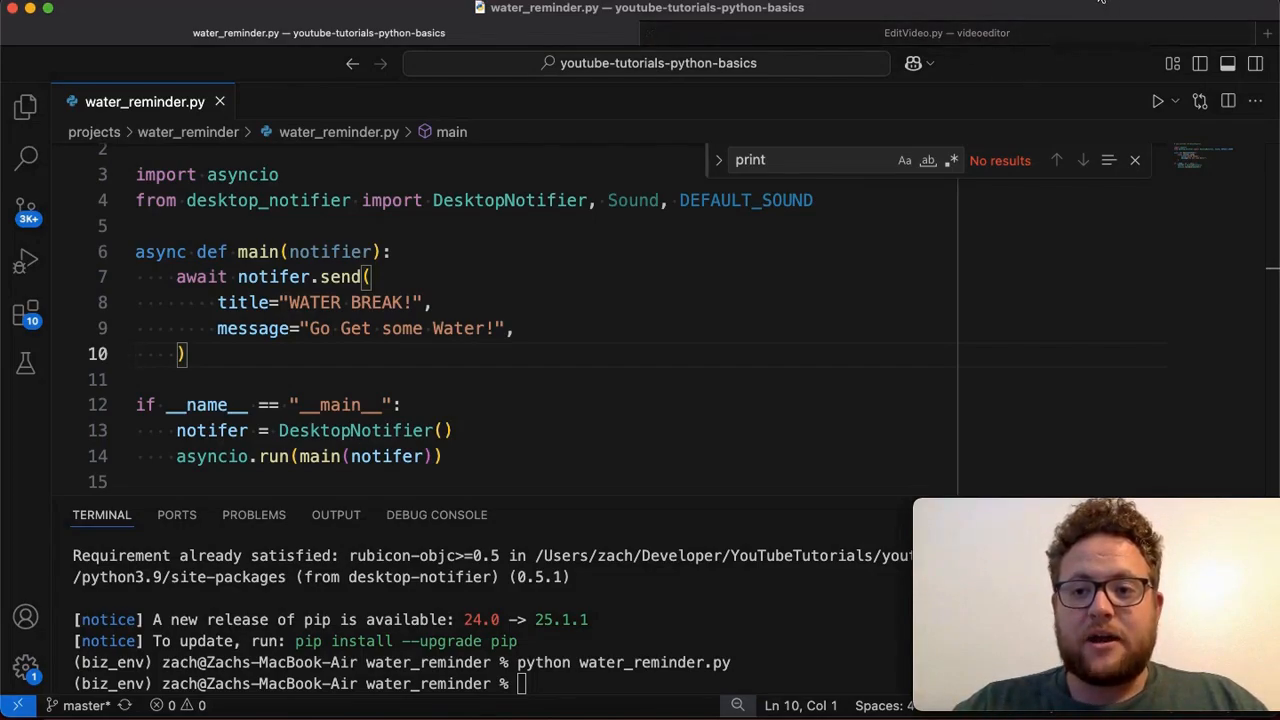
Step: Check Do Not Disturb in Control Center, then rerun python water_reminder.py
left_click(1100, 8)
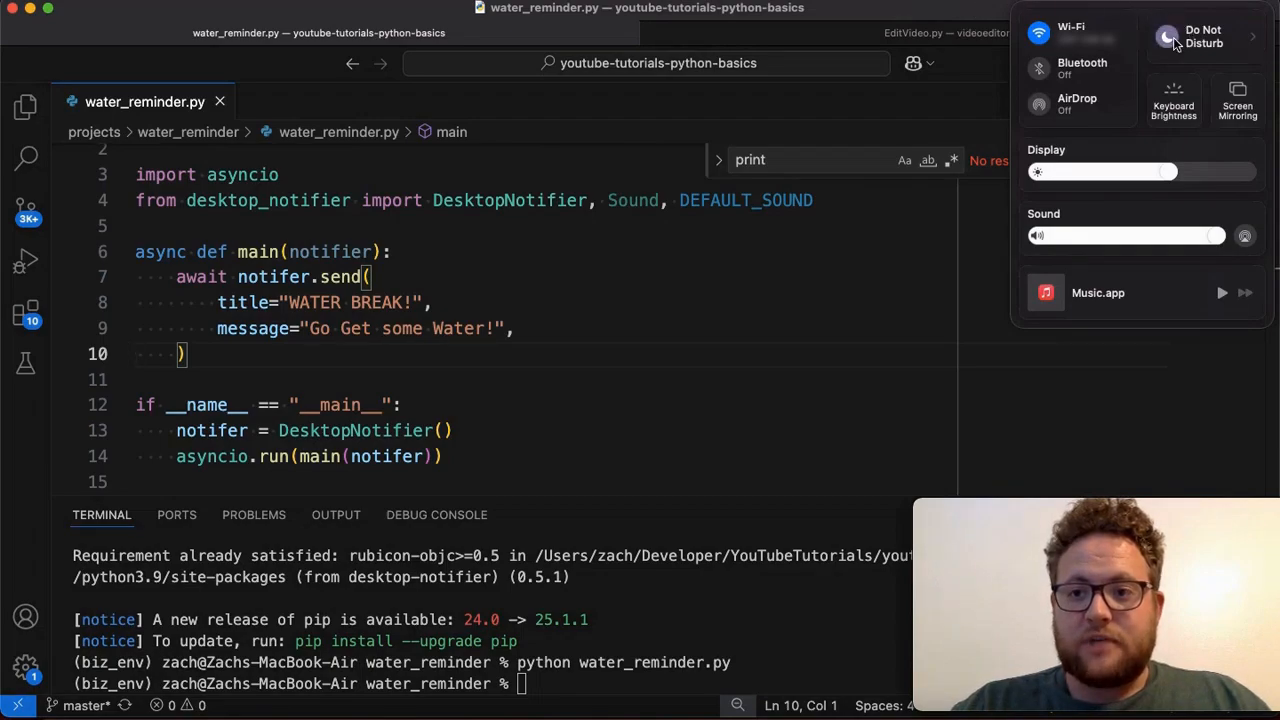
left_click(1205, 37)
type("python water_reminder.py")
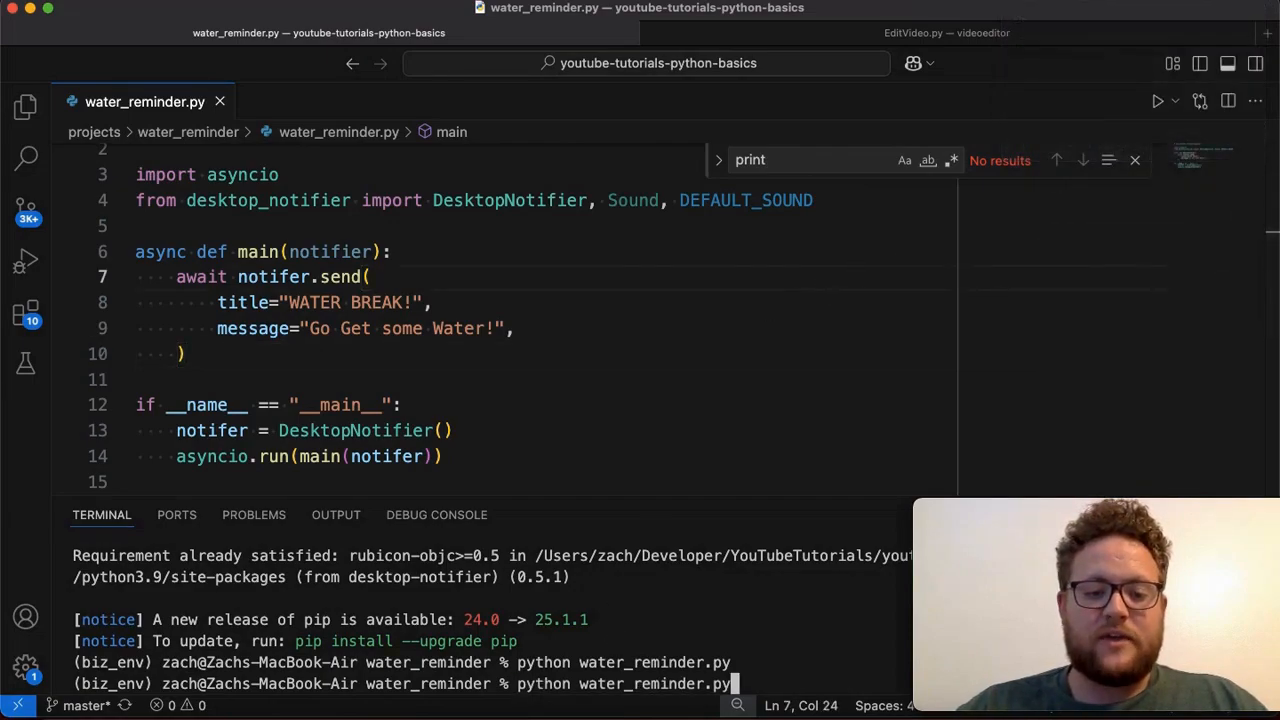
key("Return")
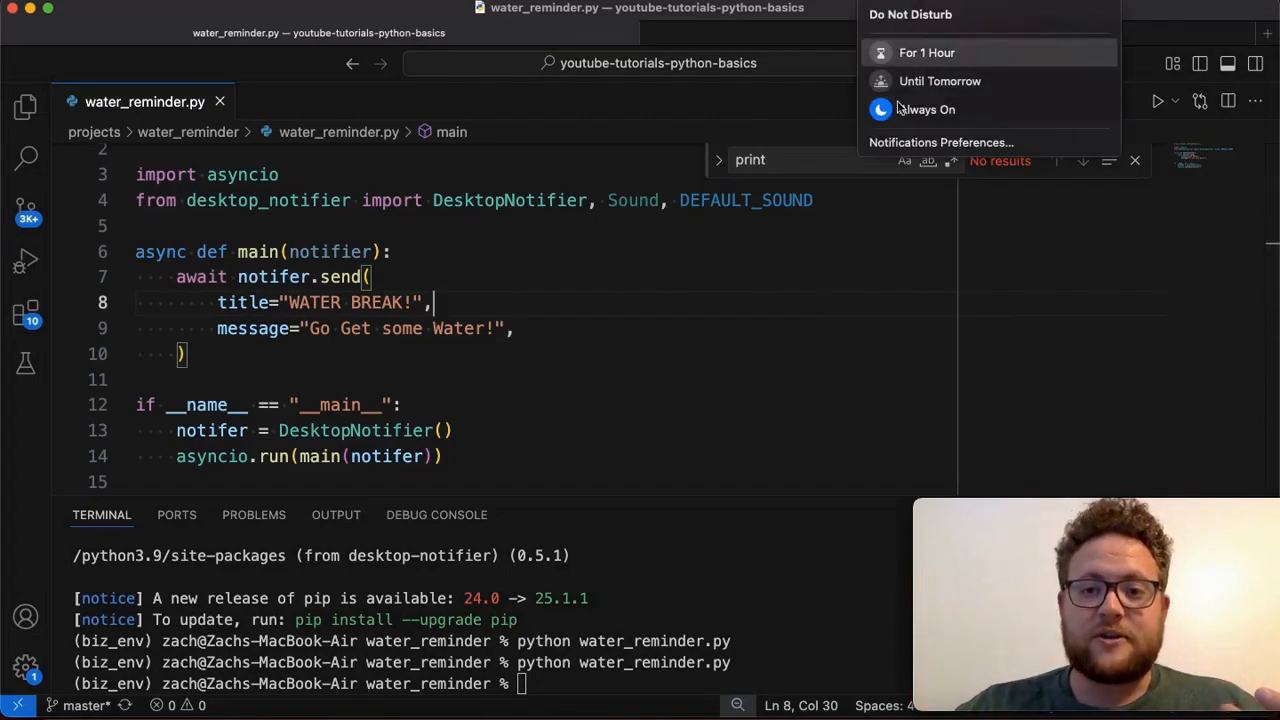
mouse_move(873, 356)
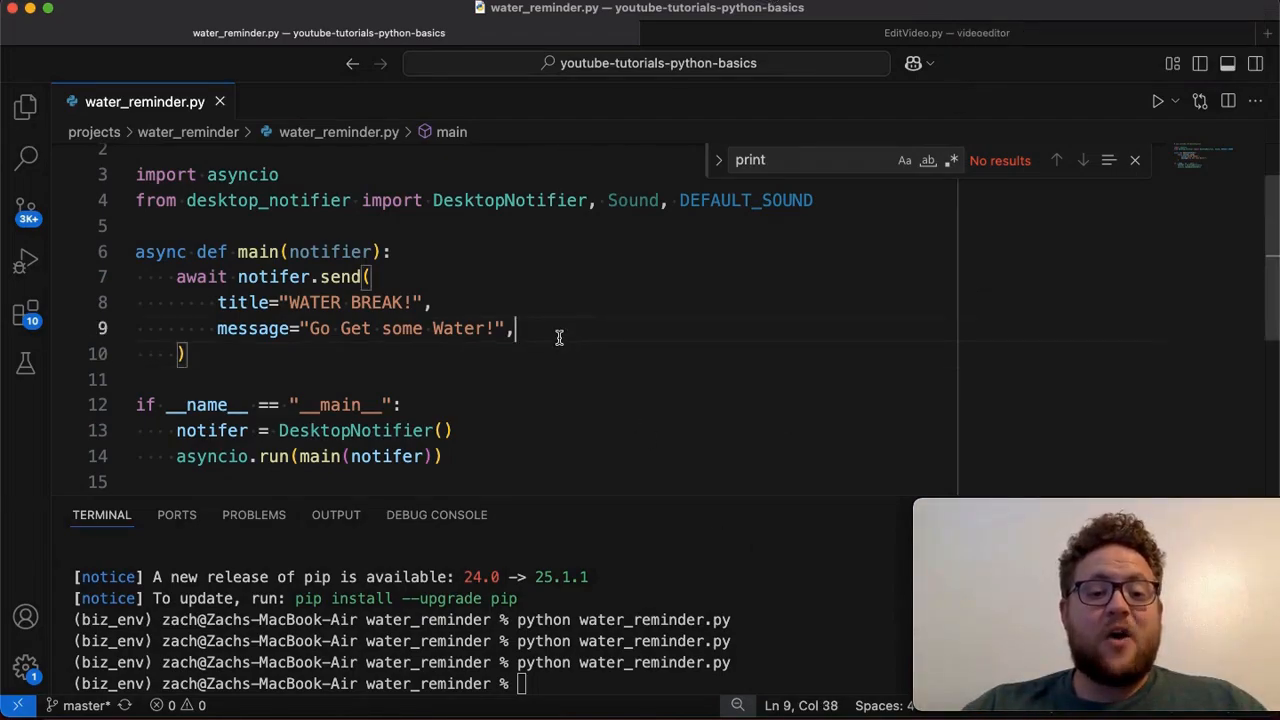
Step: Pass sound=DEFAULT_SOUND to the send call and rerun the script to hear the notification
key("Return")
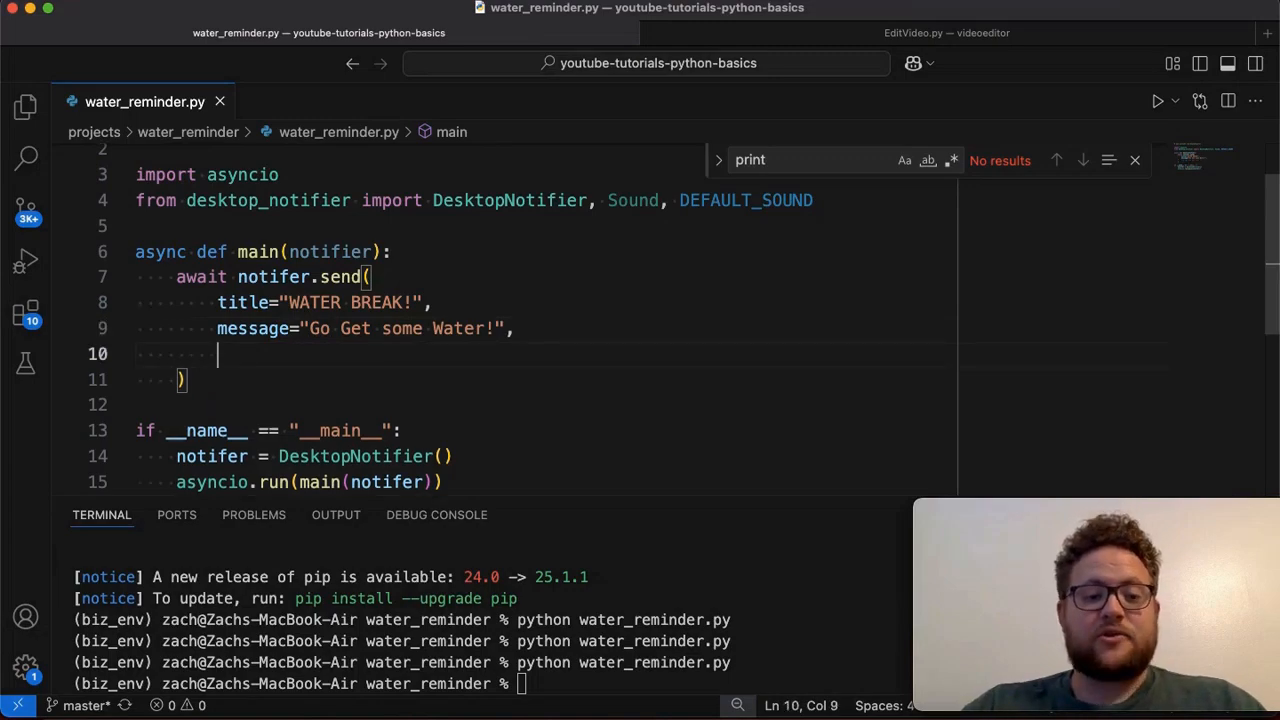
type("sound=")
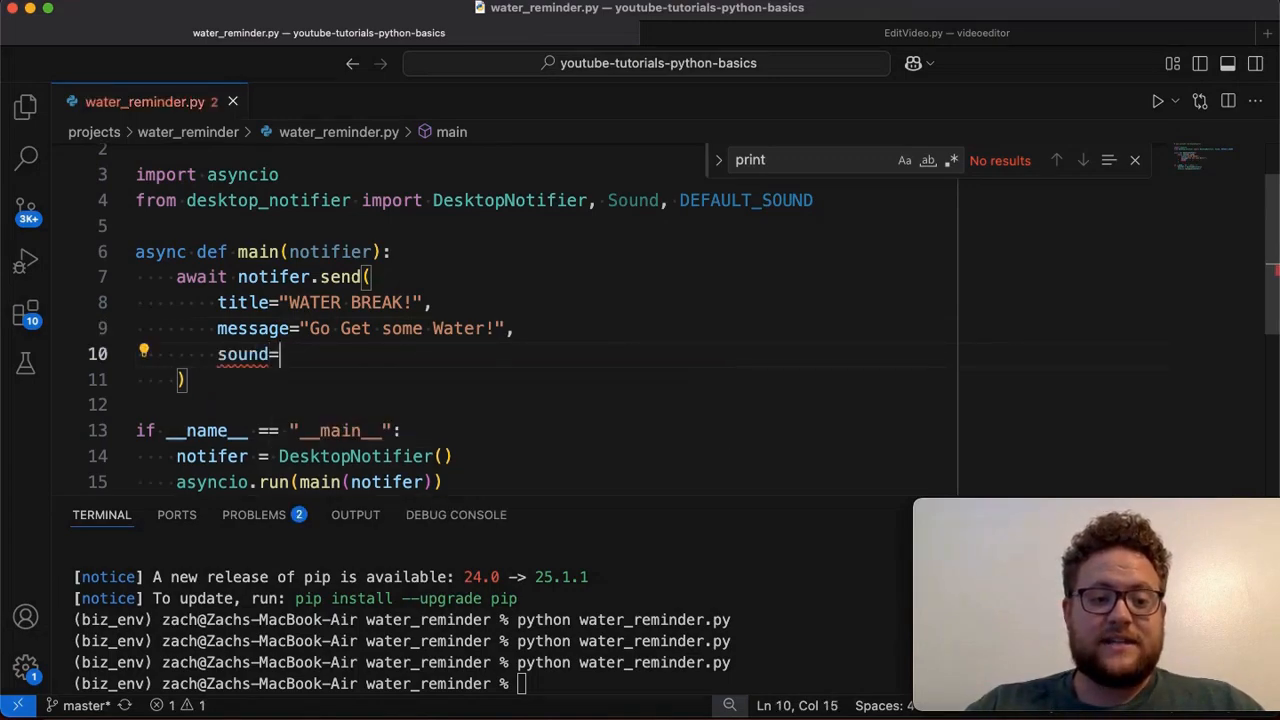
type("DEFAULT_SOUND")
left_click(490, 684)
type("python water_reminder.py")
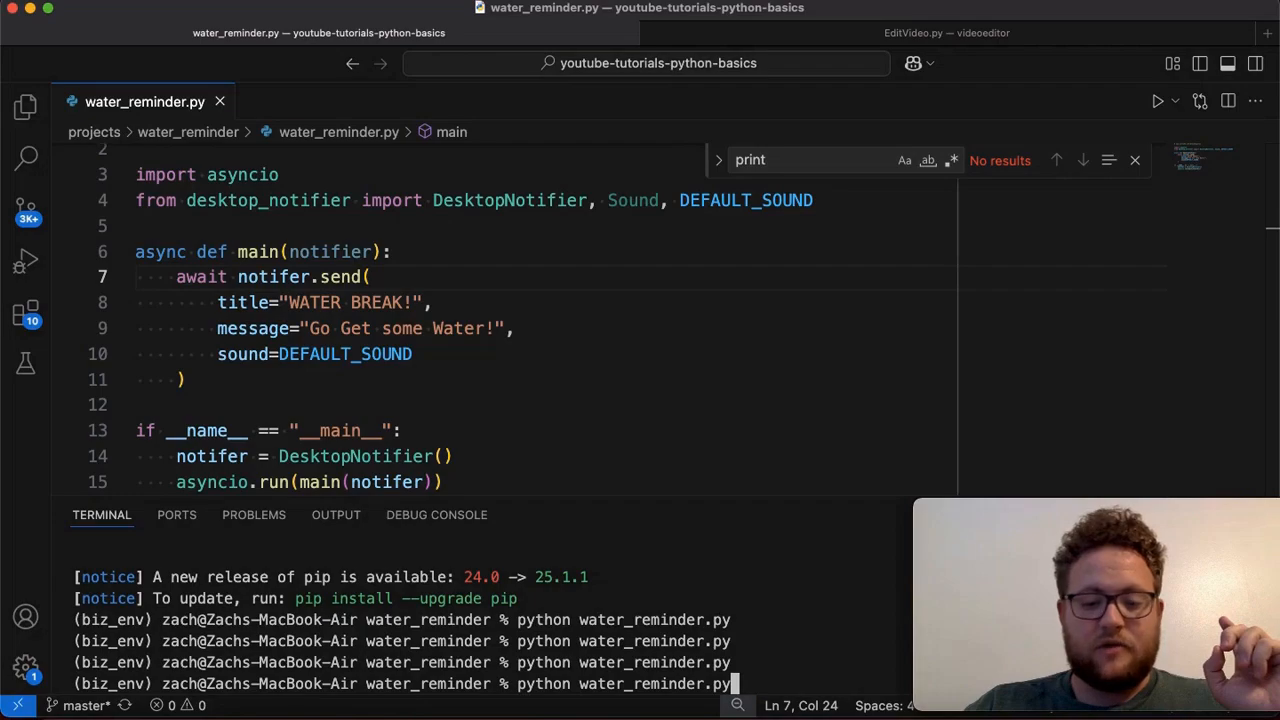
key("Return")
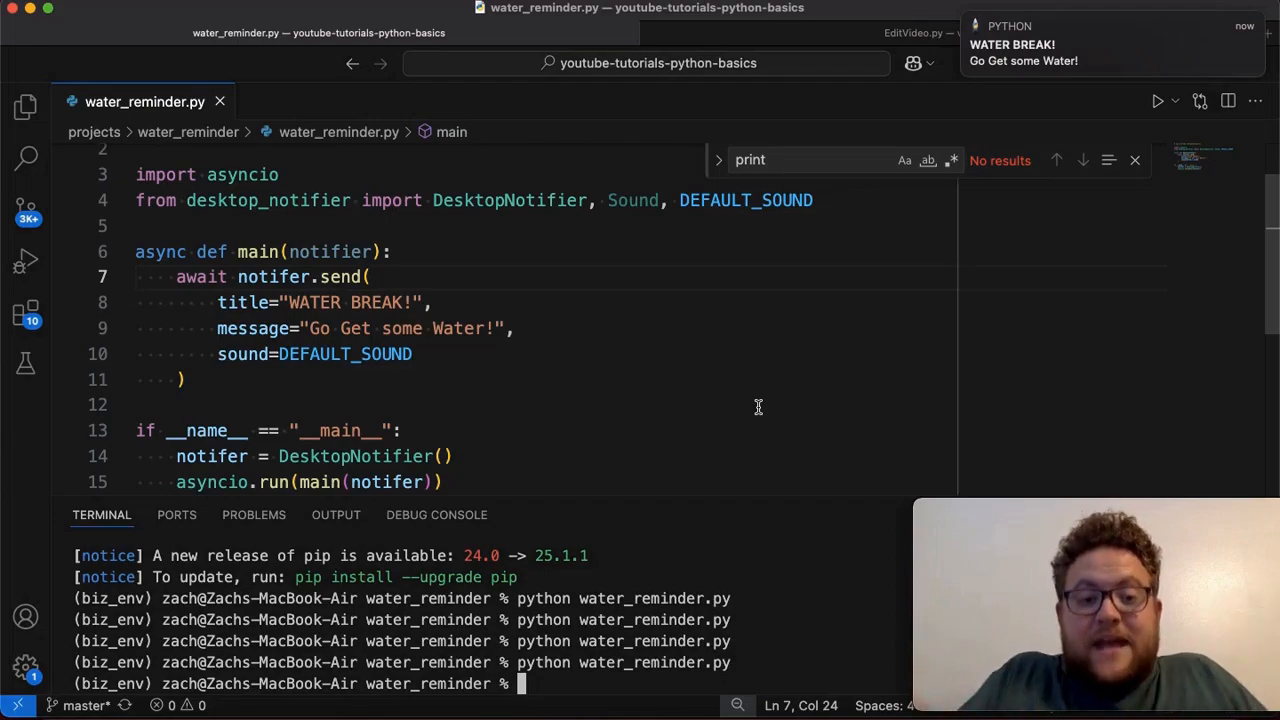
mouse_move(584, 295)
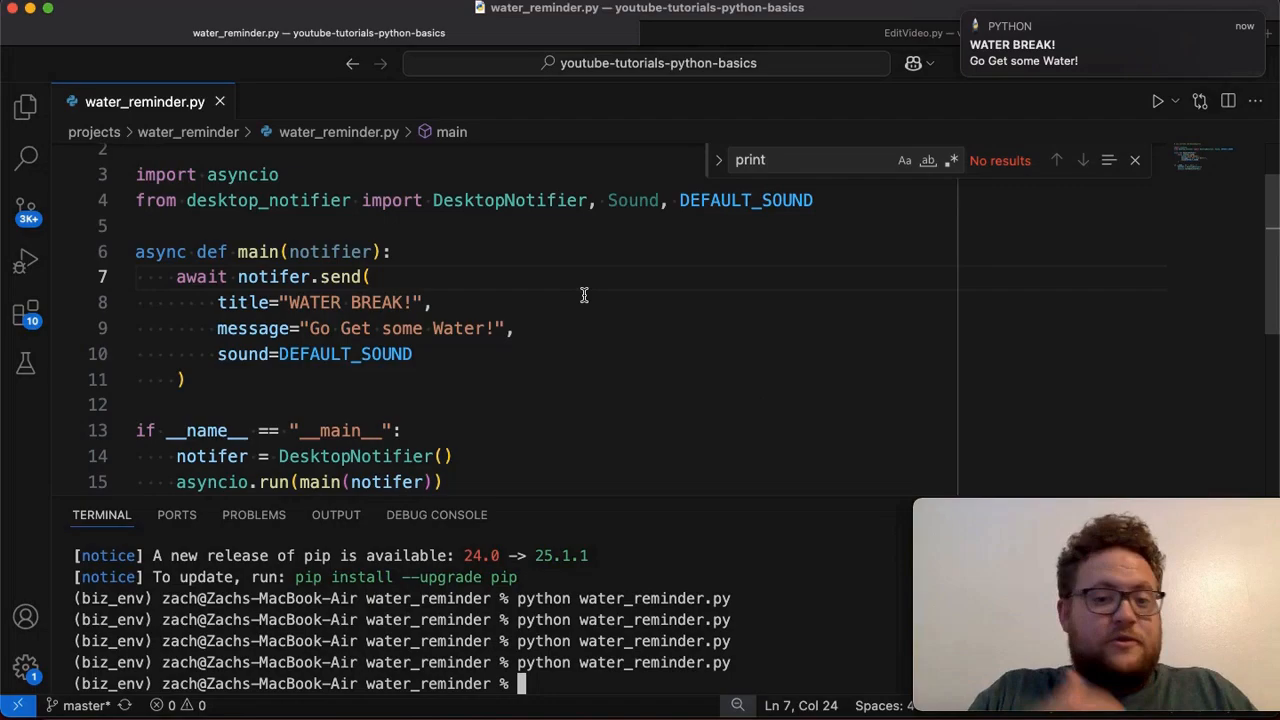
mouse_move(1204, 24)
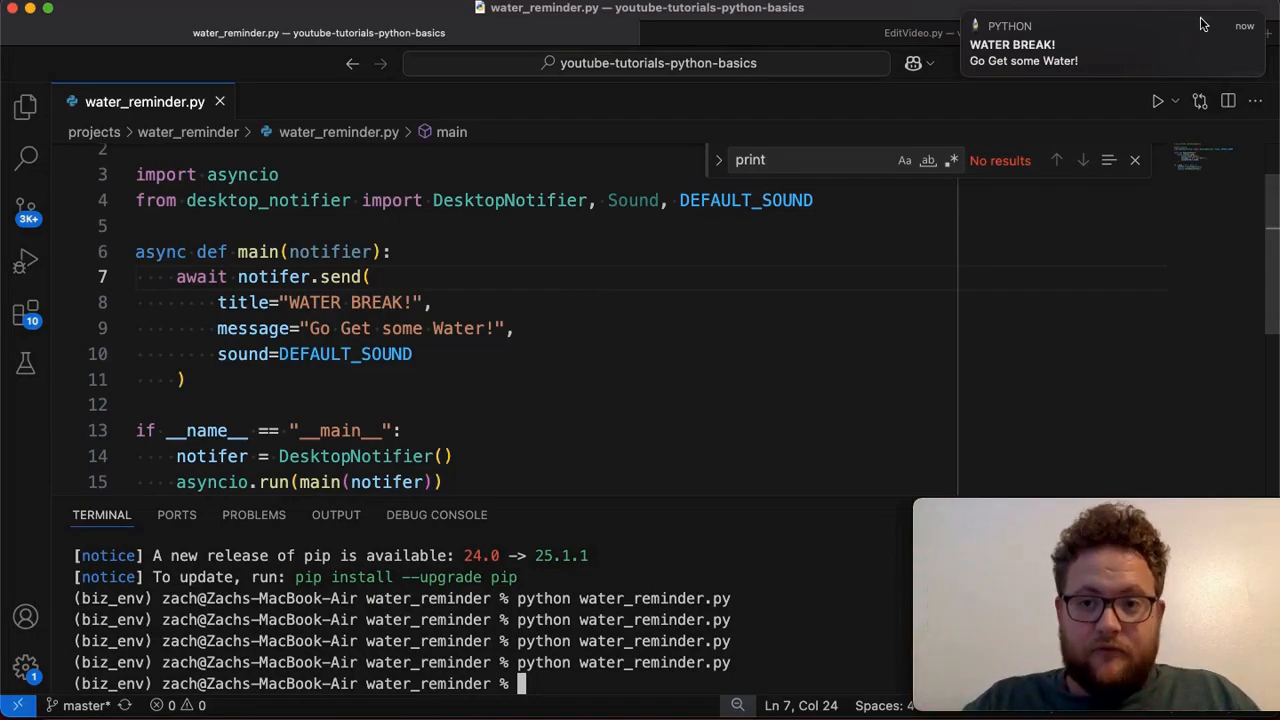
mouse_move(1120, 58)
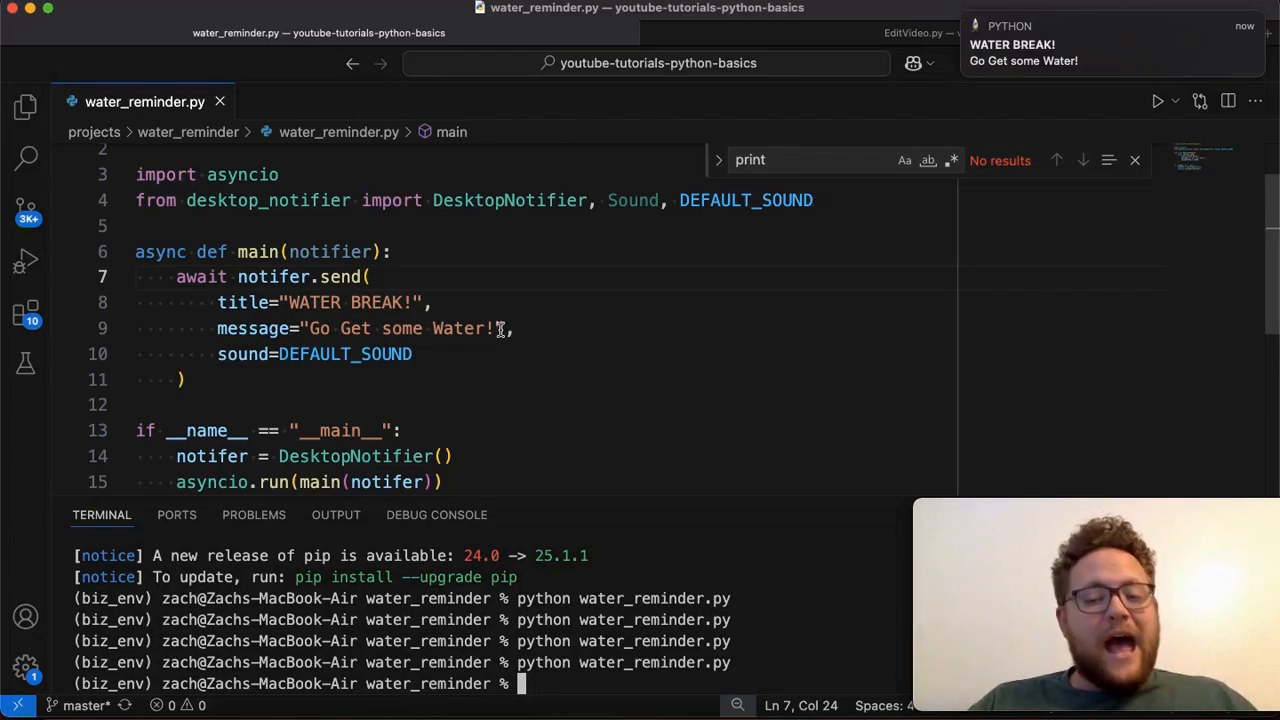
mouse_move(430, 354)
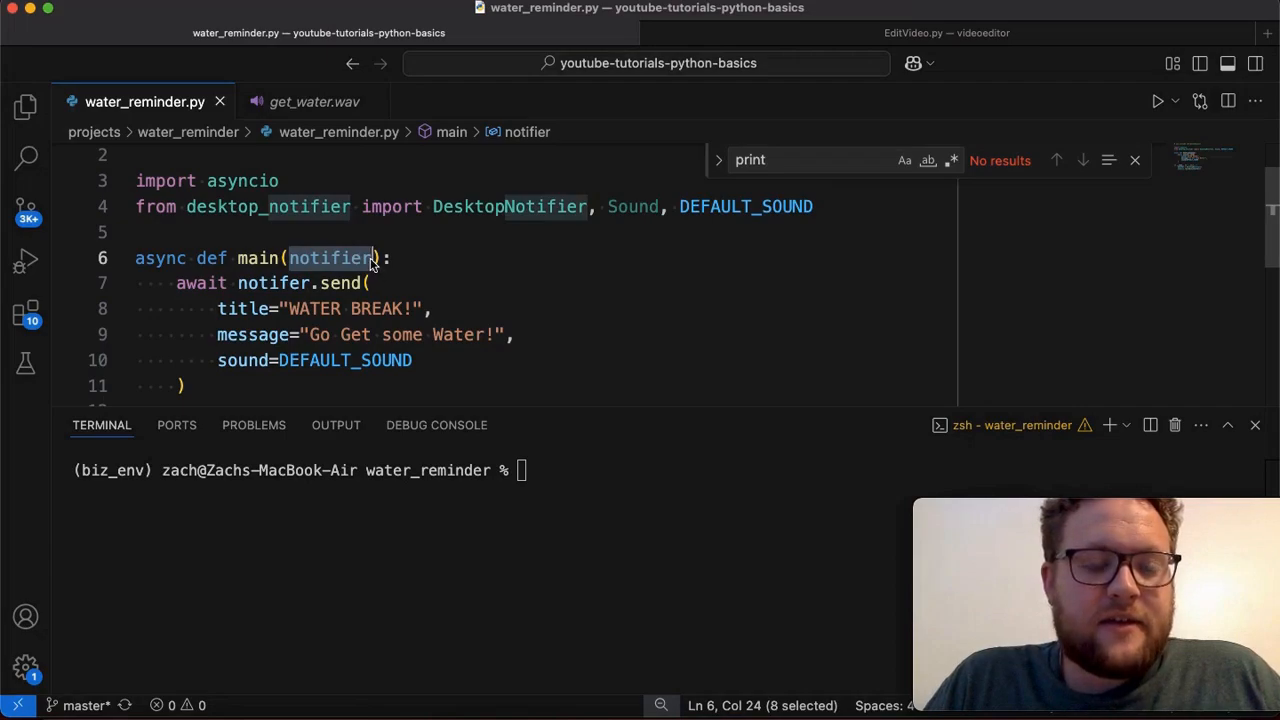
mouse_move(391, 281)
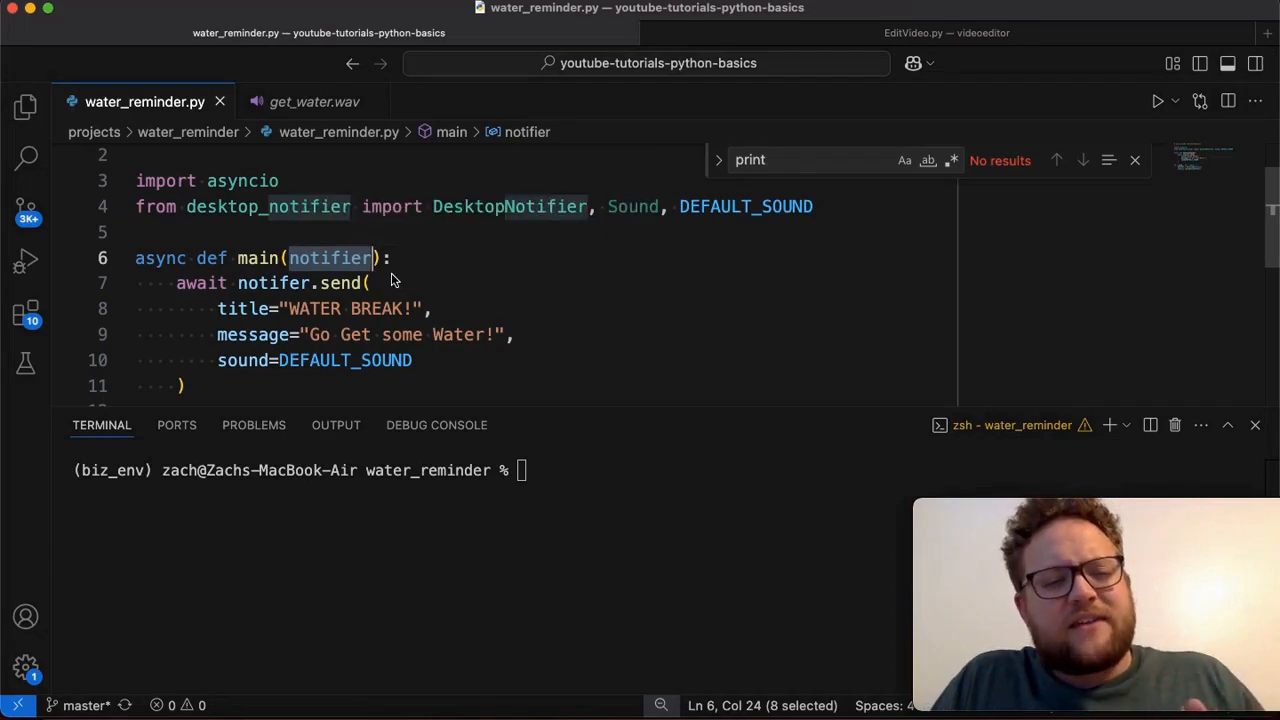
mouse_move(300, 283)
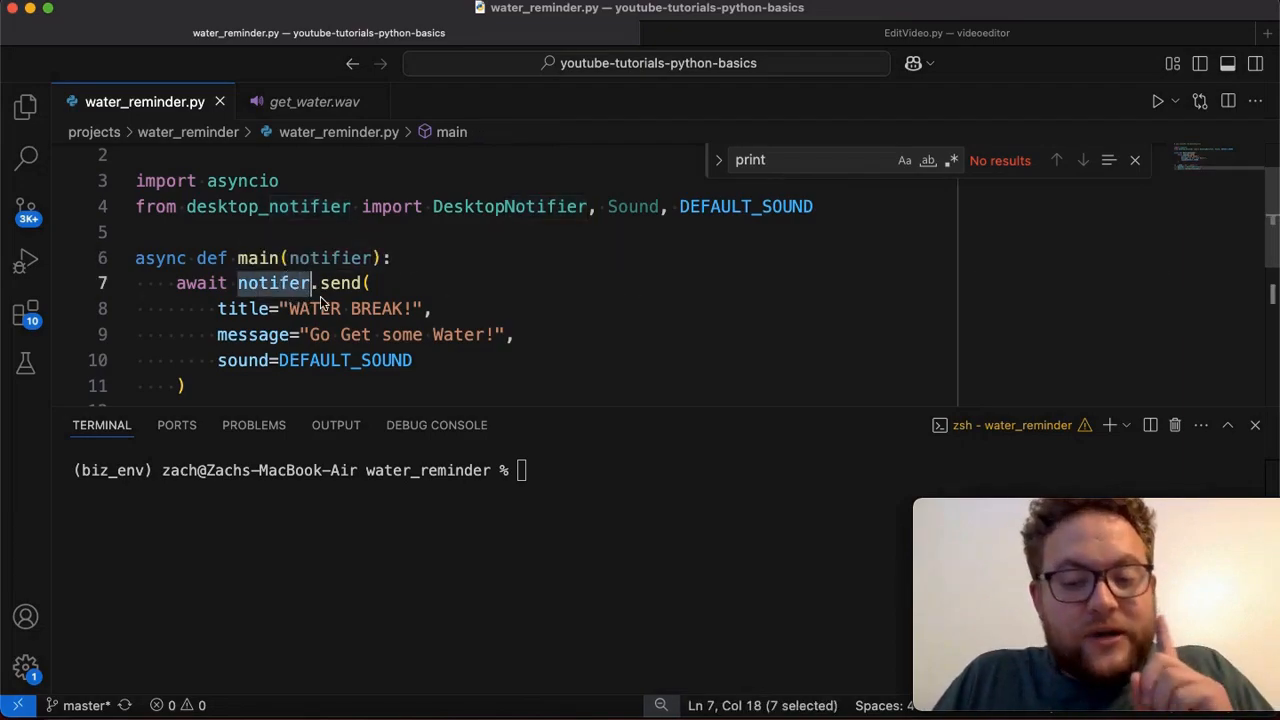
mouse_move(330, 258)
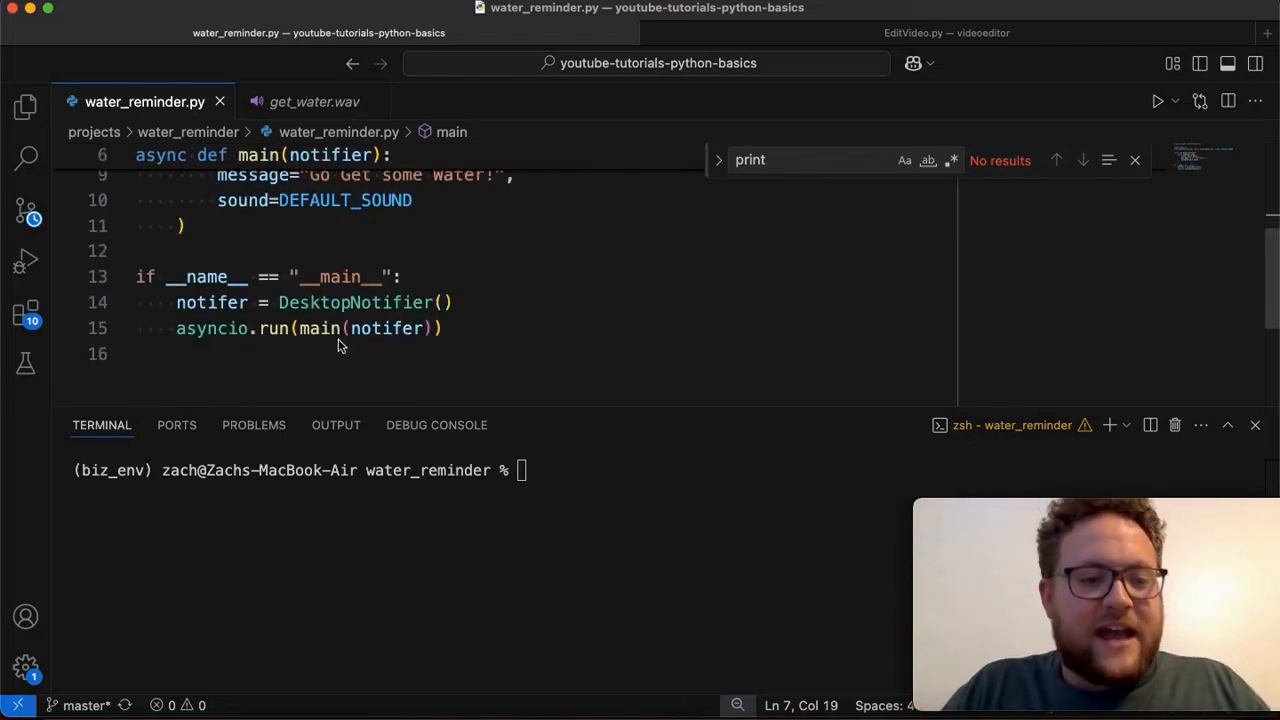
Step: Correct the misspelled notifer.send to notifier.send so it matches main's parameter
double_click(211, 362)
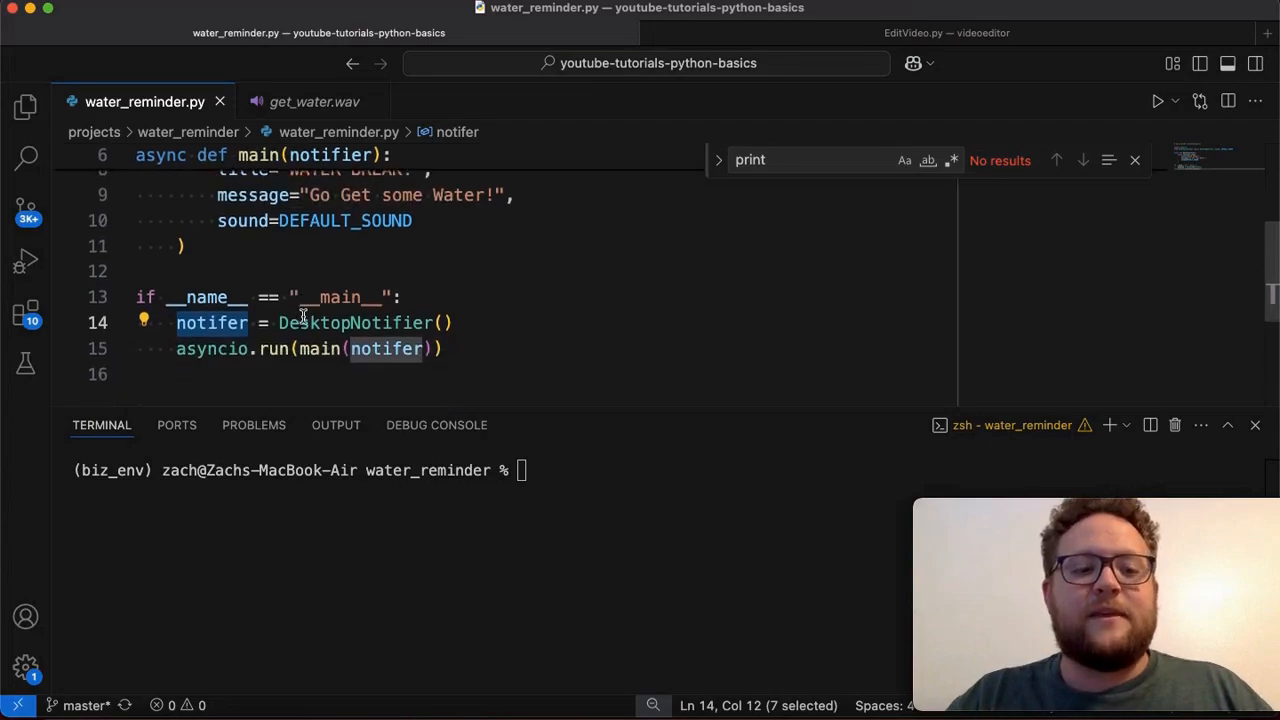
mouse_move(211, 322)
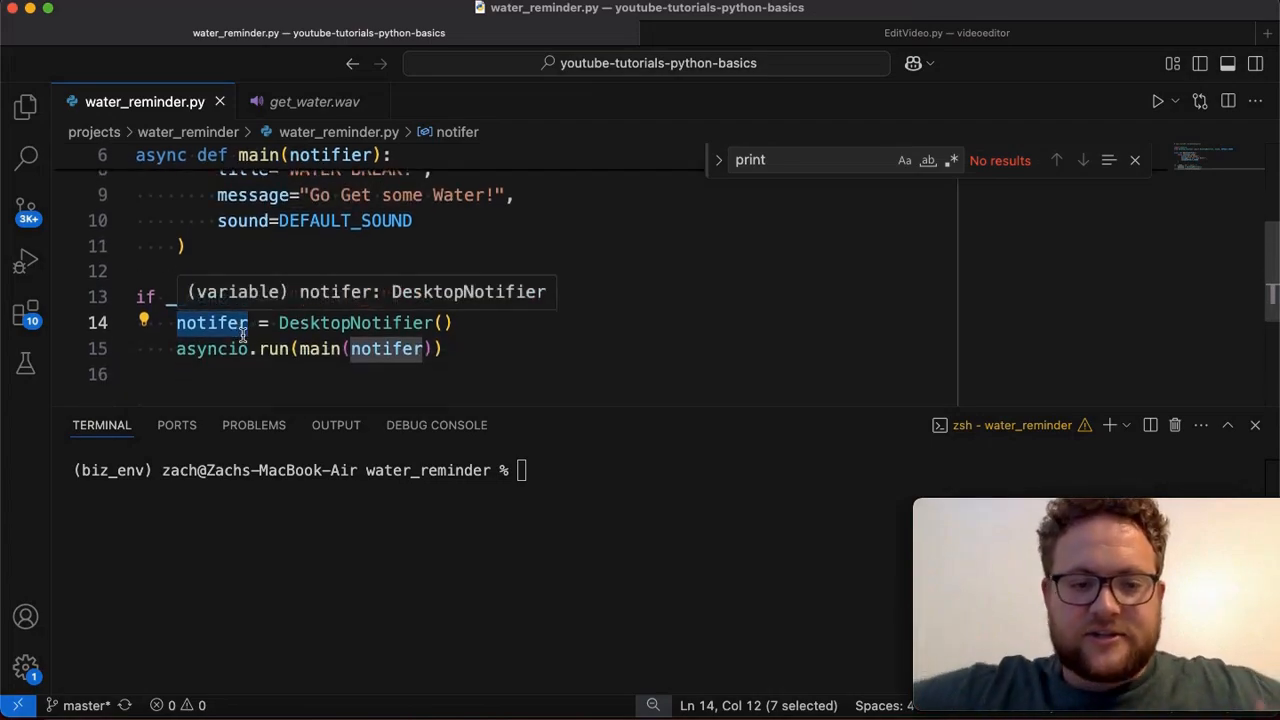
scroll("up", 3)
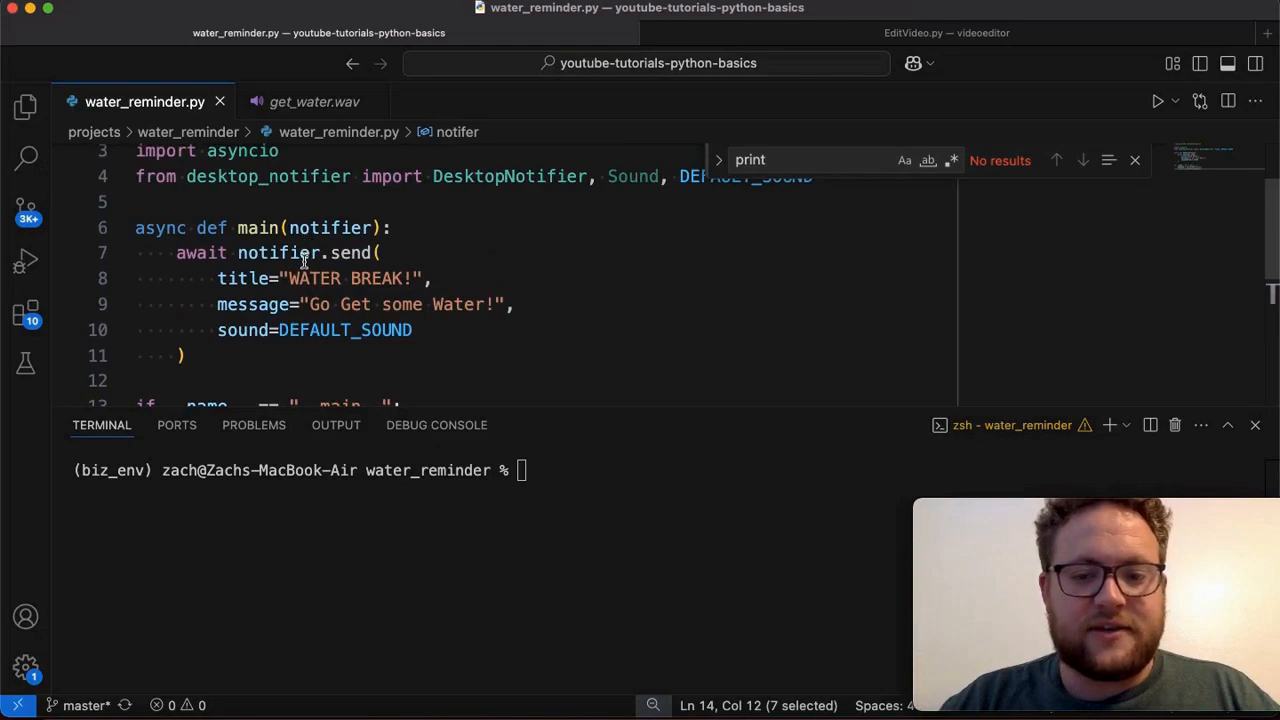
left_click(335, 228)
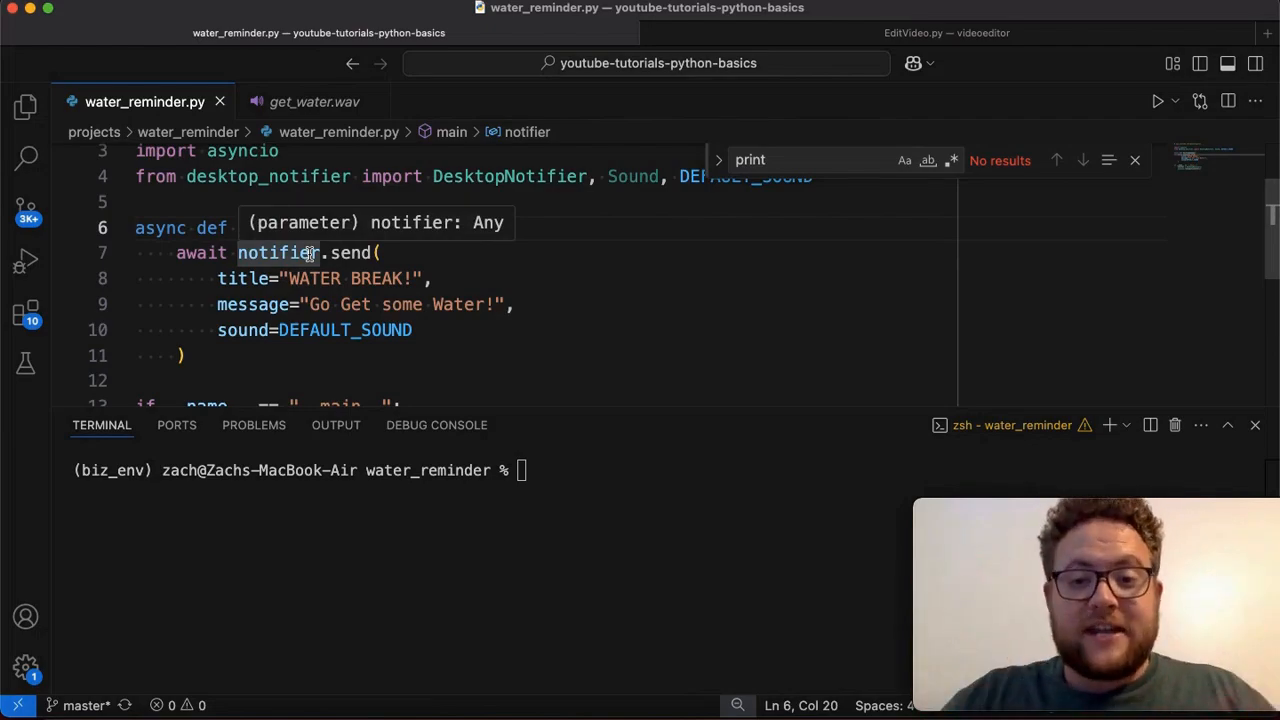
left_click(1135, 160)
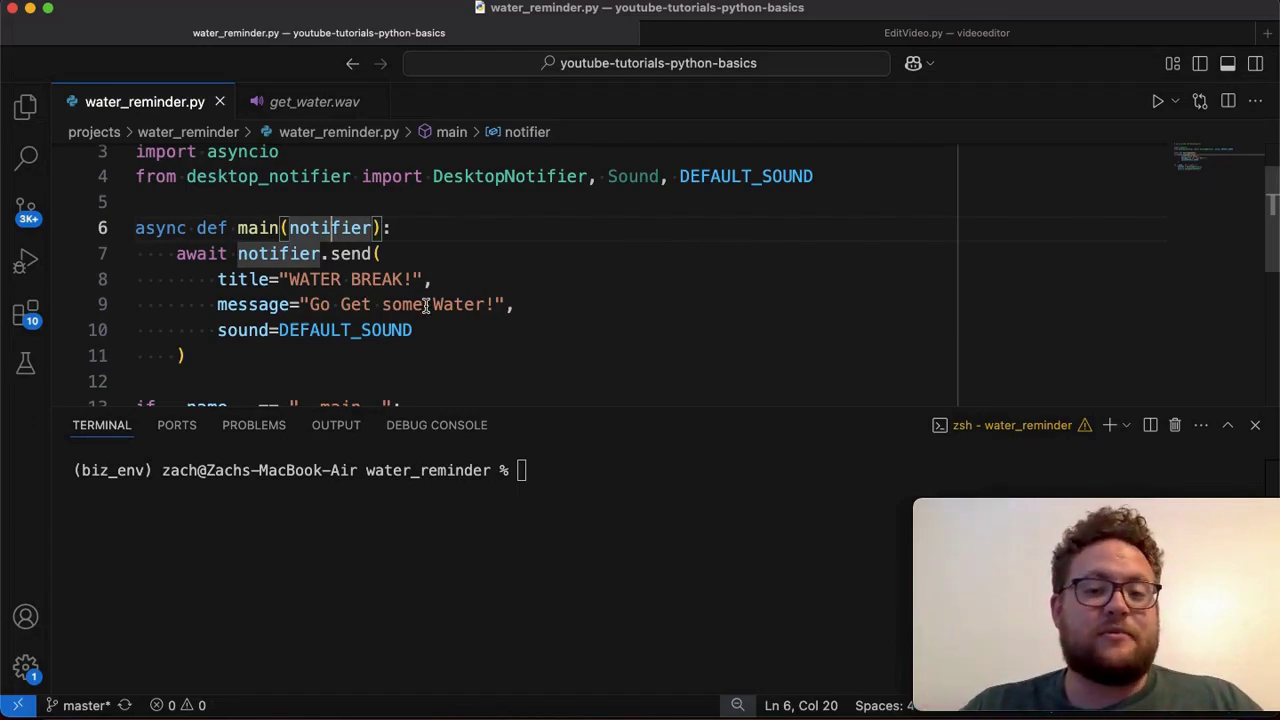
mouse_move(344, 330)
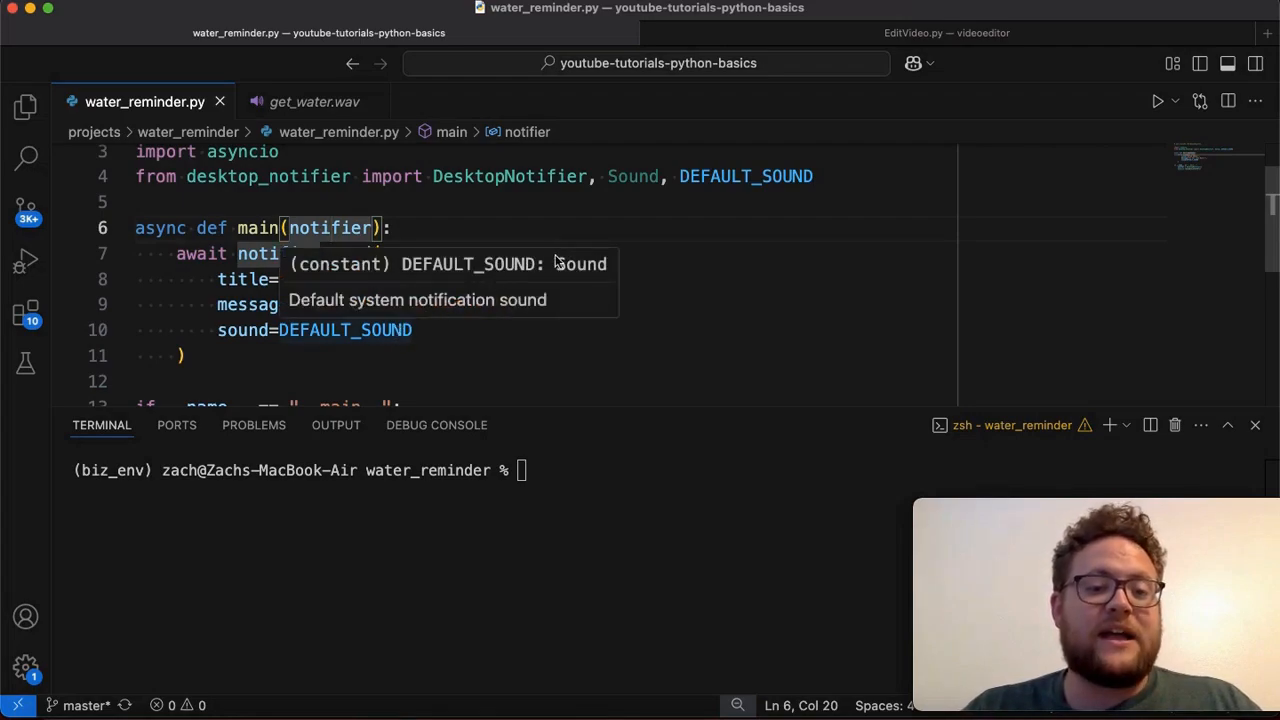
mouse_move(630, 177)
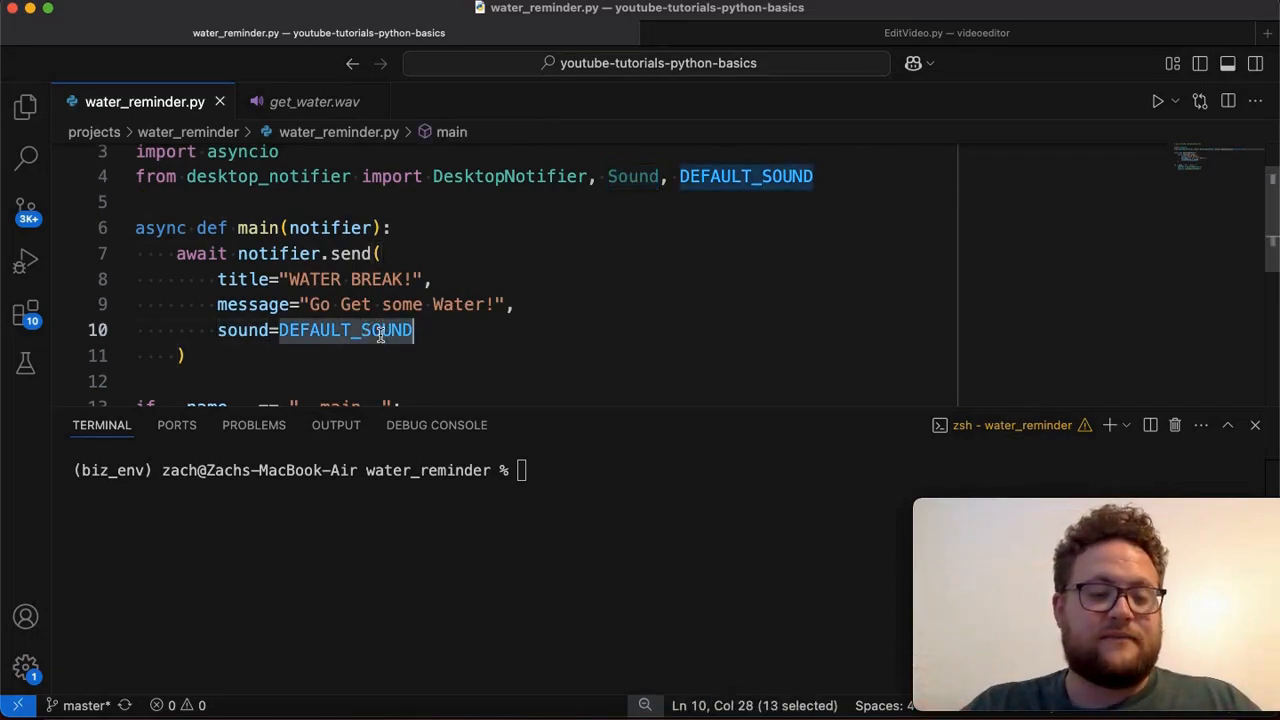
Step: Replace DEFAULT_SOUND with Sound() and enlarge the terminal listing get_water.wav and water.m4a
type("Sound(")
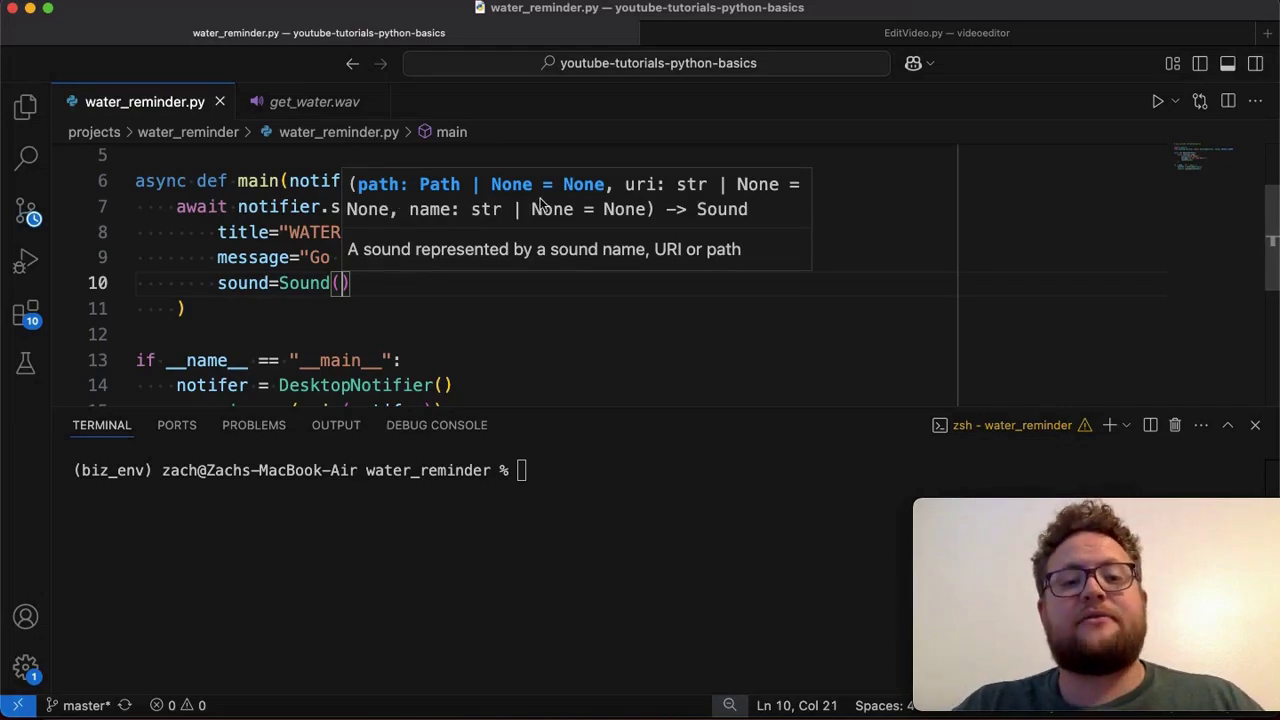
mouse_move(448, 225)
type("ls")
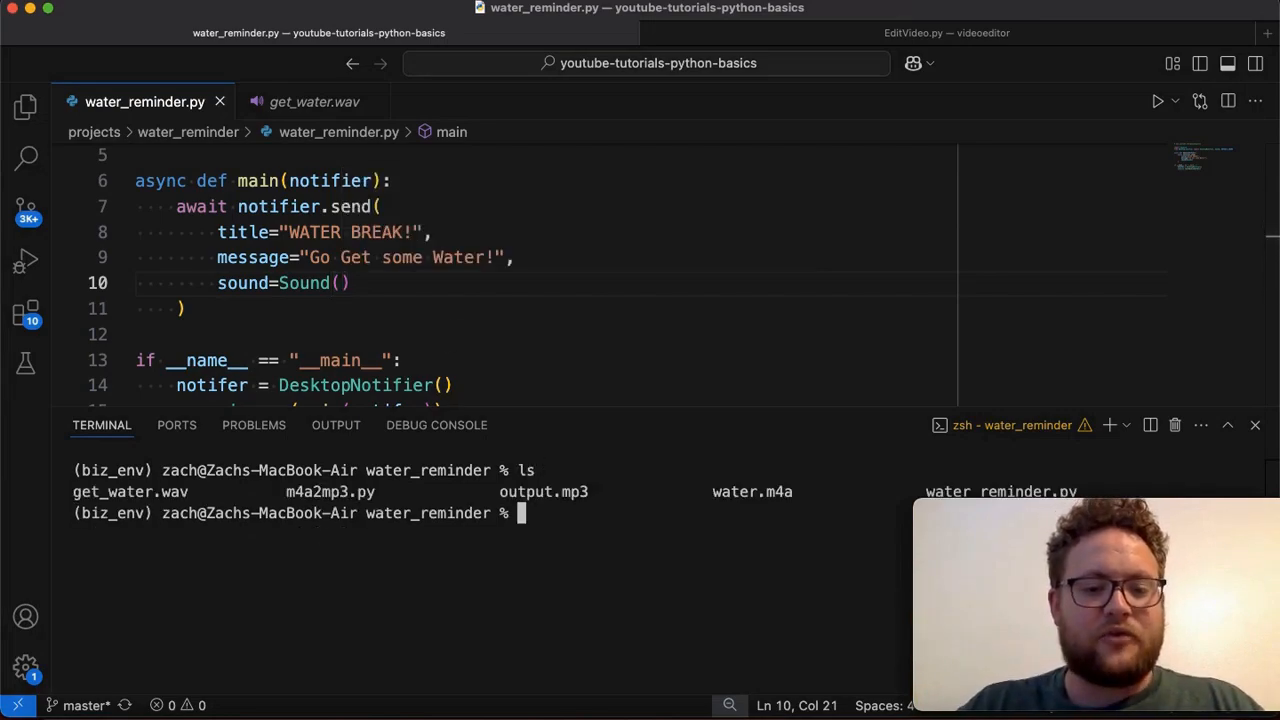
left_click_drag(565, 425, 565, 389)
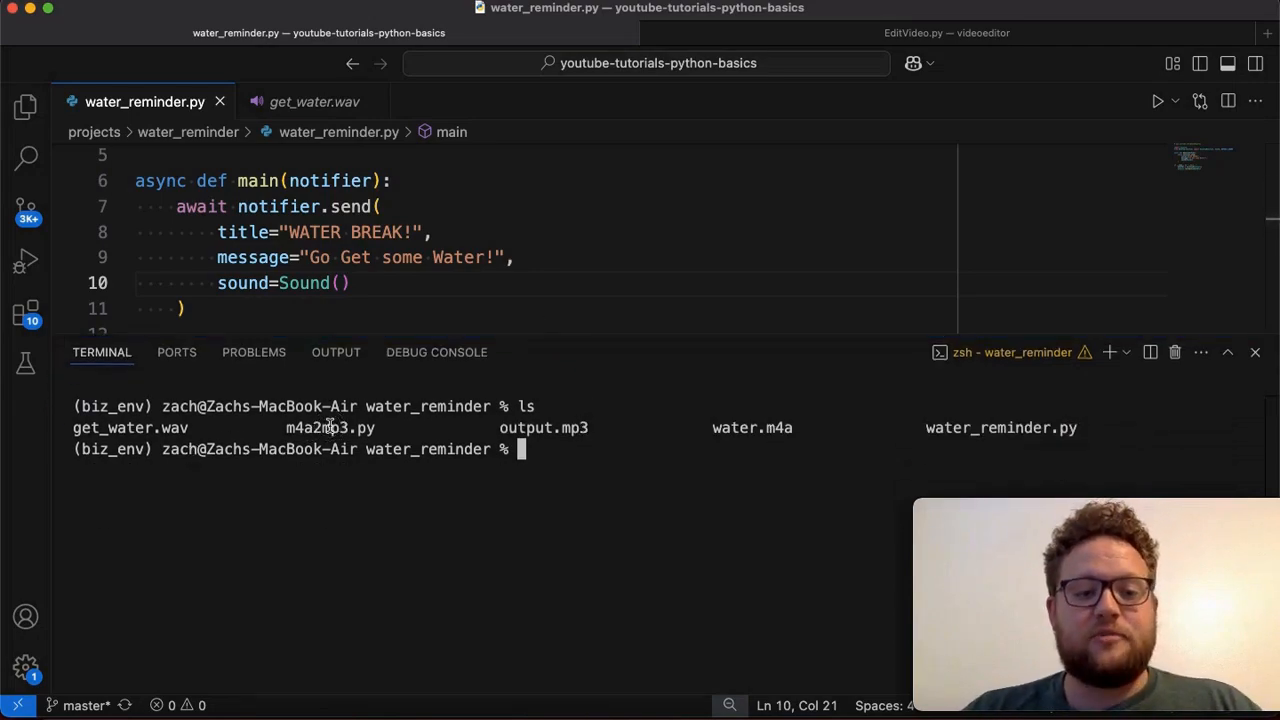
double_click(1000, 427)
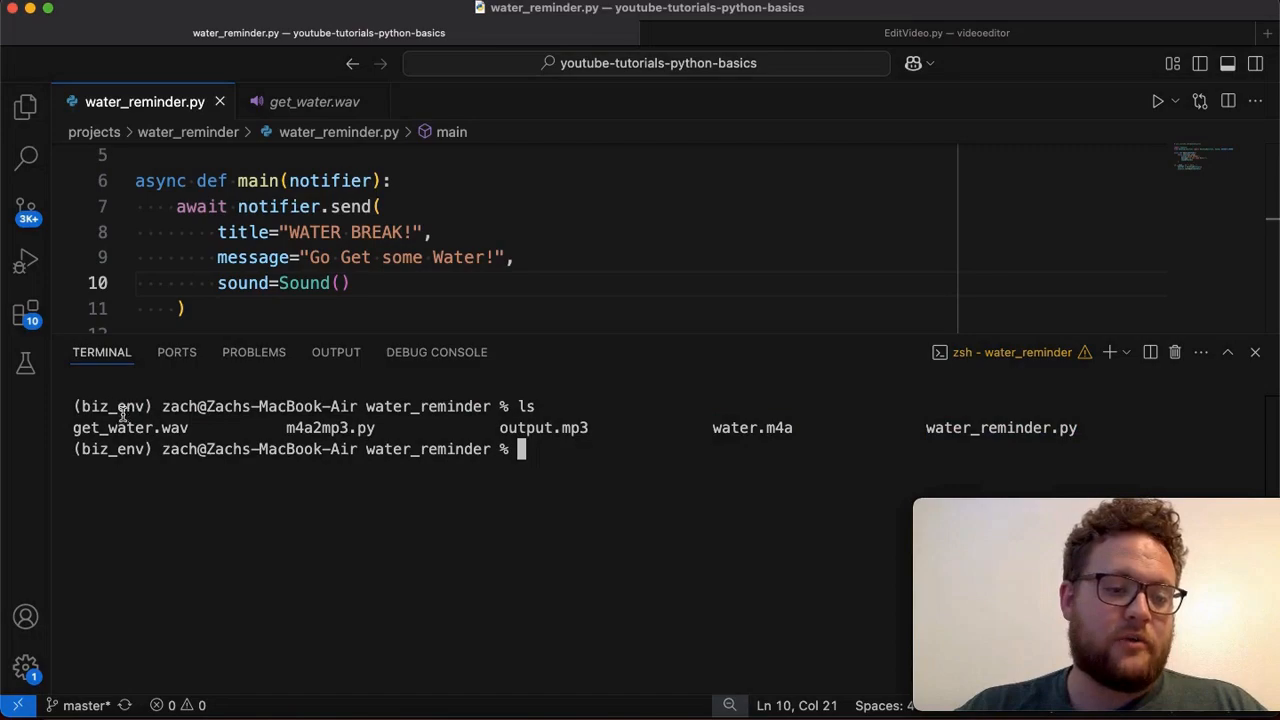
double_click(752, 428)
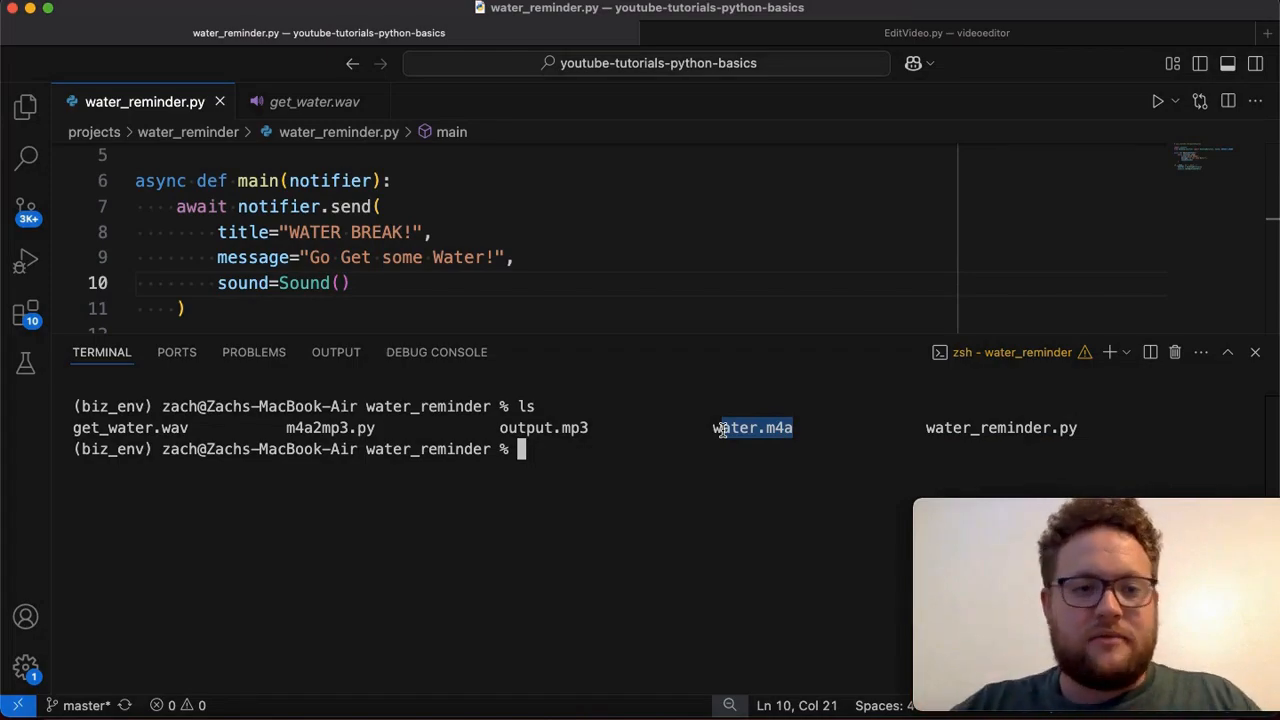
Step: Preview the two-second get_water.wav clip twice, then return to water_reminder.py
left_click(314, 101)
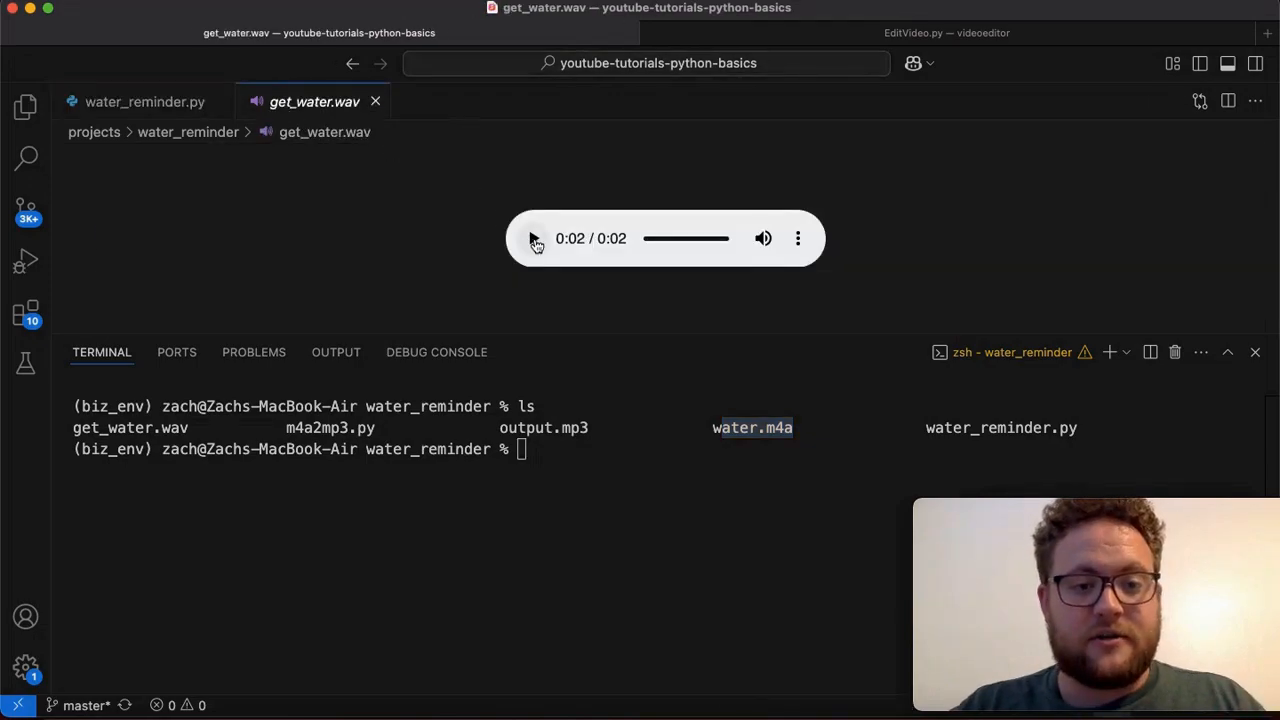
left_click(534, 238)
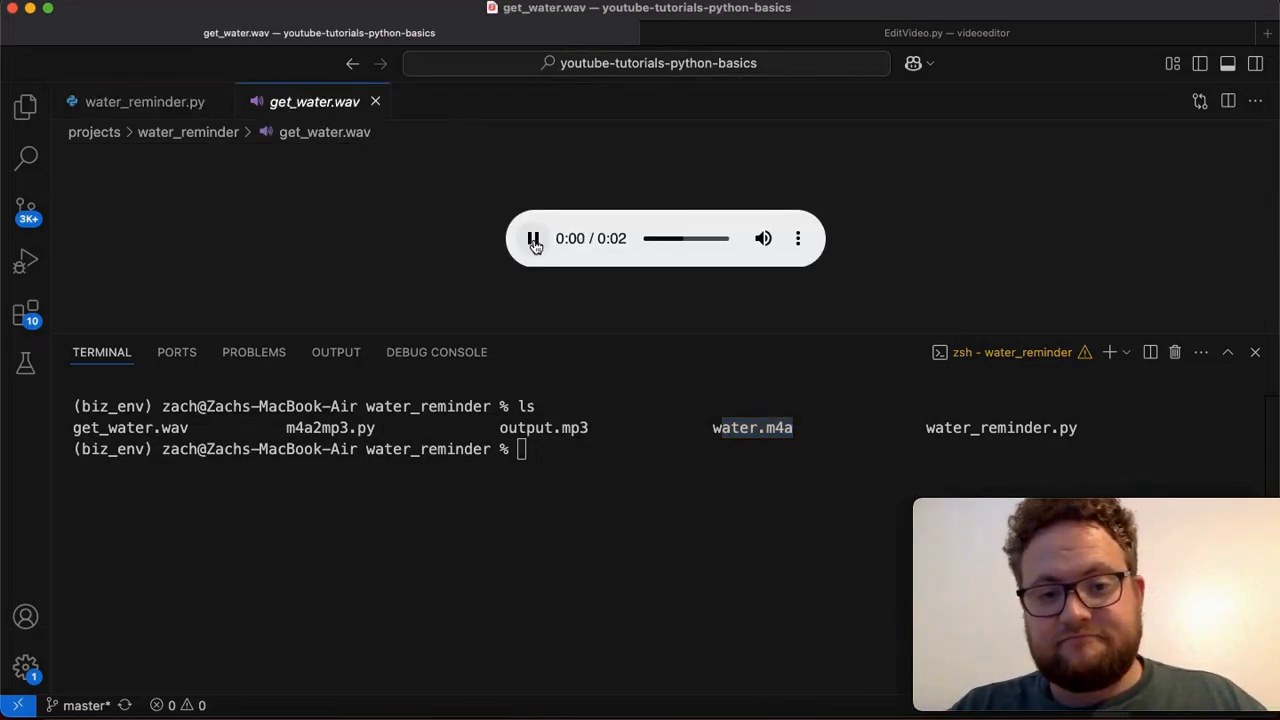
left_click(534, 238)
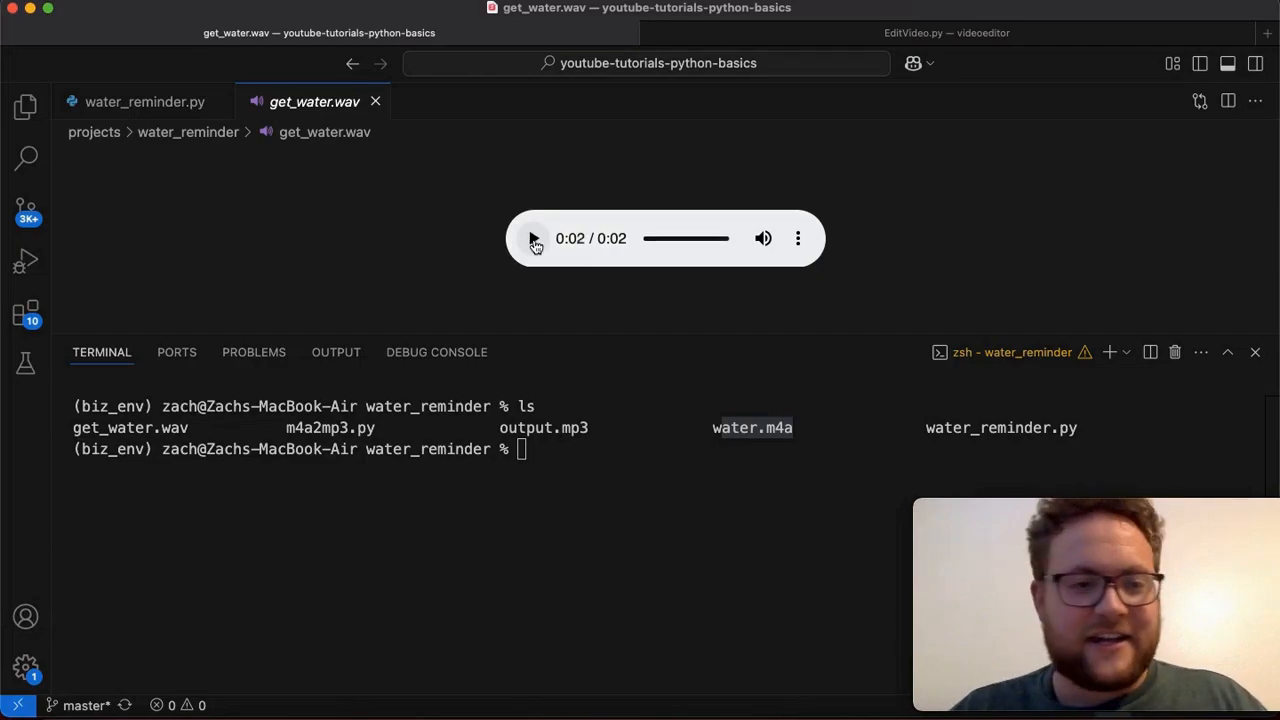
left_click(144, 101)
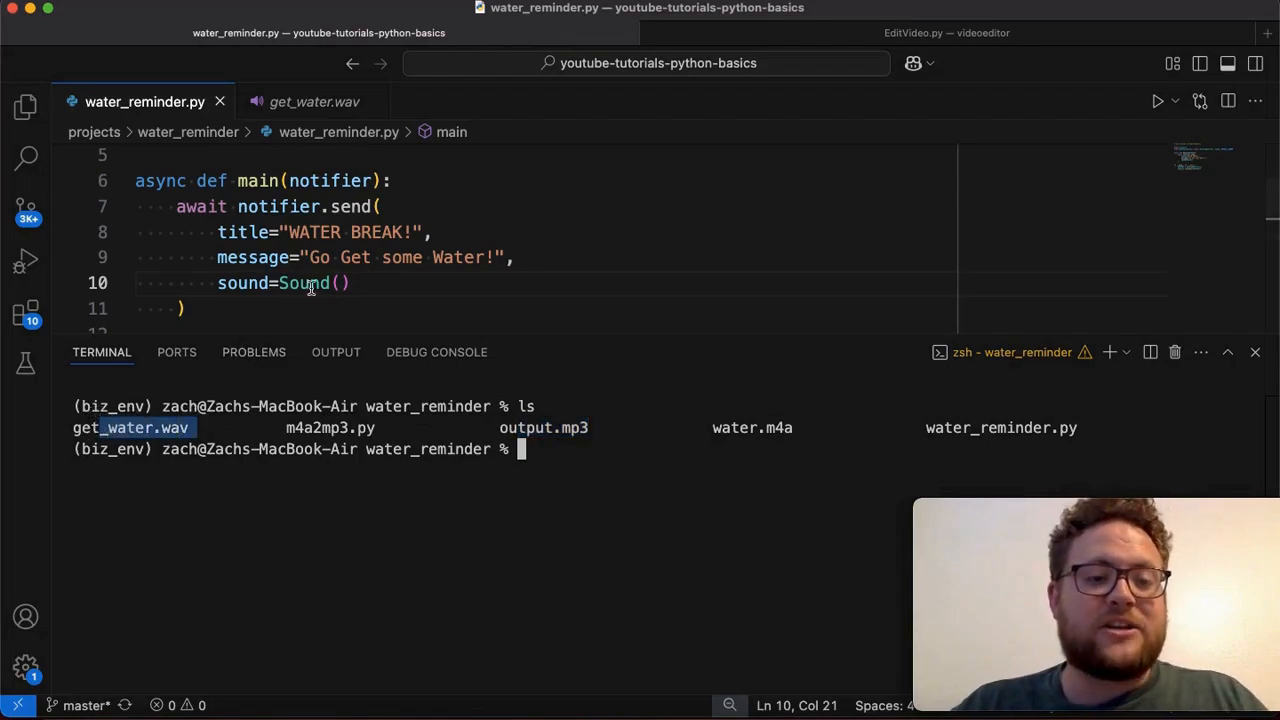
Step: Make the sound argument Sound('./get_water.wav'), trying a path= keyword
type("''")
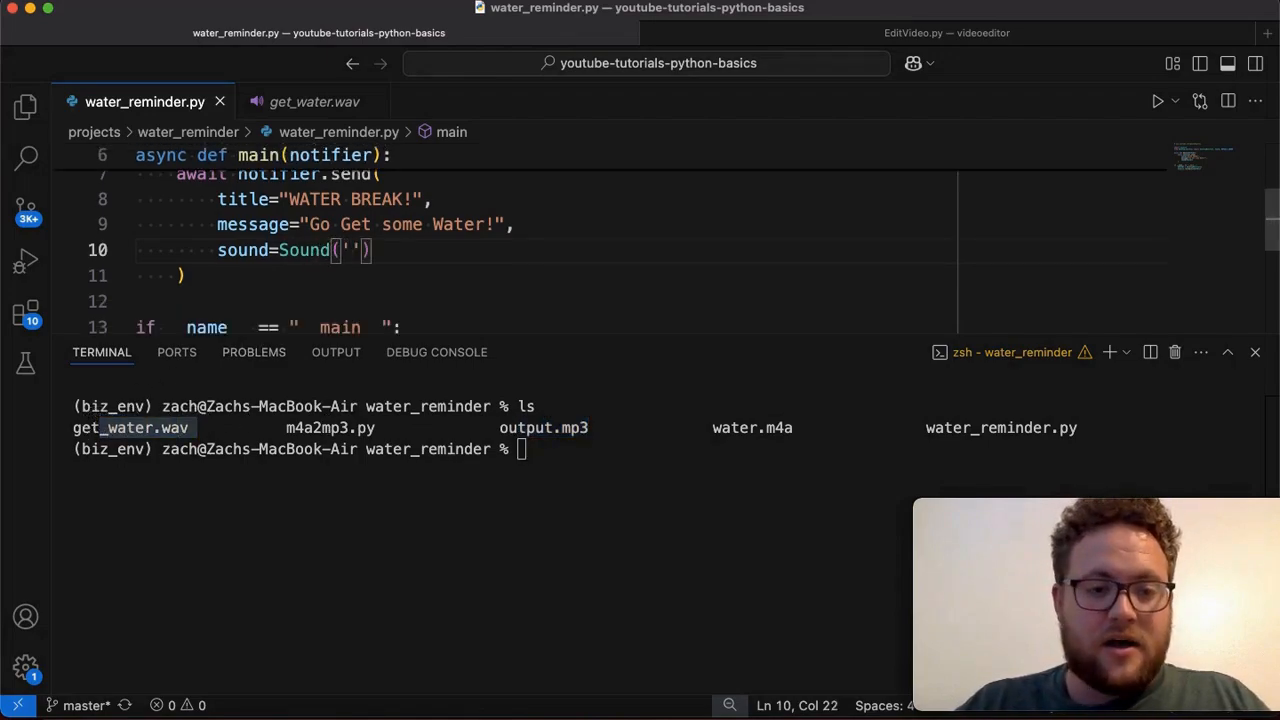
type("./get")
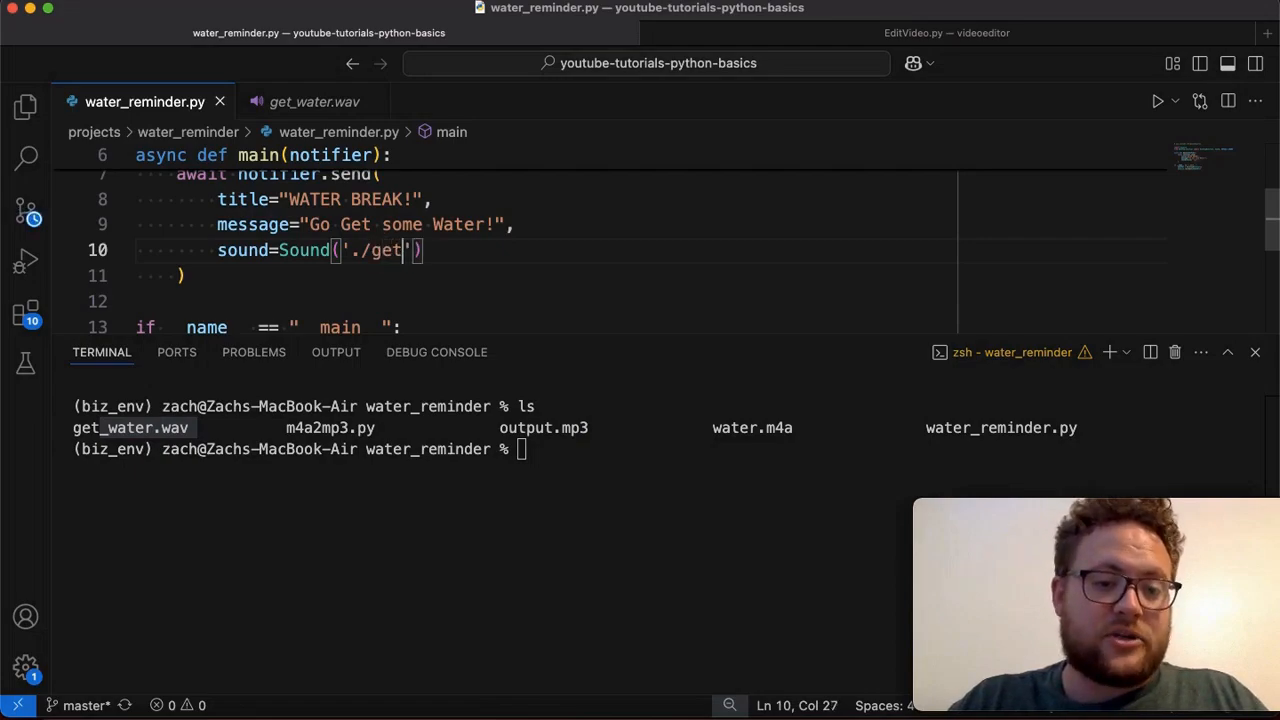
type("_water.")
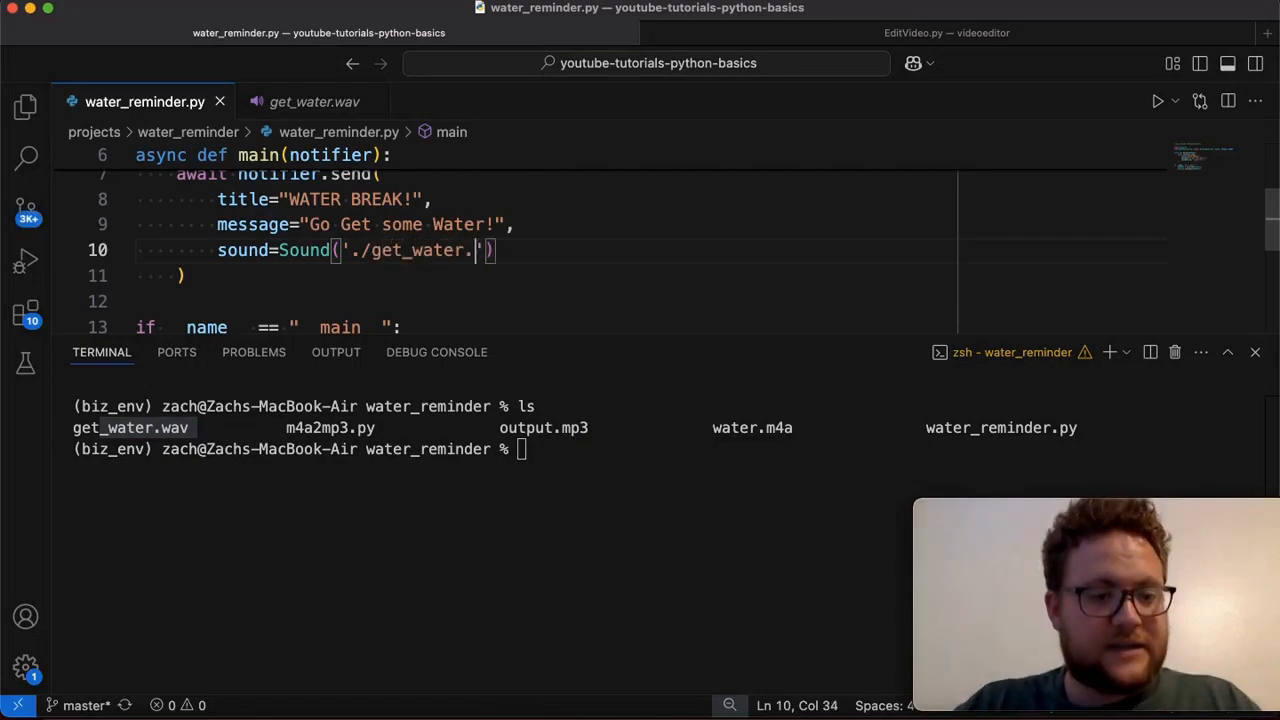
type("wav")
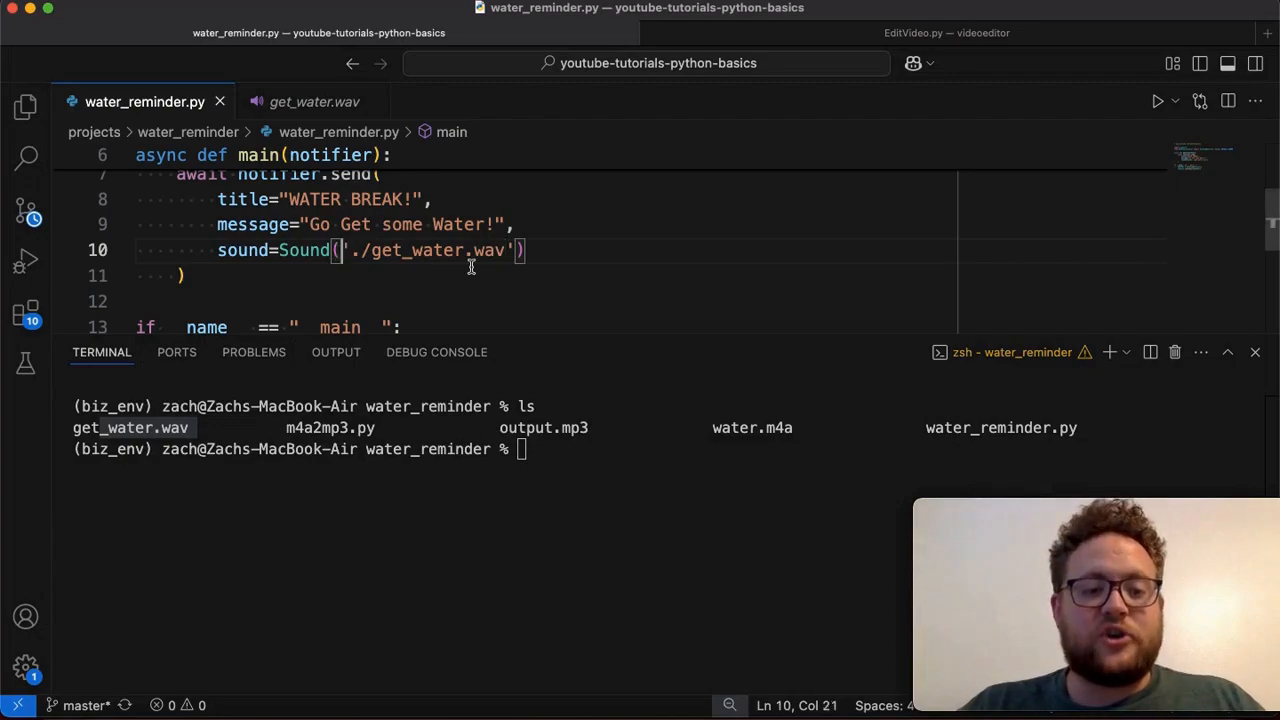
type("path=")
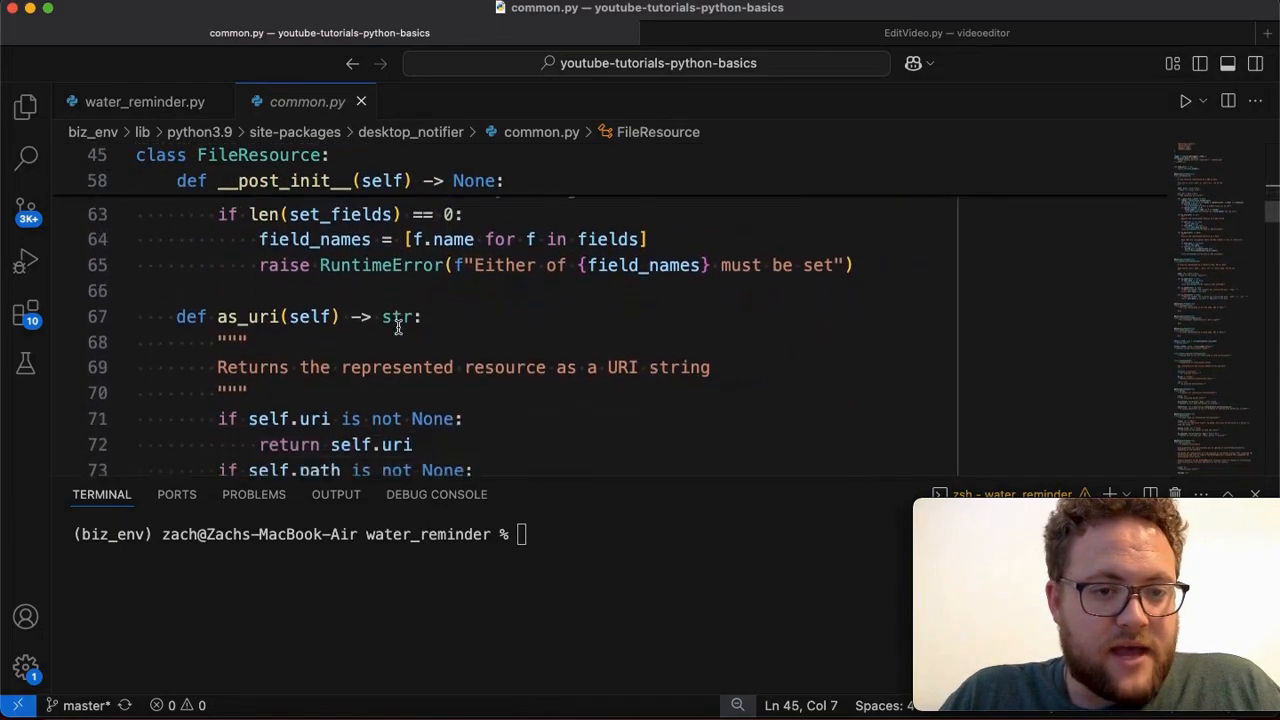
Step: Browse desktop_notifier's package files and open backends/macos.py at its sound handling
left_click(411, 131)
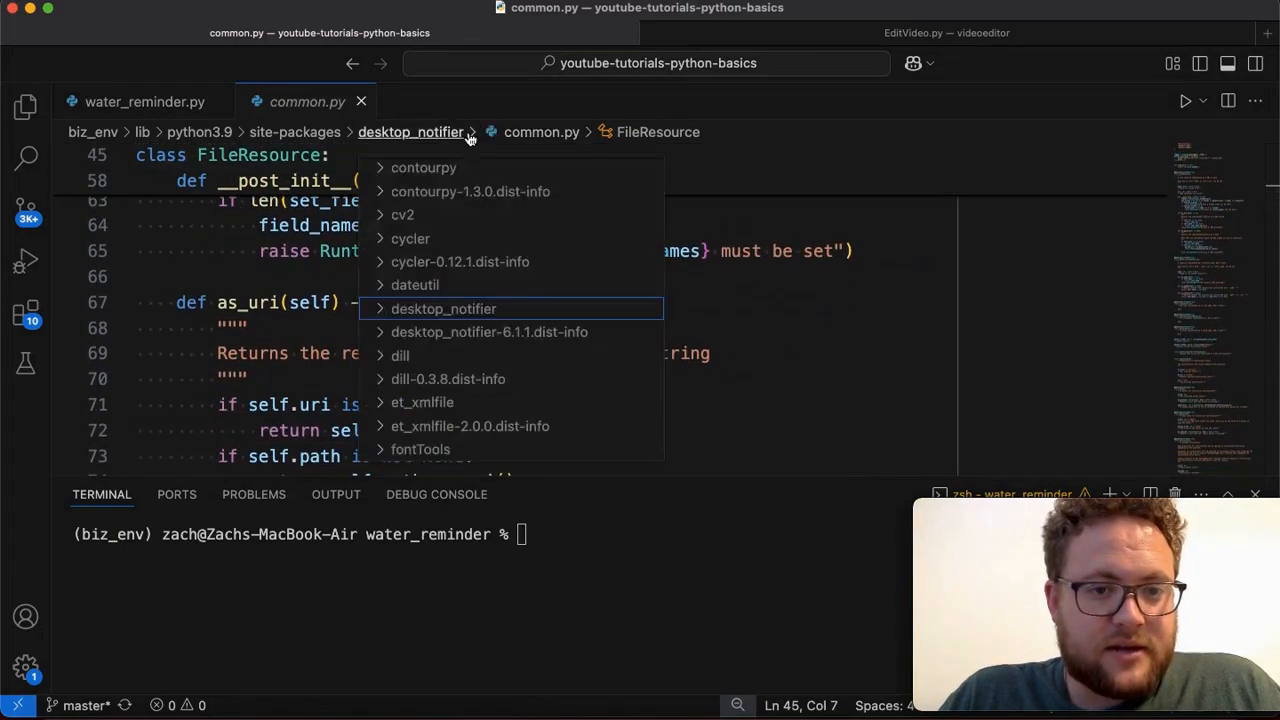
scroll("down", 3)
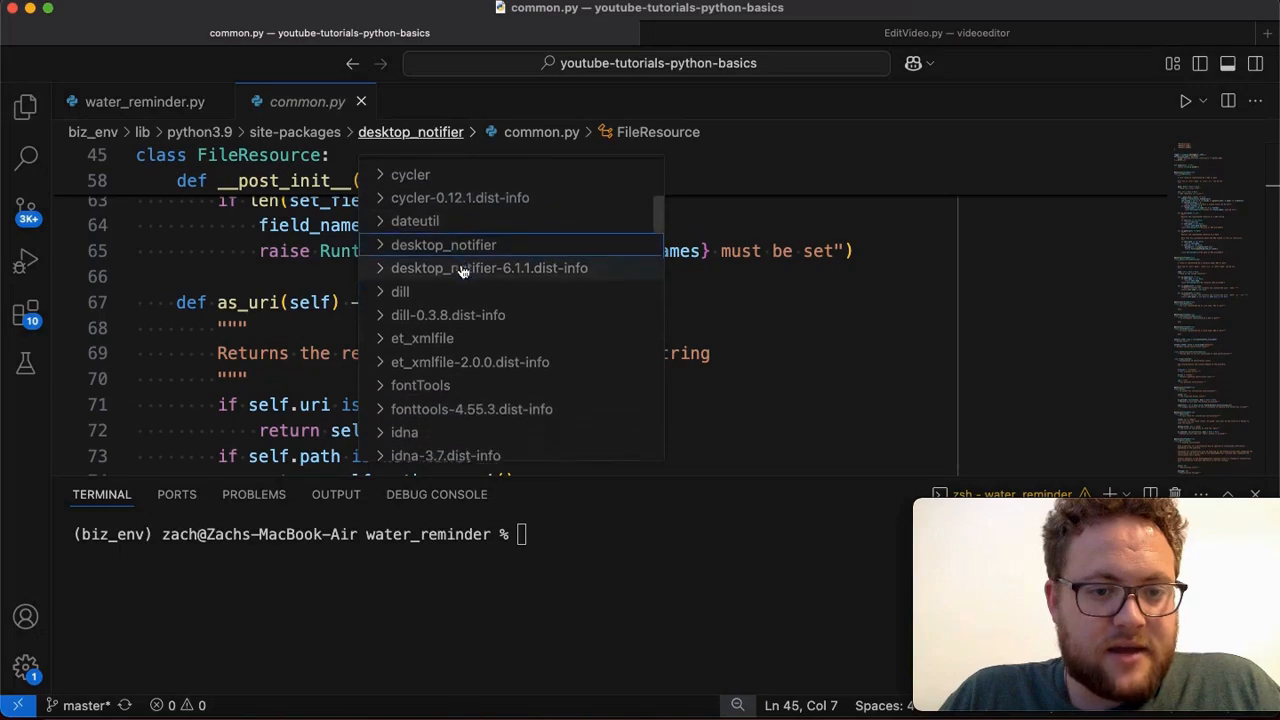
left_click(443, 245)
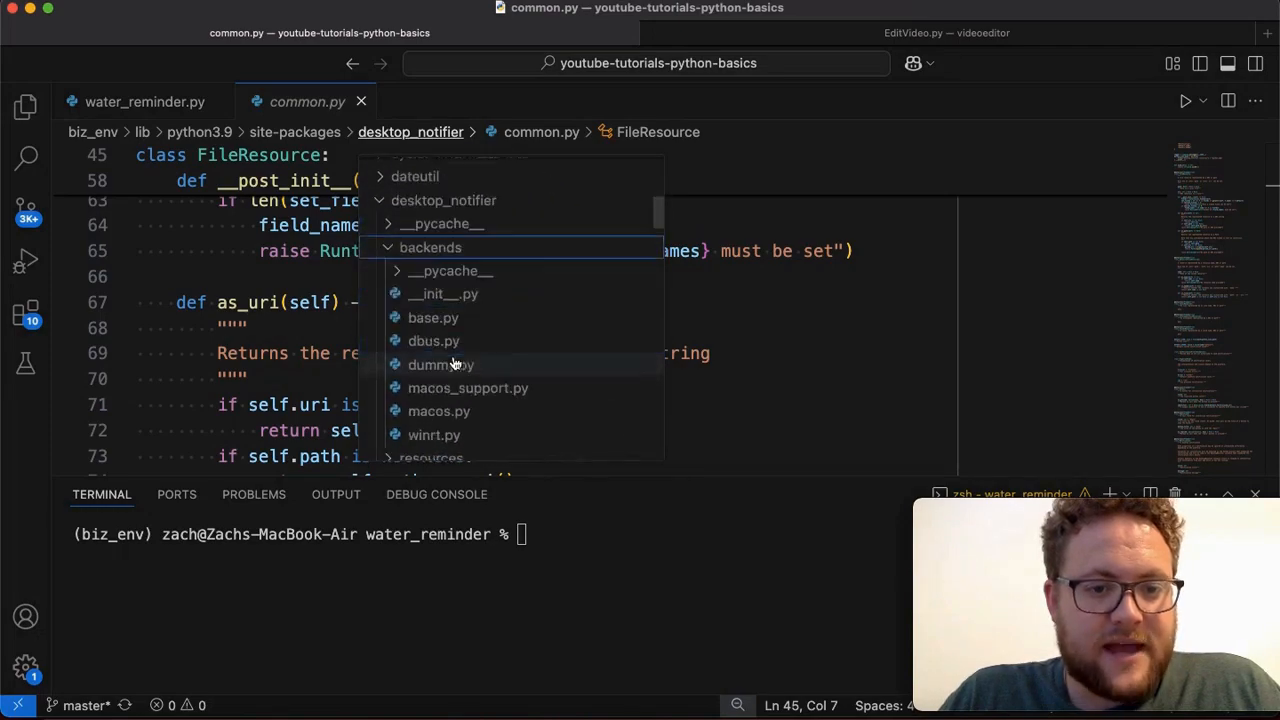
left_click(438, 411)
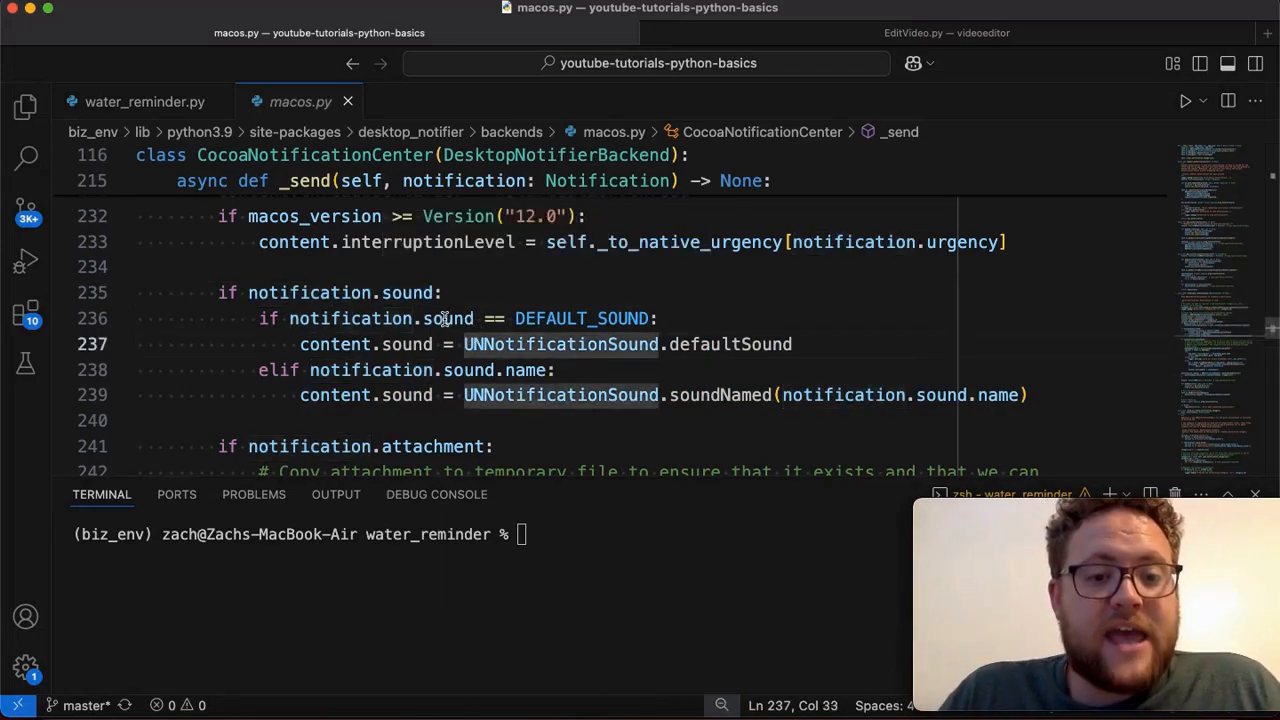
mouse_move(445, 318)
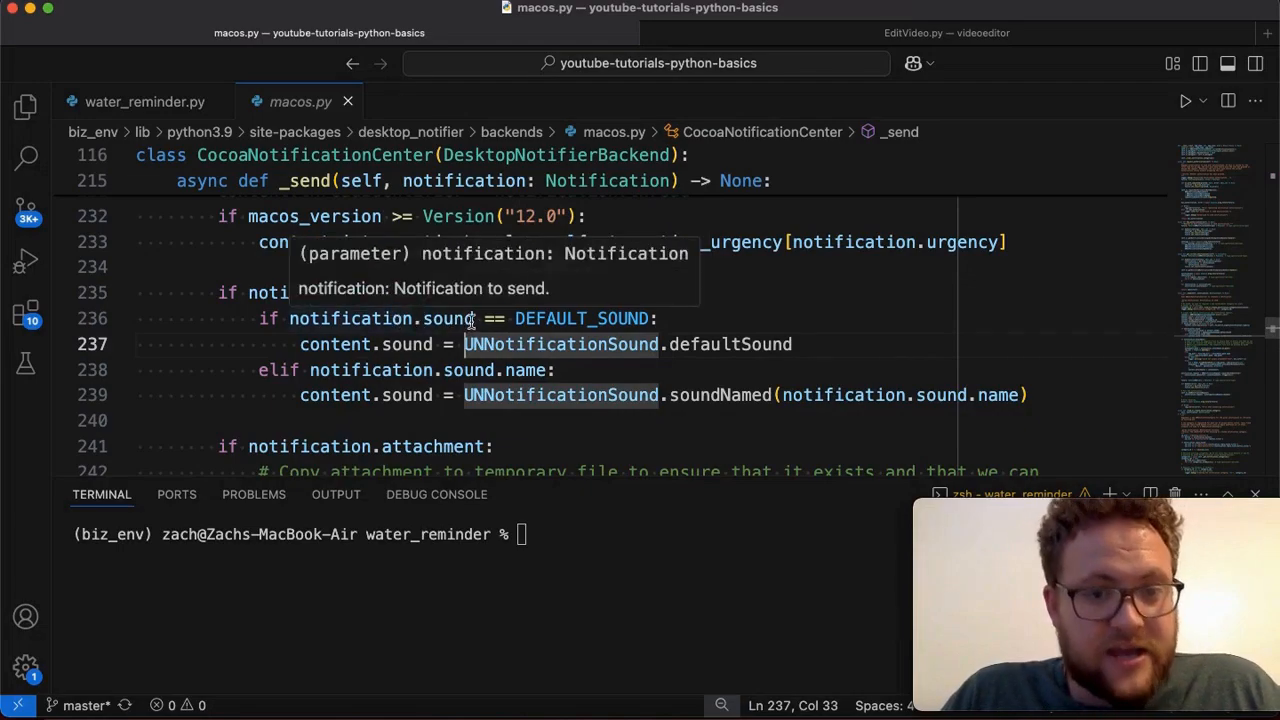
mouse_move(472, 360)
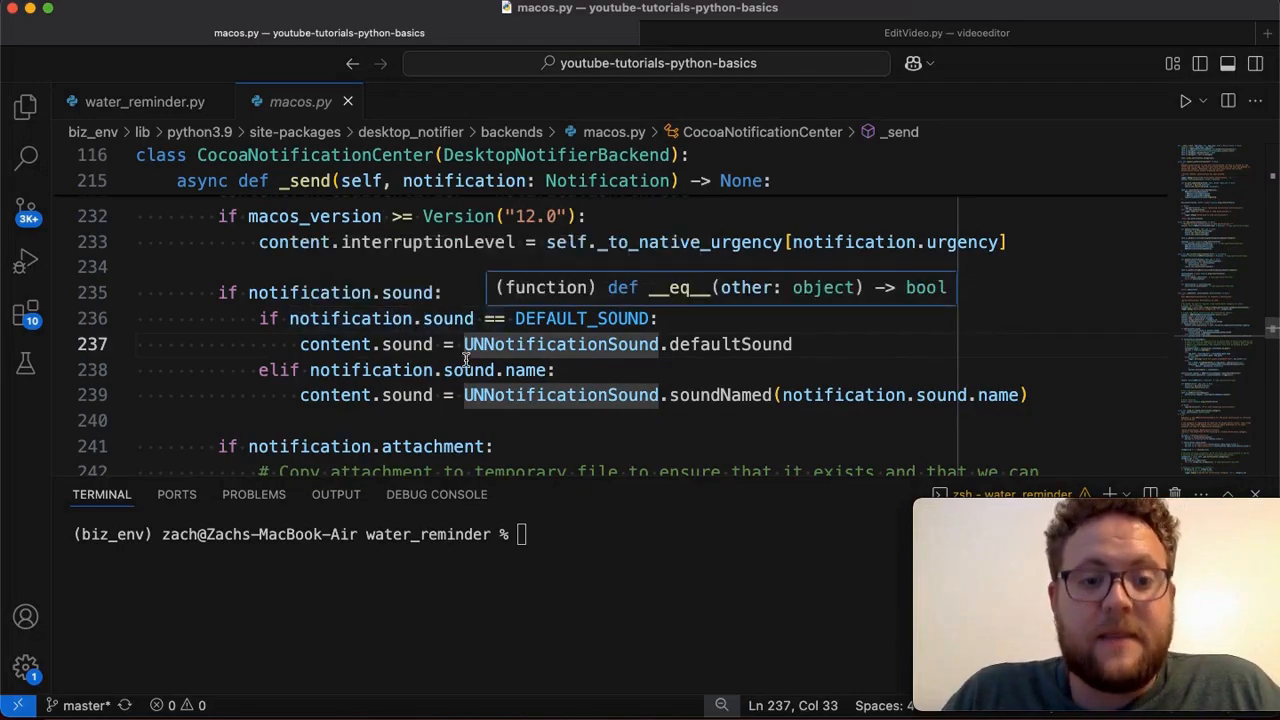
left_click(468, 370)
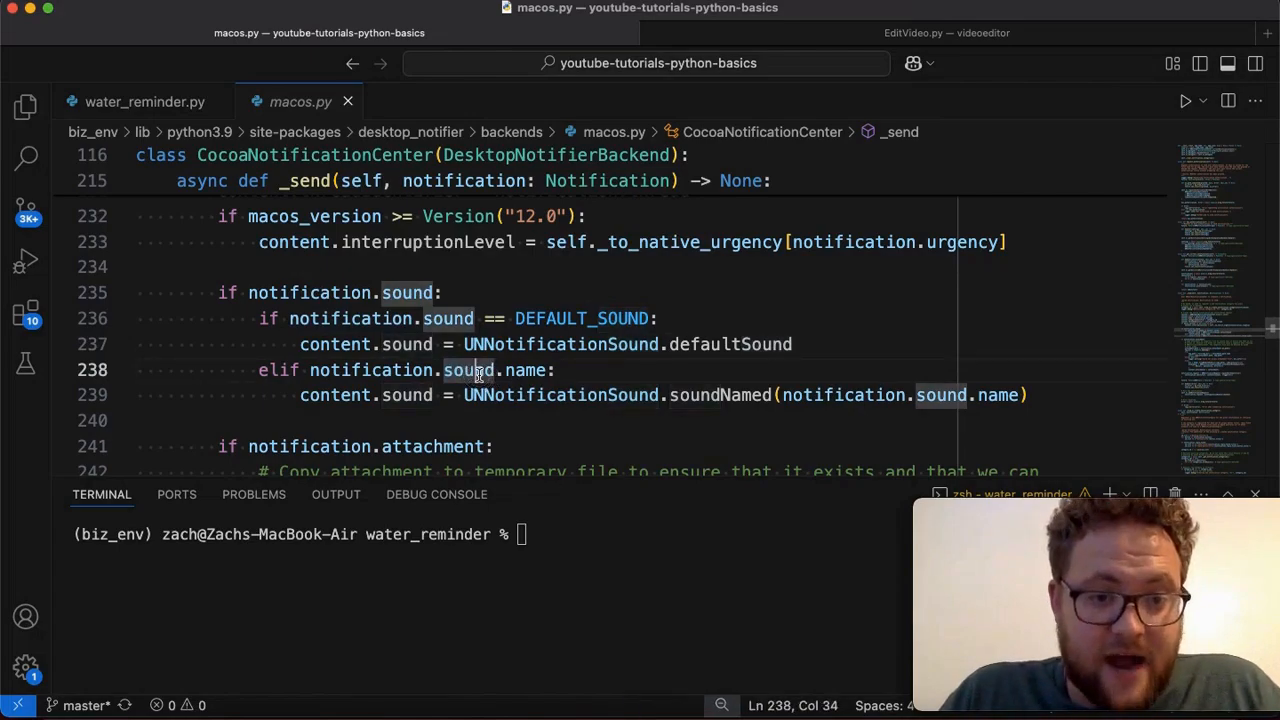
double_click(523, 370)
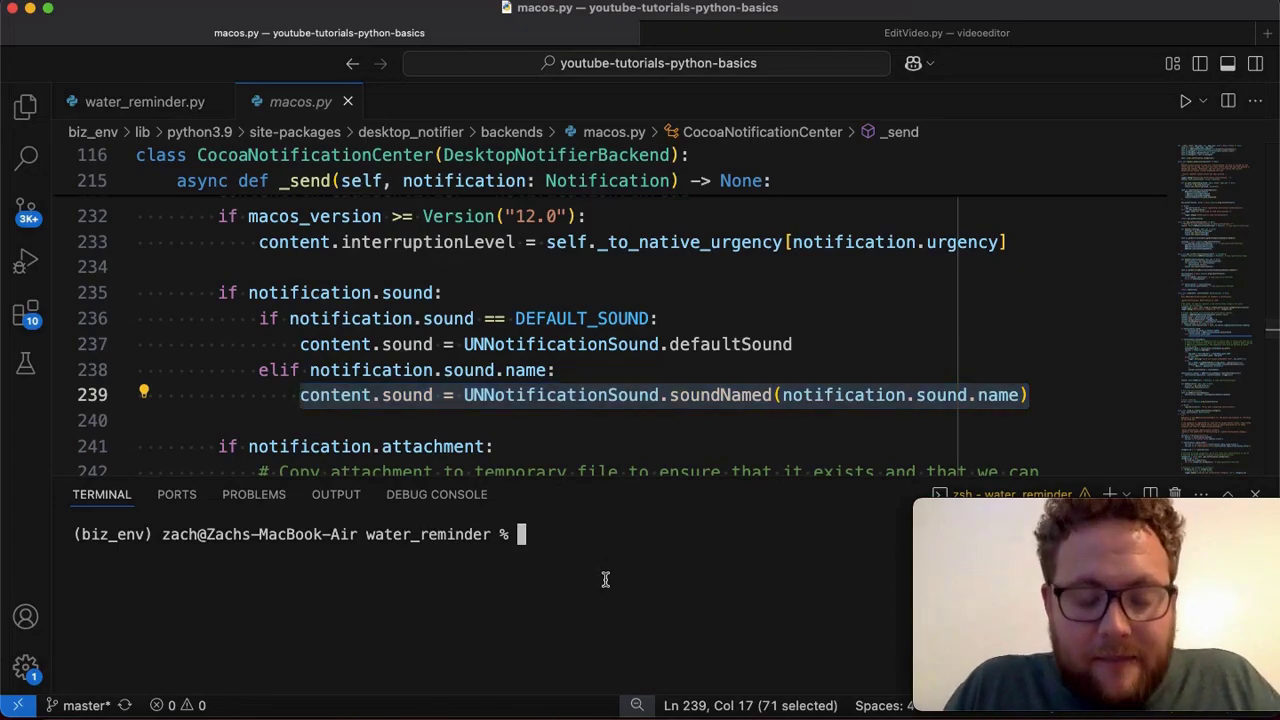
Step: List ~/Library/Sounds showing get_water.wav, then return to water_reminder.py
type("ls")
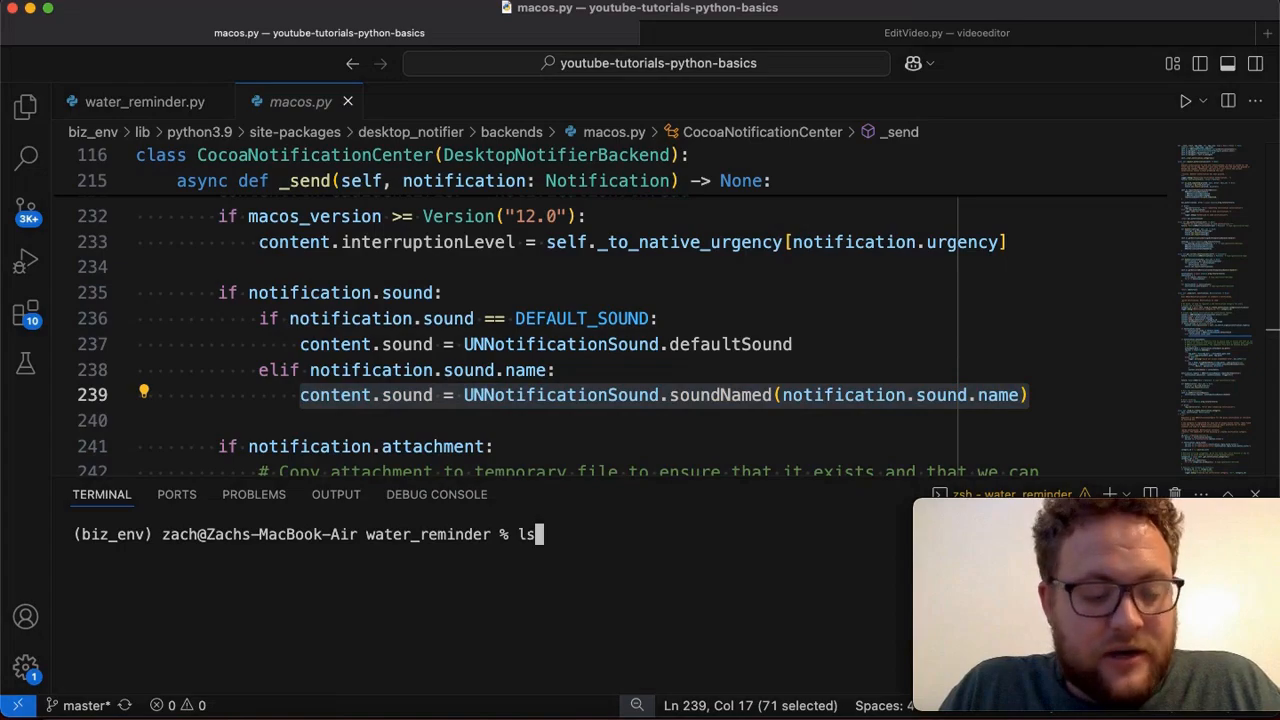
type("~")
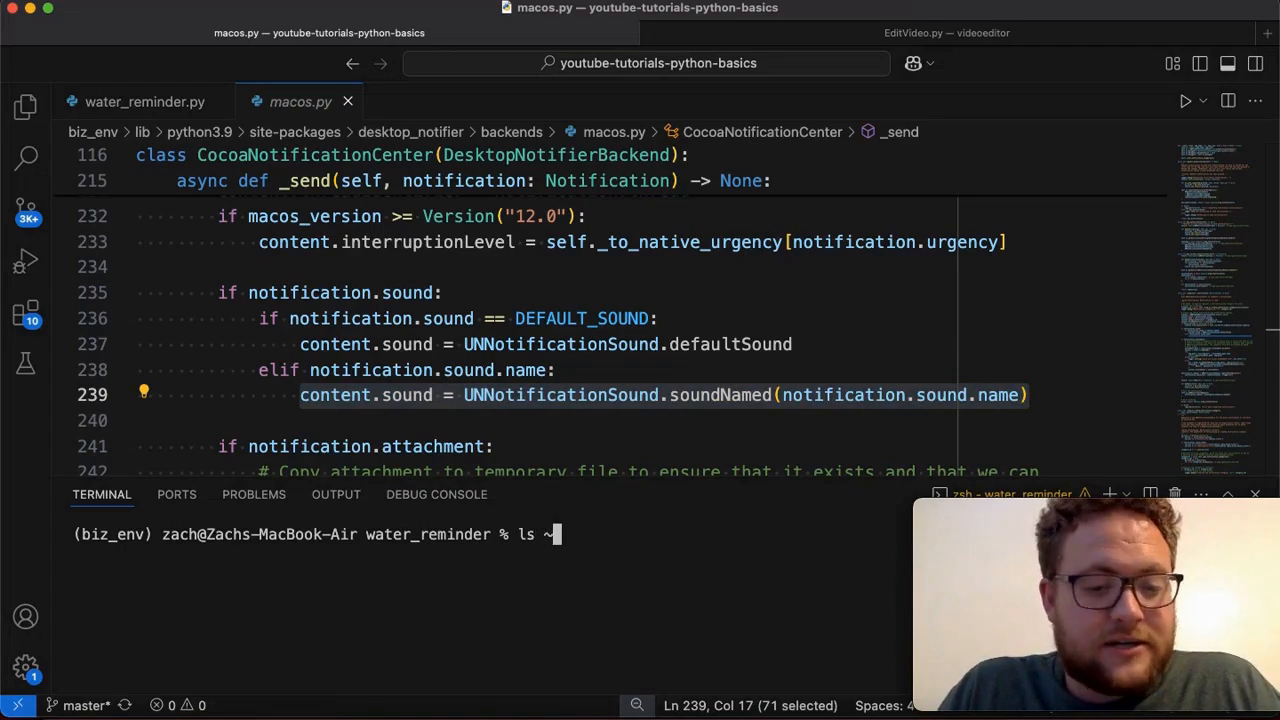
type("~/Library/Sou")
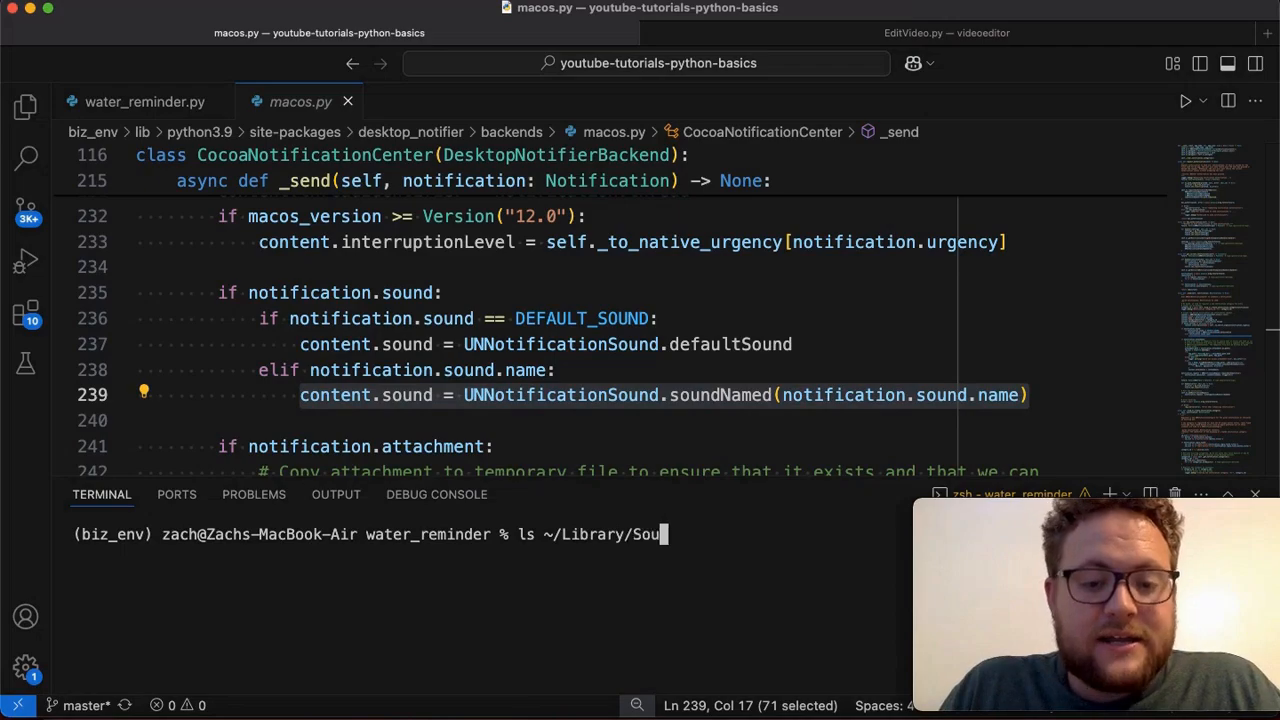
key("Return")
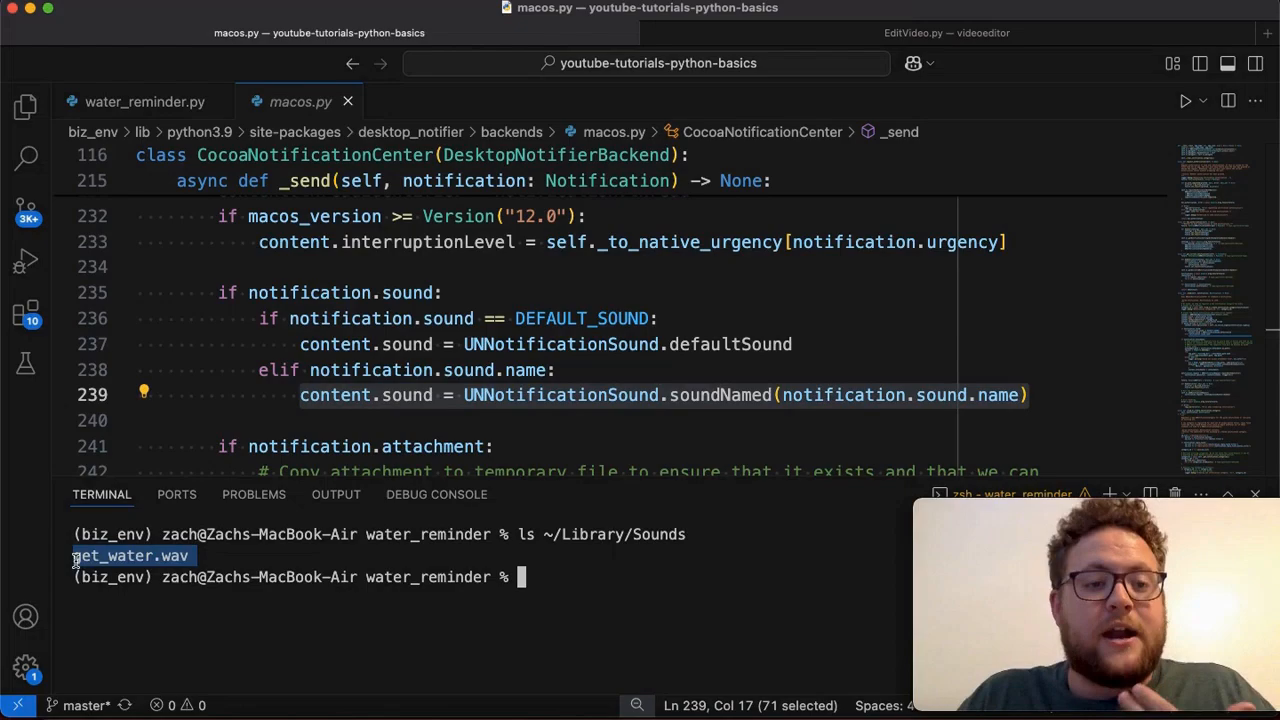
left_click(145, 101)
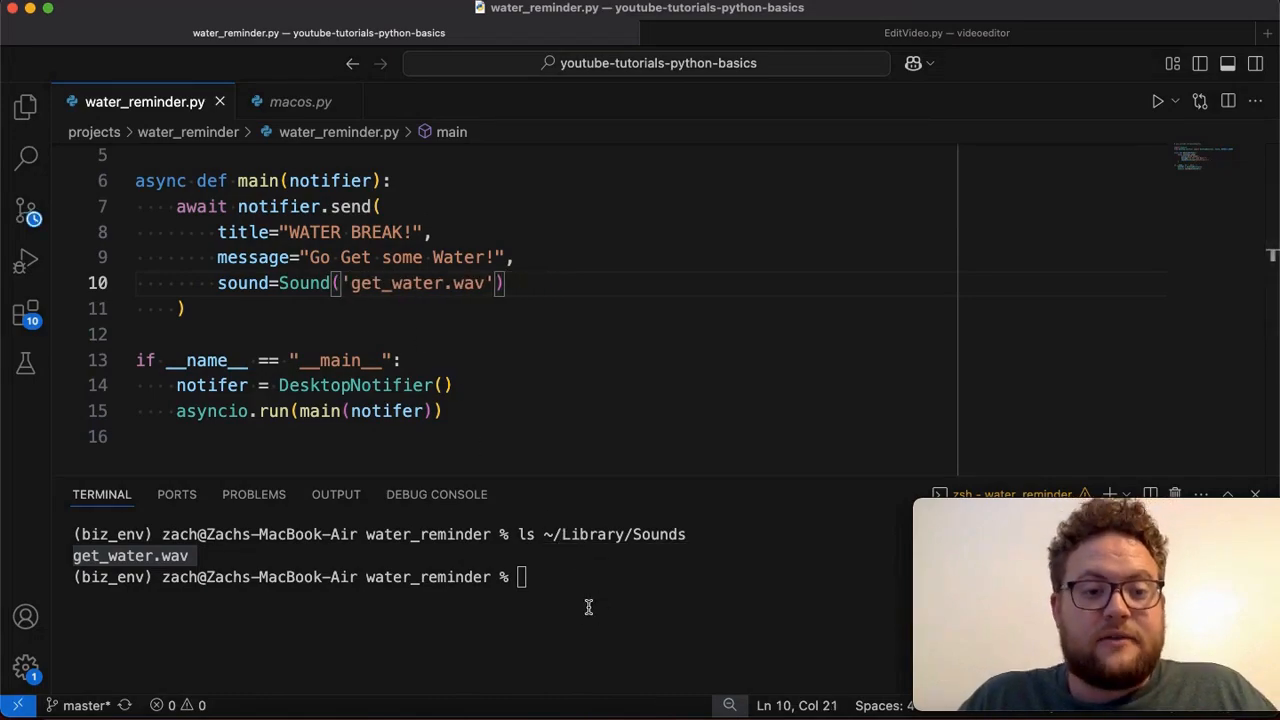
Step: Run clear && python water_reminder.py to pop up the WATER BREAK! notification
type("clear && python water_reminder.py")
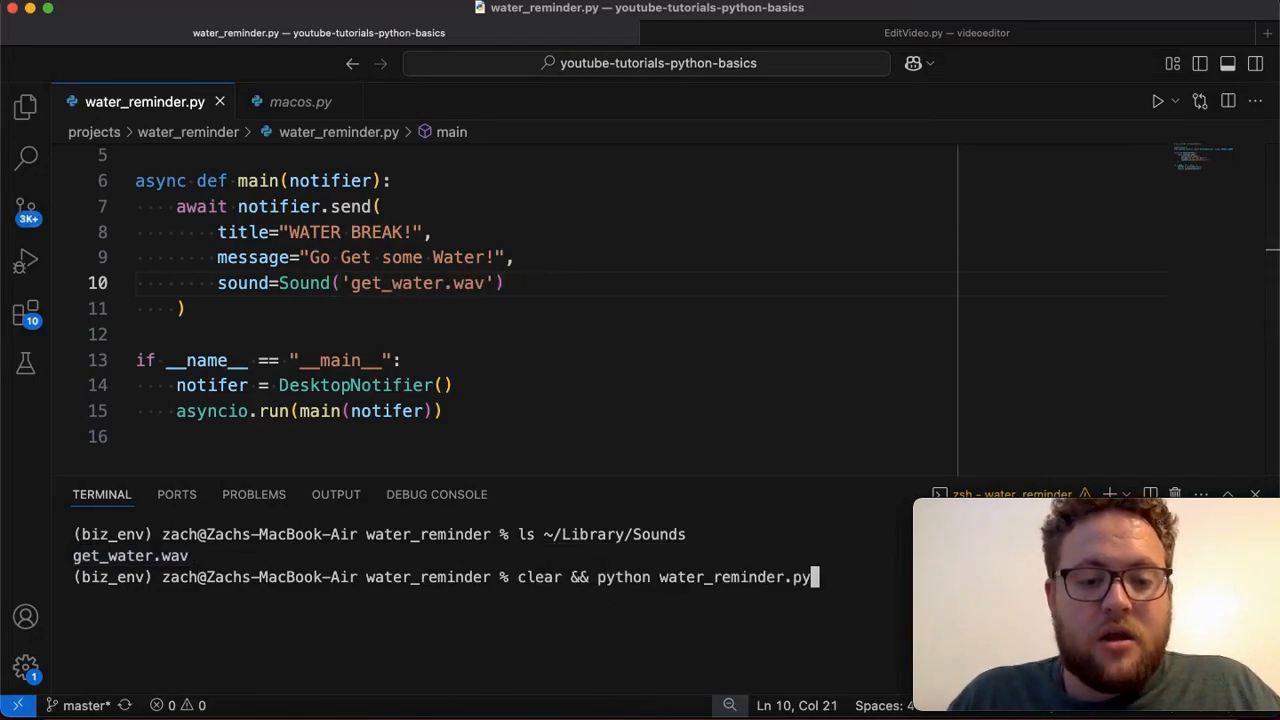
key("Return")
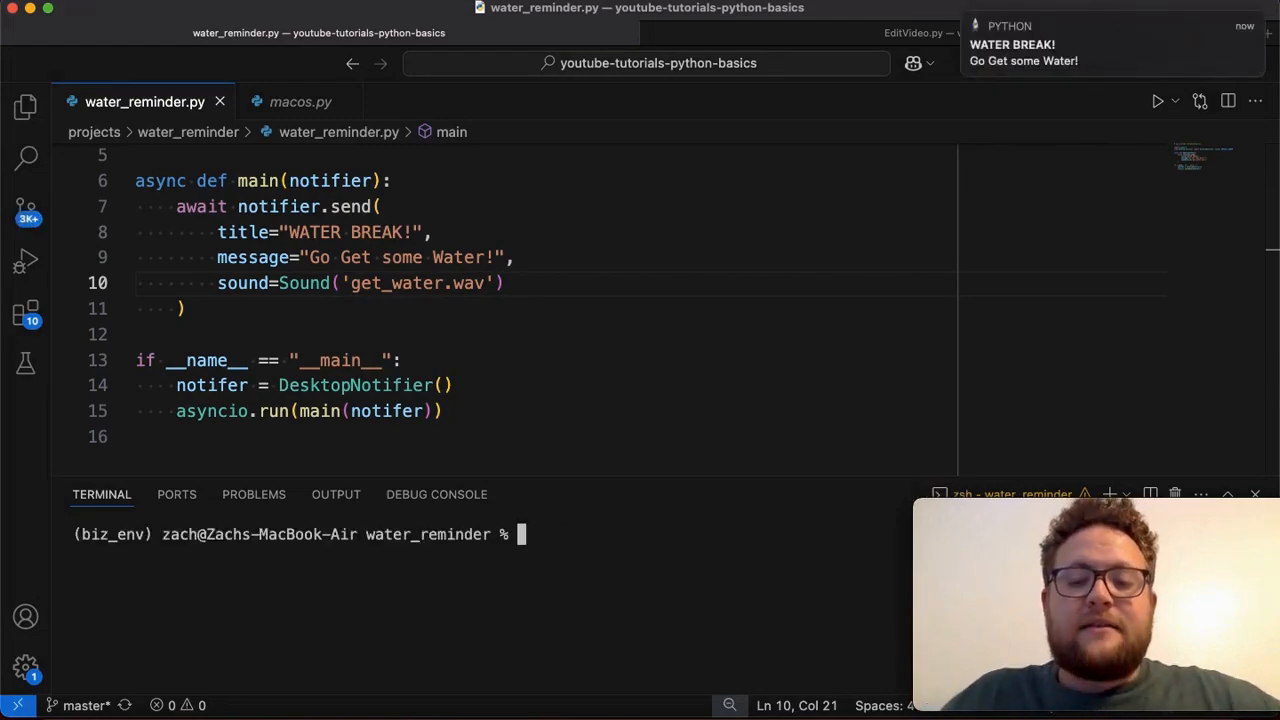
mouse_move(963, 152)
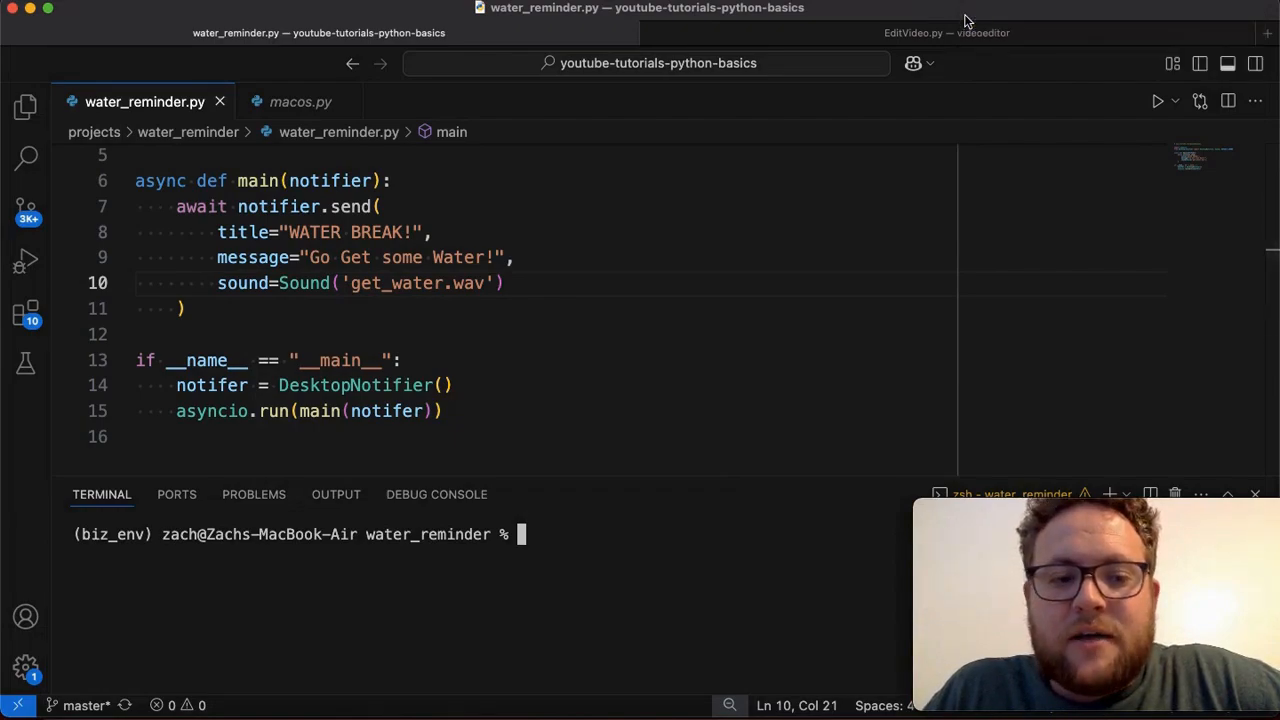
mouse_move(300, 102)
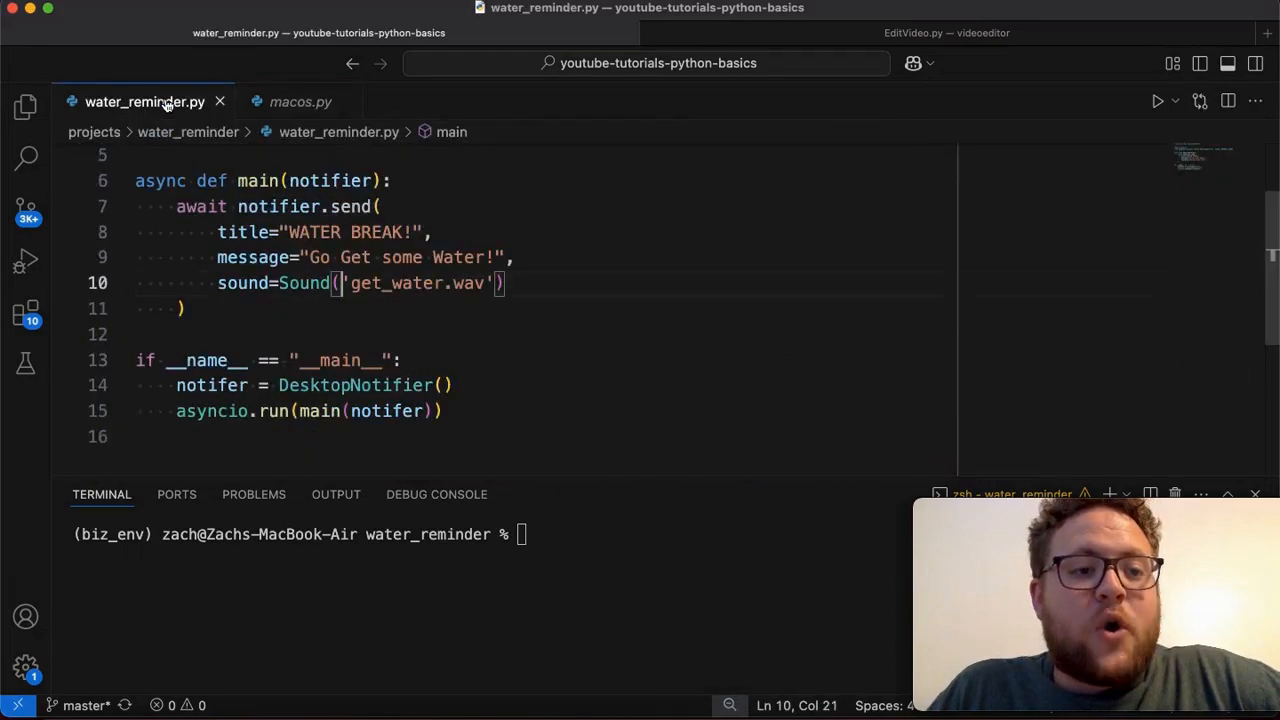
Step: Change the argument to Sound(name='get_water.wav') and rerun to show WATER BREAK! again
type("name")
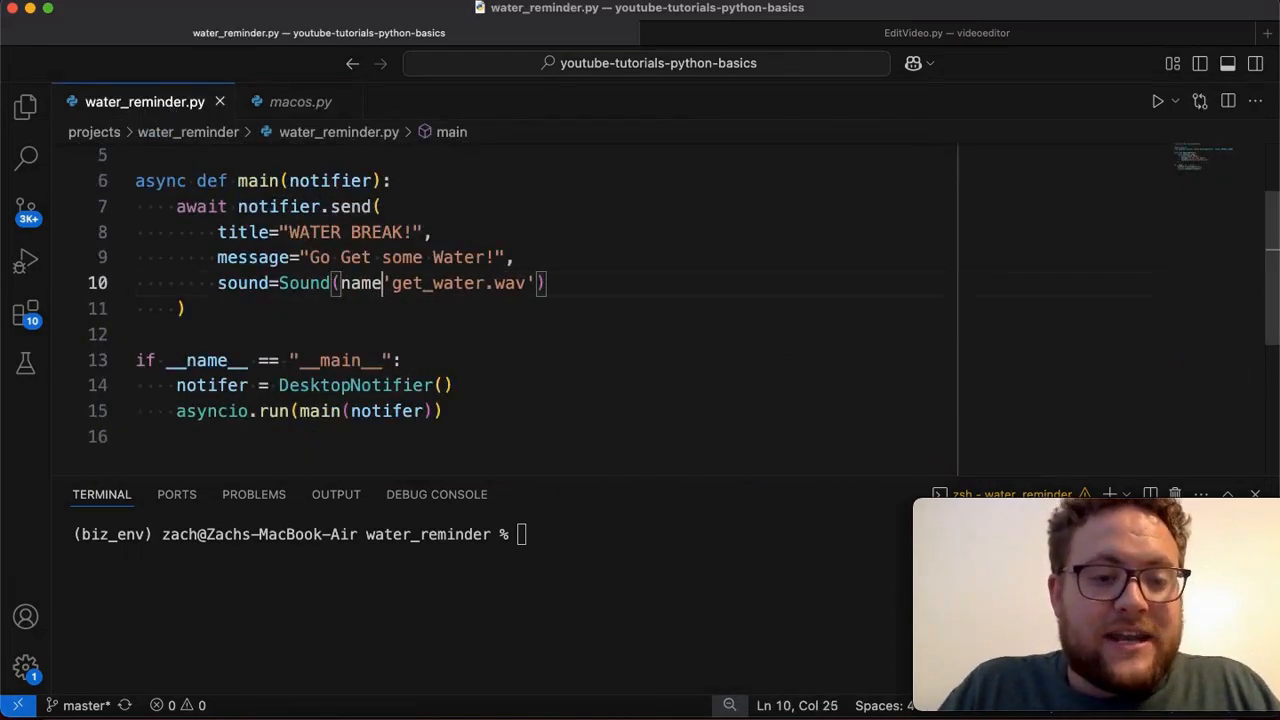
type("=")
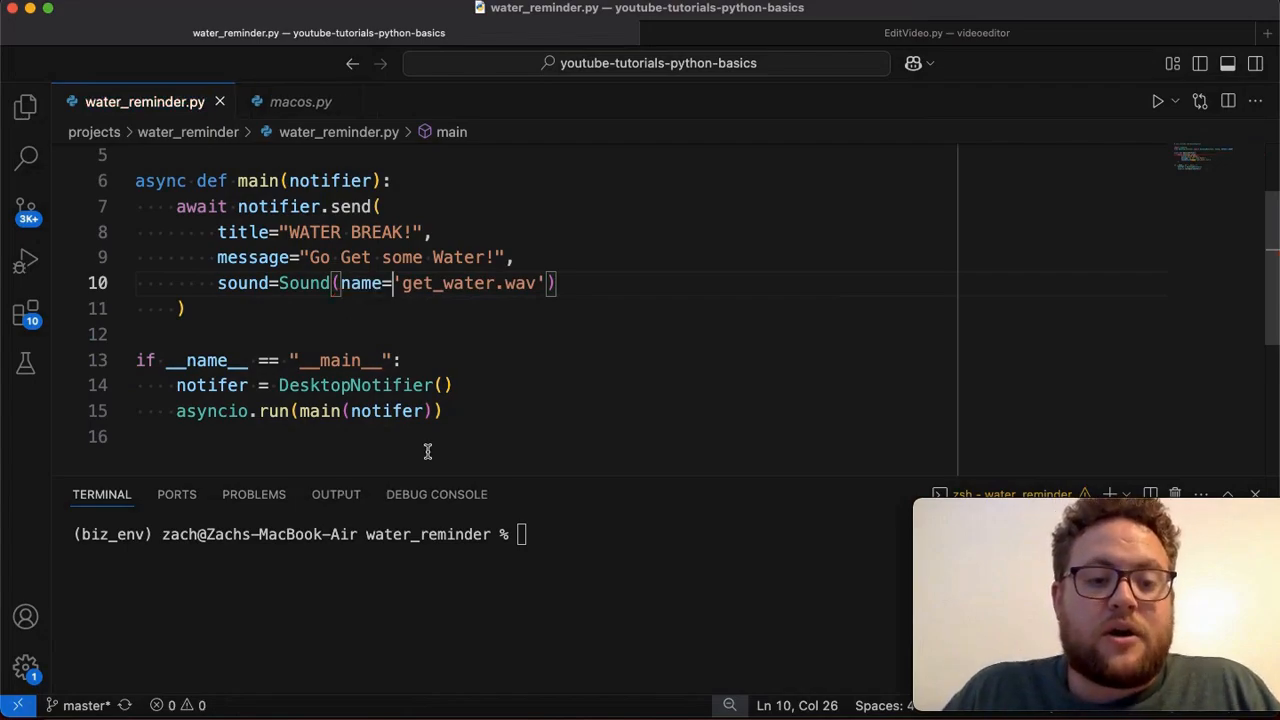
key("Return")
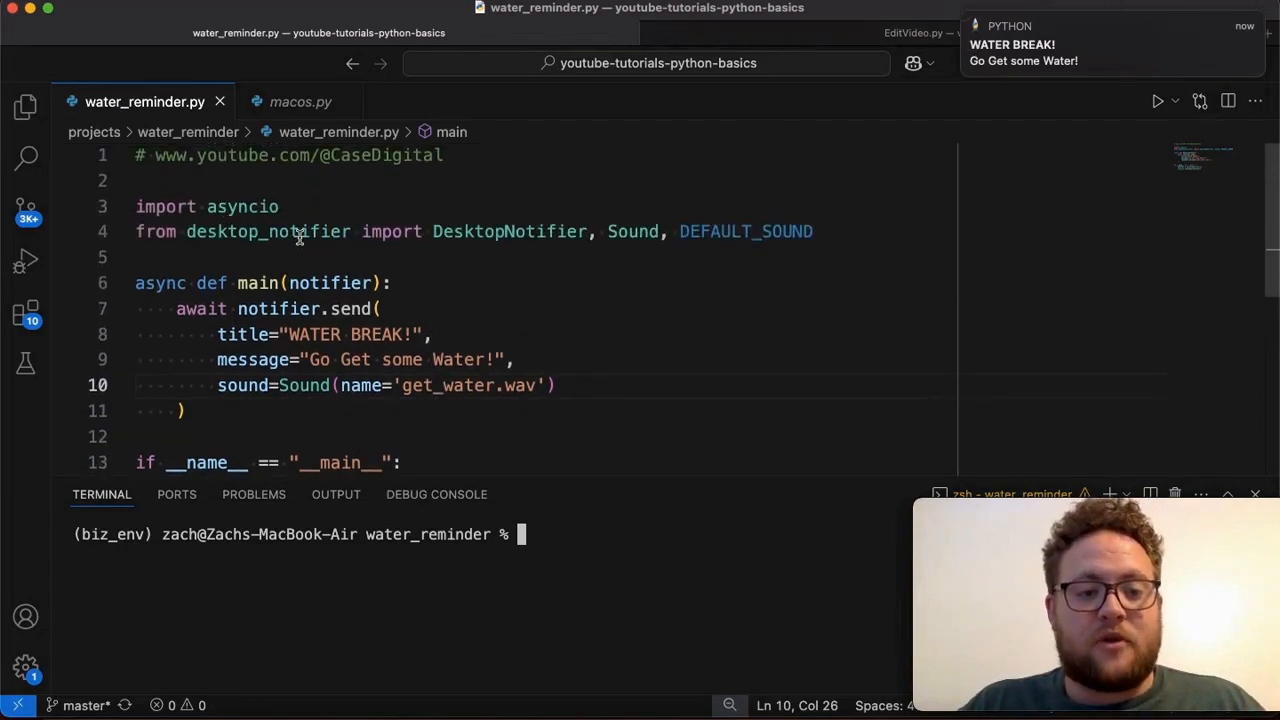
scroll("down", 3)
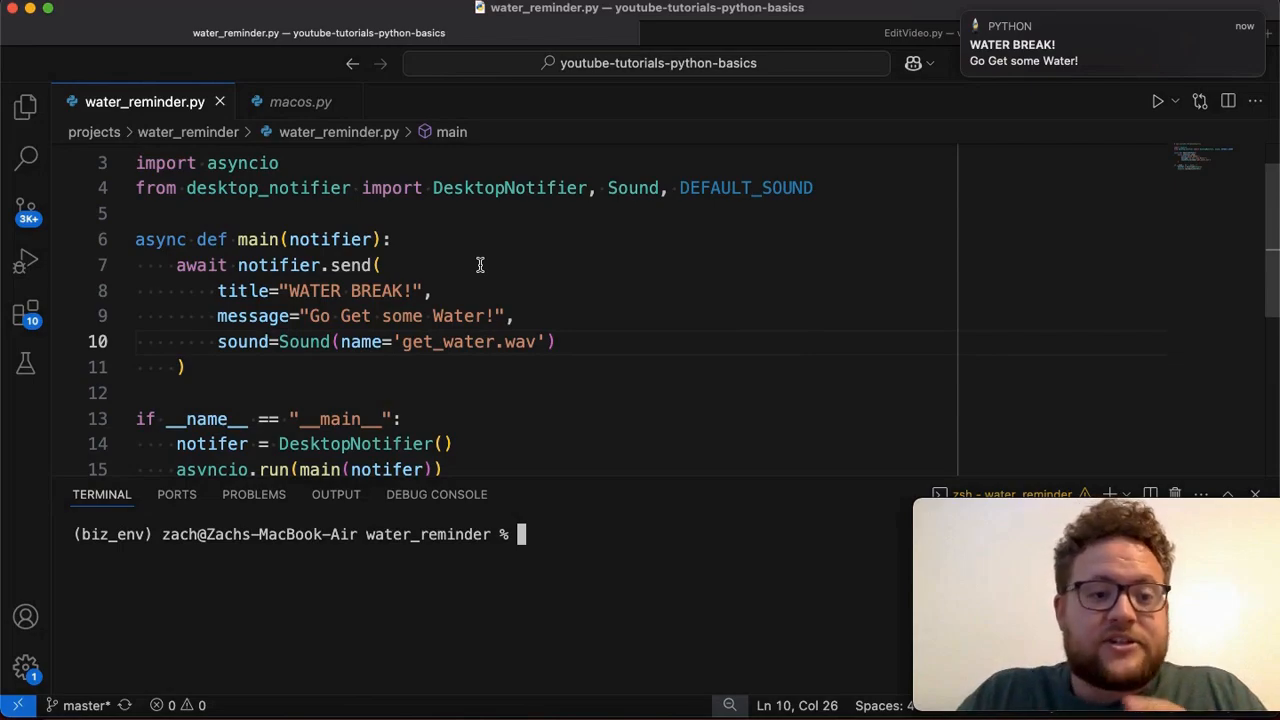
mouse_move(438, 293)
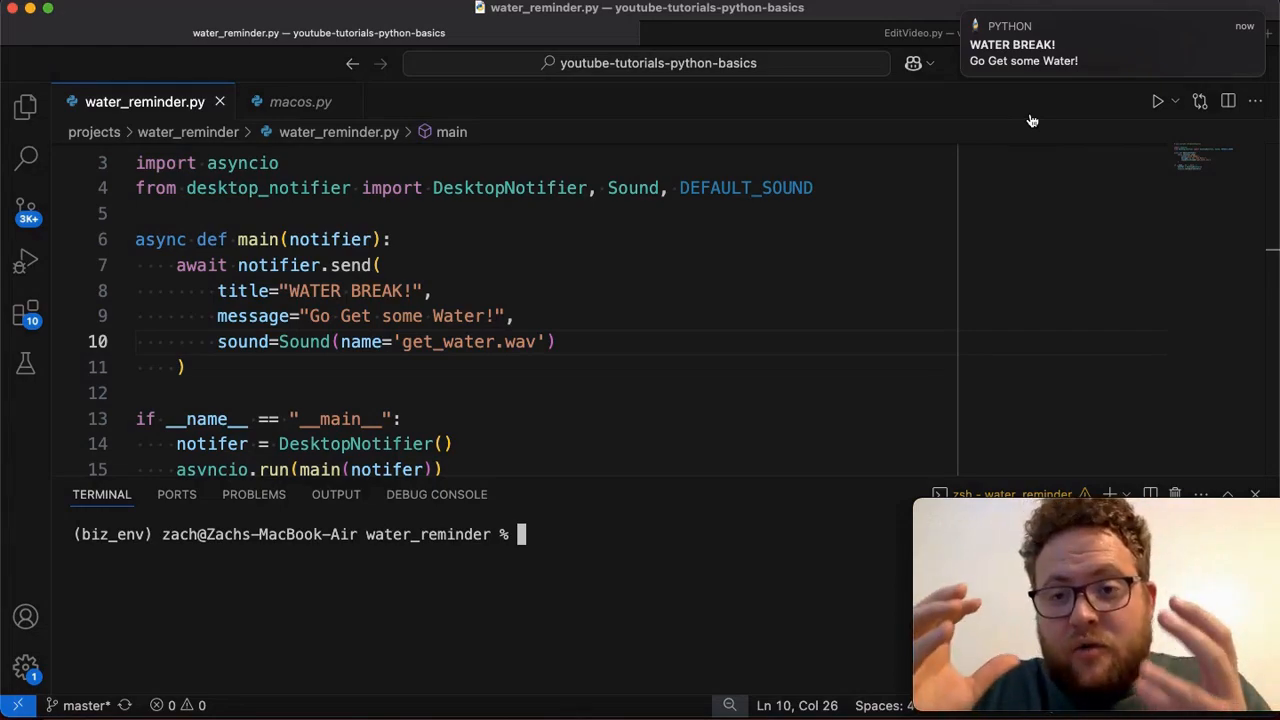
mouse_move(1071, 73)
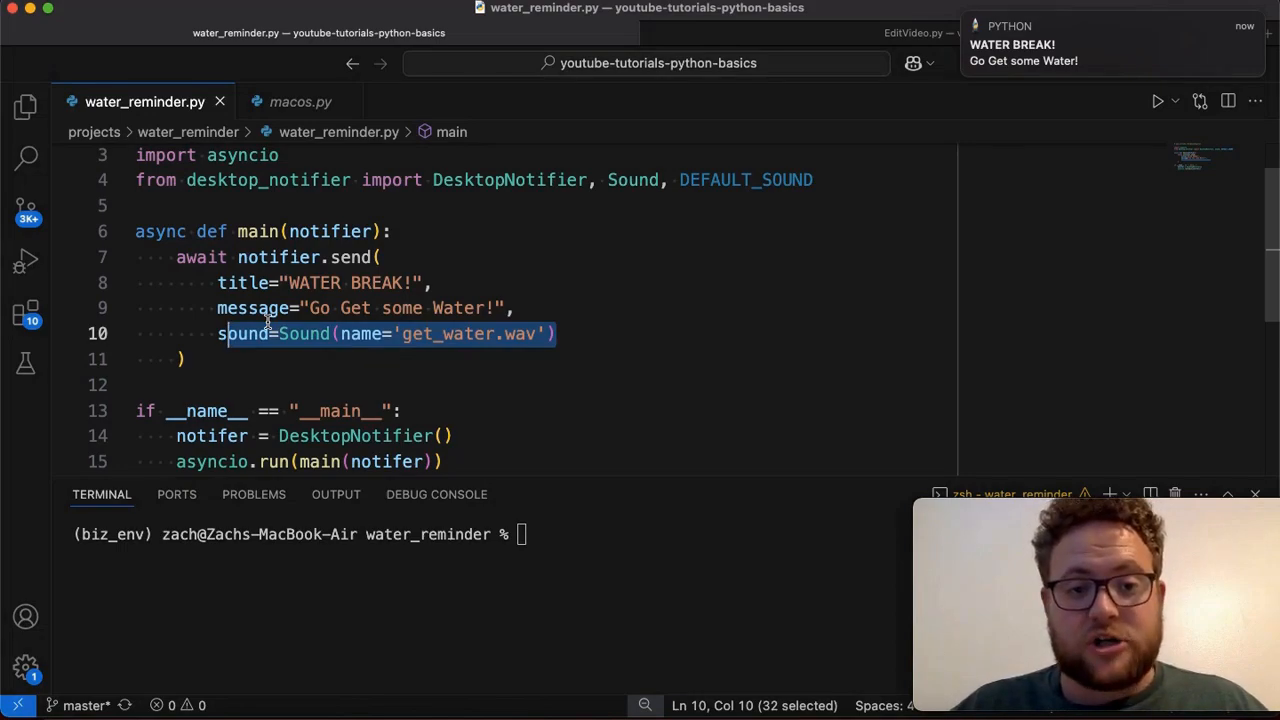
mouse_move(765, 58)
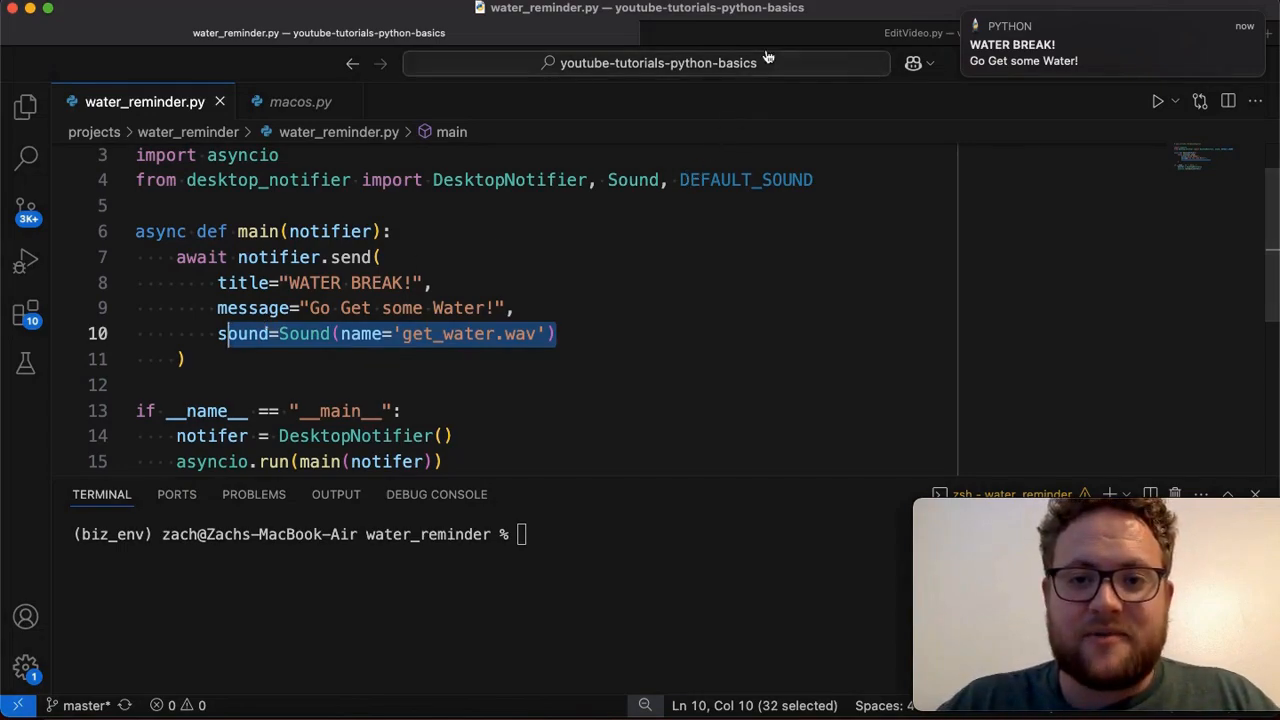